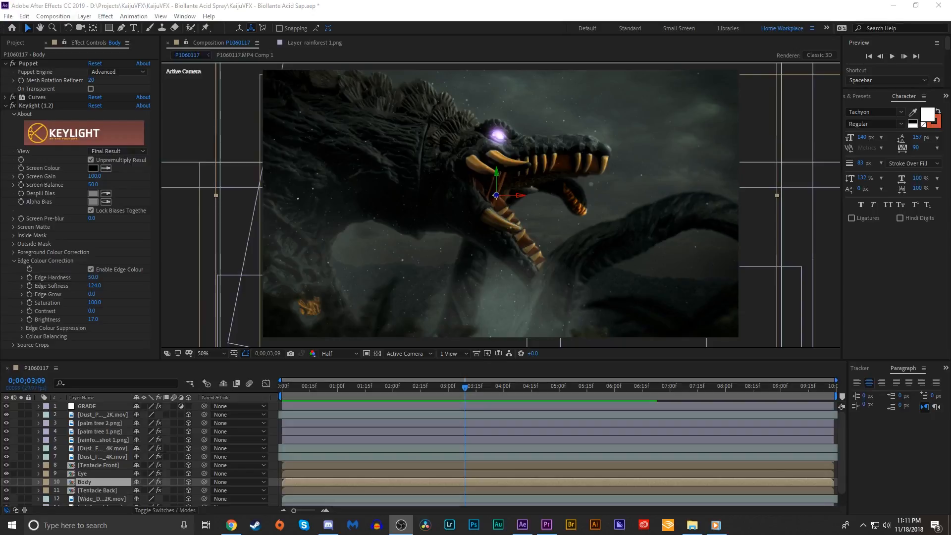
pyautogui.moveTo(817, 333)
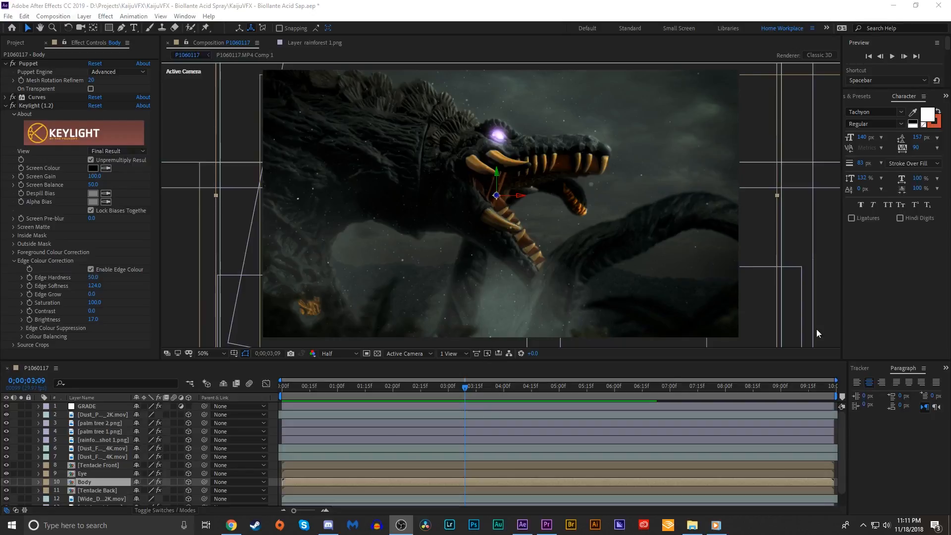
# Scrub the timeline between about 1.5 and 6 seconds, settling near three seconds
pyautogui.click(387, 386)
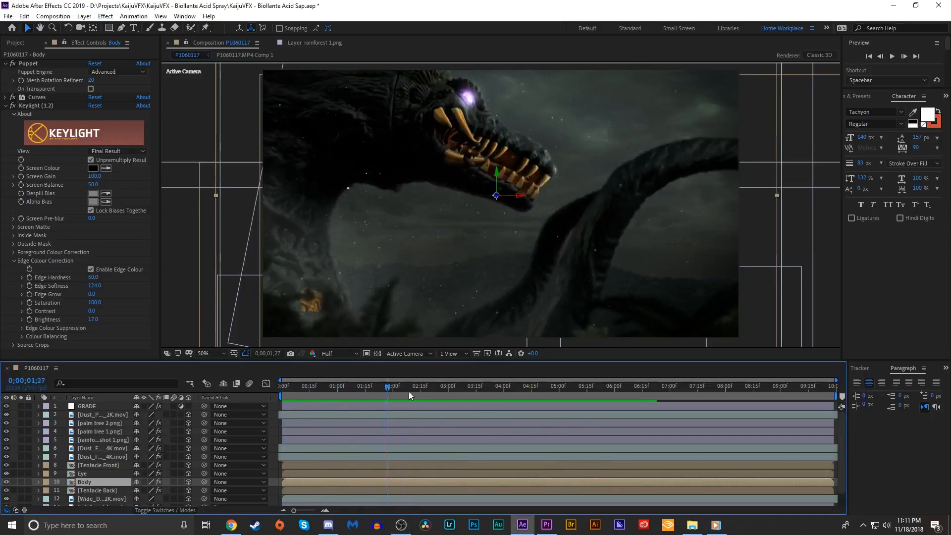
pyautogui.click(634, 386)
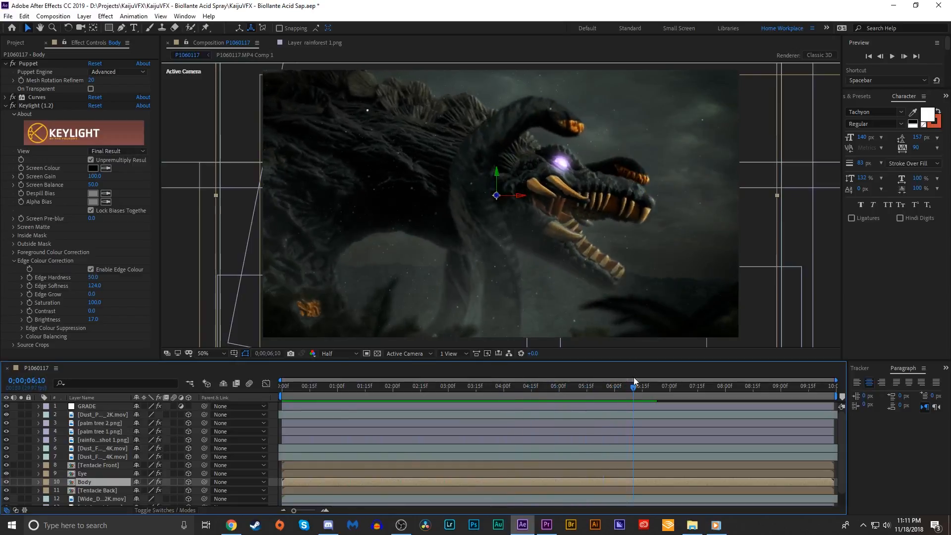
pyautogui.click(616, 385)
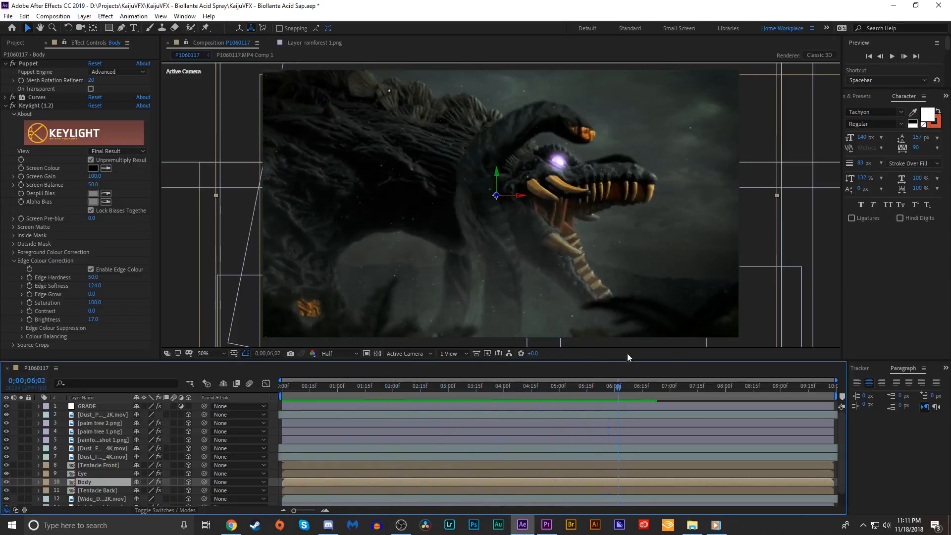
pyautogui.click(422, 387)
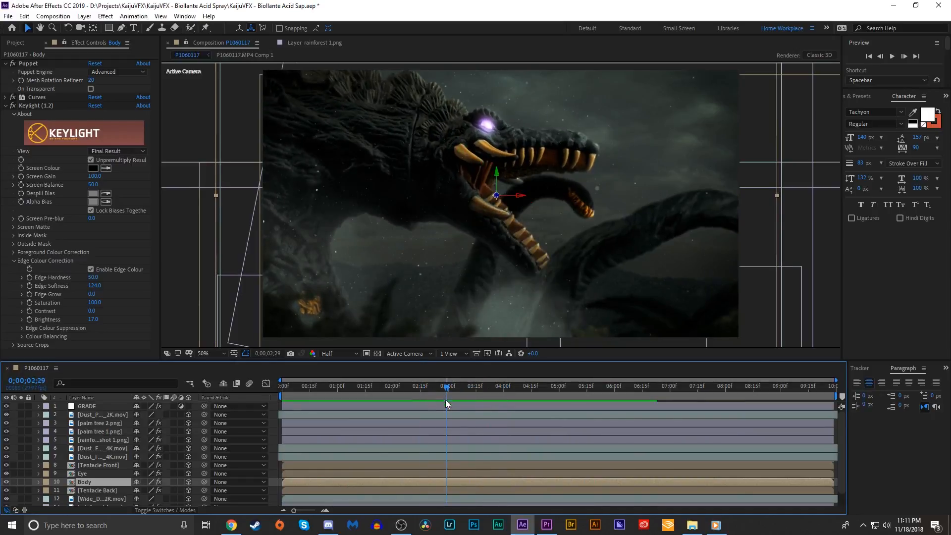
pyautogui.moveTo(434, 203)
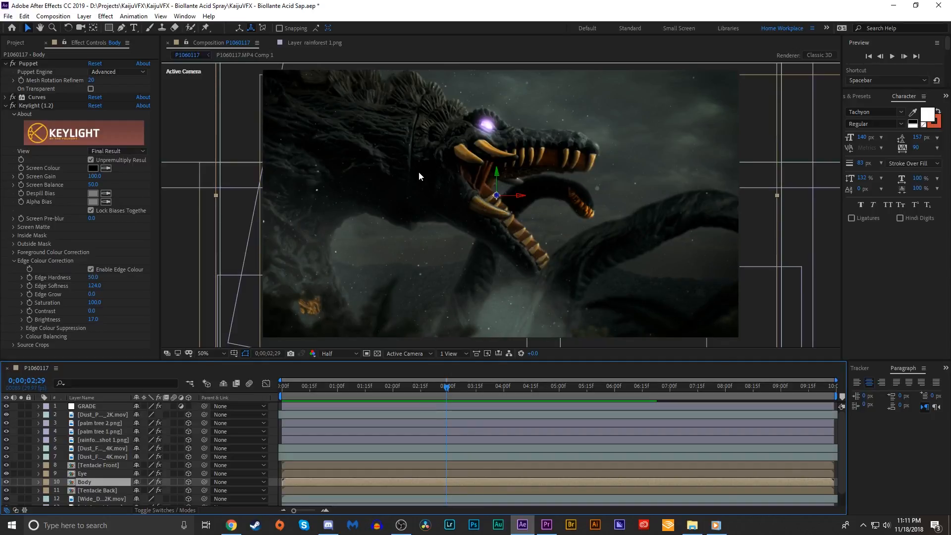
pyautogui.moveTo(302, 234)
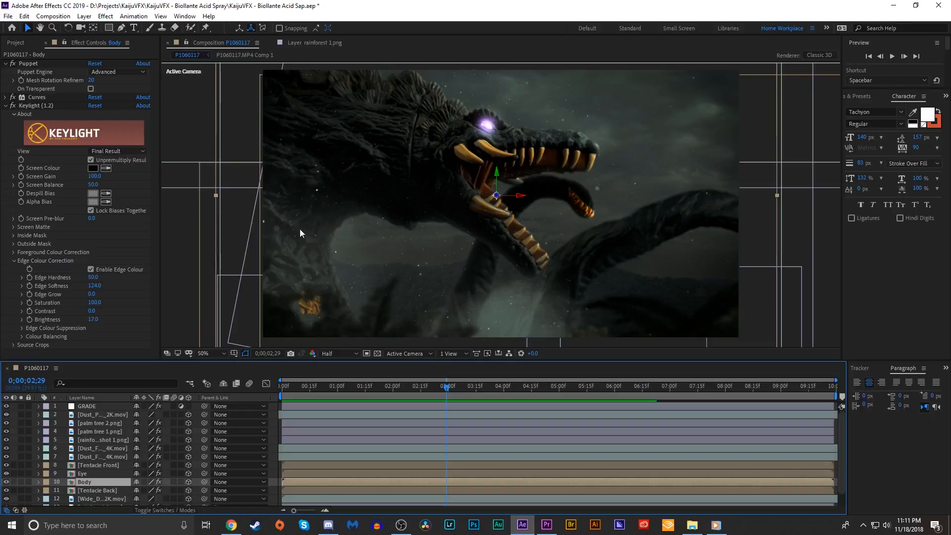
pyautogui.moveTo(290, 236)
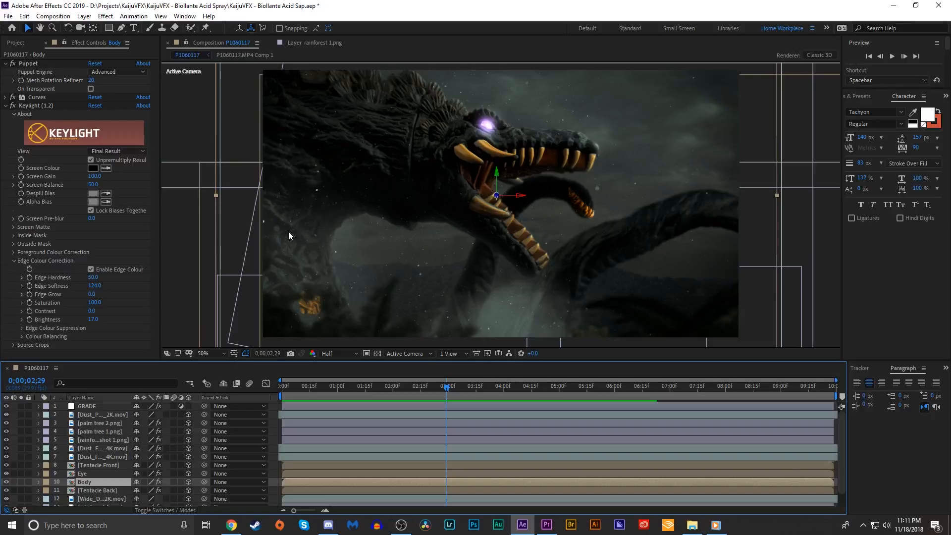
pyautogui.moveTo(443, 177)
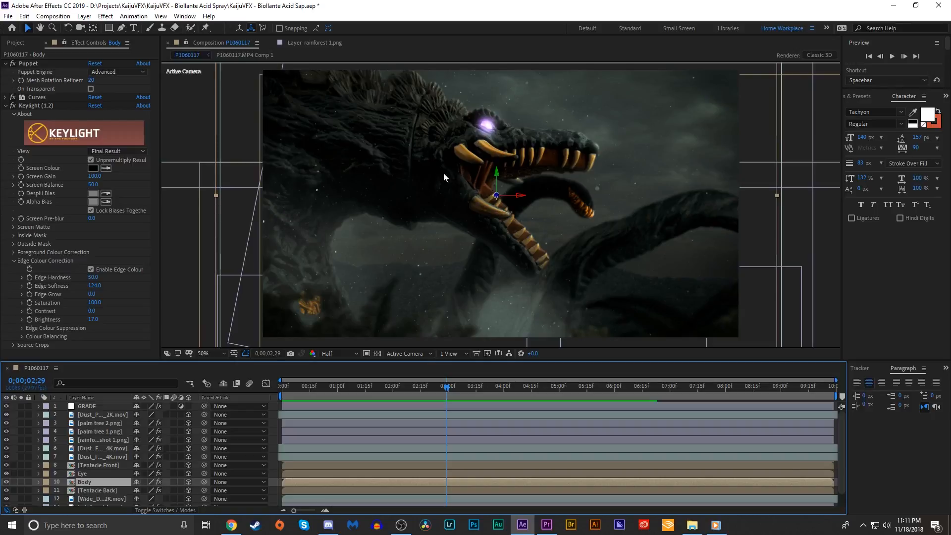
pyautogui.moveTo(431, 157)
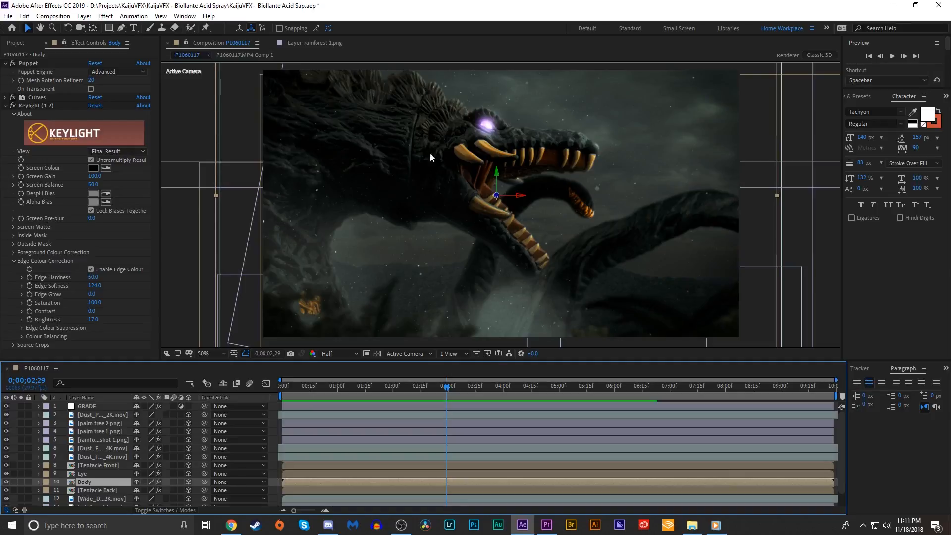
pyautogui.moveTo(500, 183)
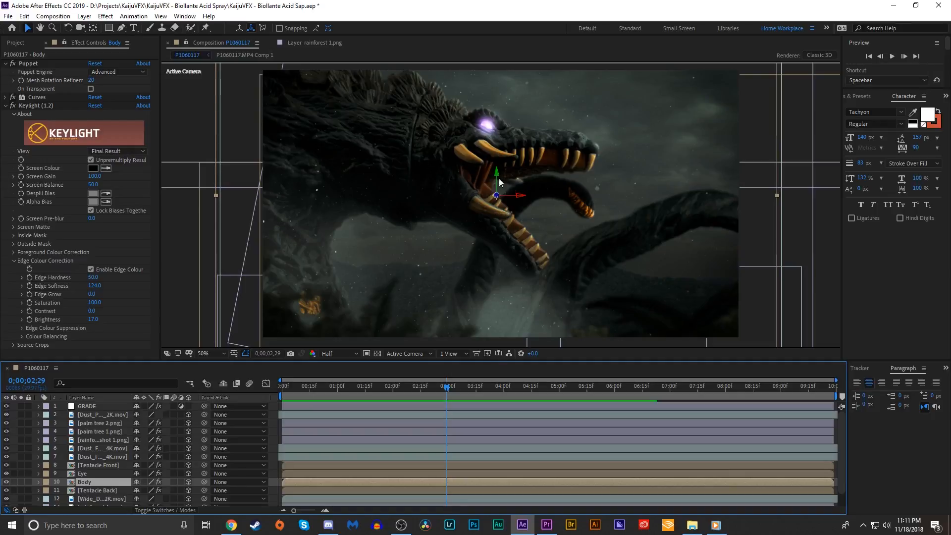
pyautogui.moveTo(675, 230)
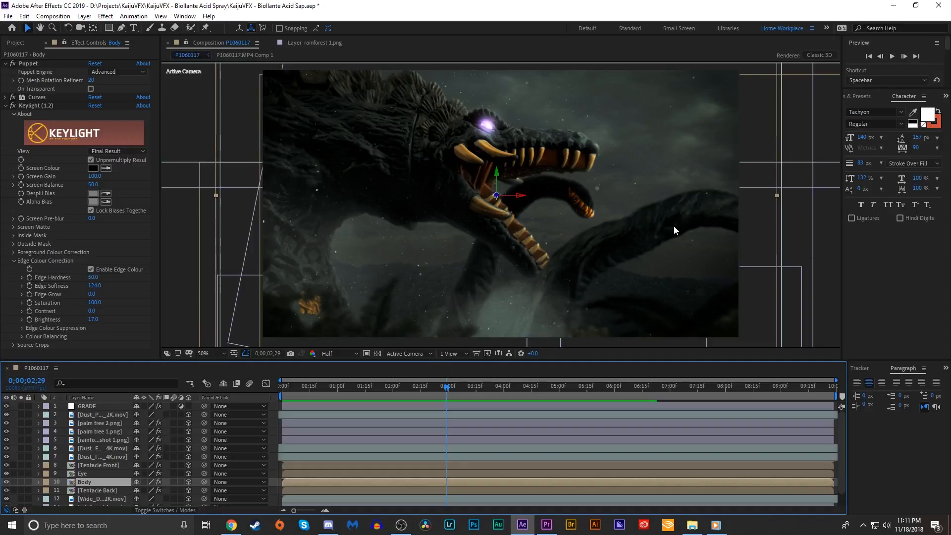
pyautogui.moveTo(624, 249)
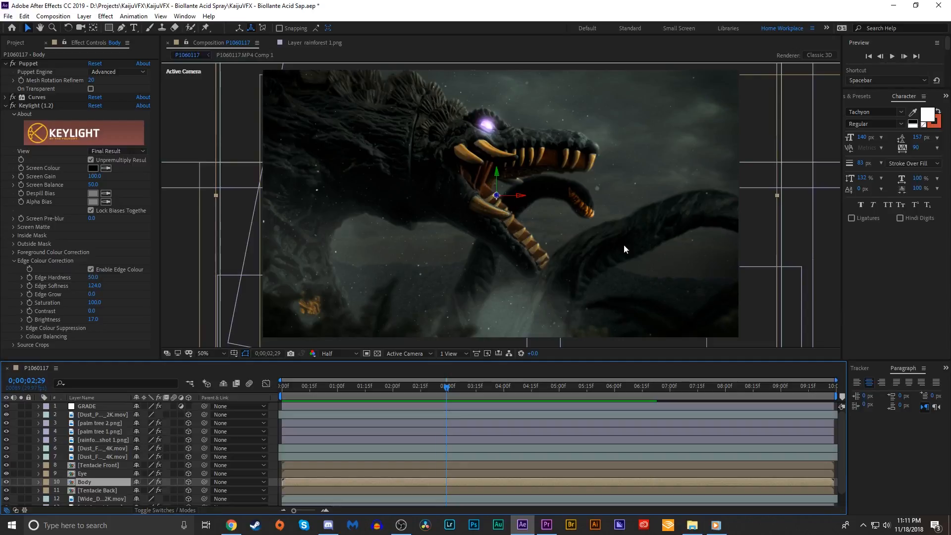
pyautogui.moveTo(80, 414)
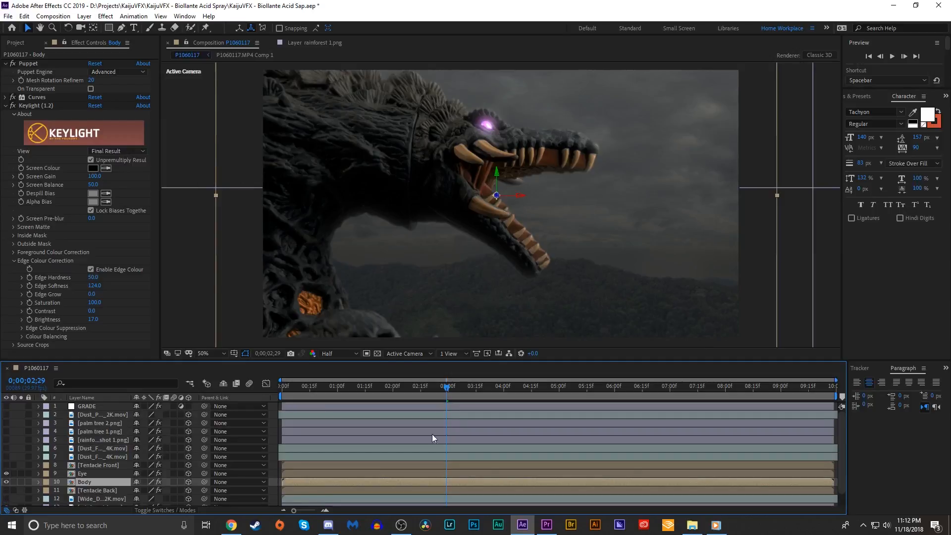
pyautogui.moveTo(391, 177)
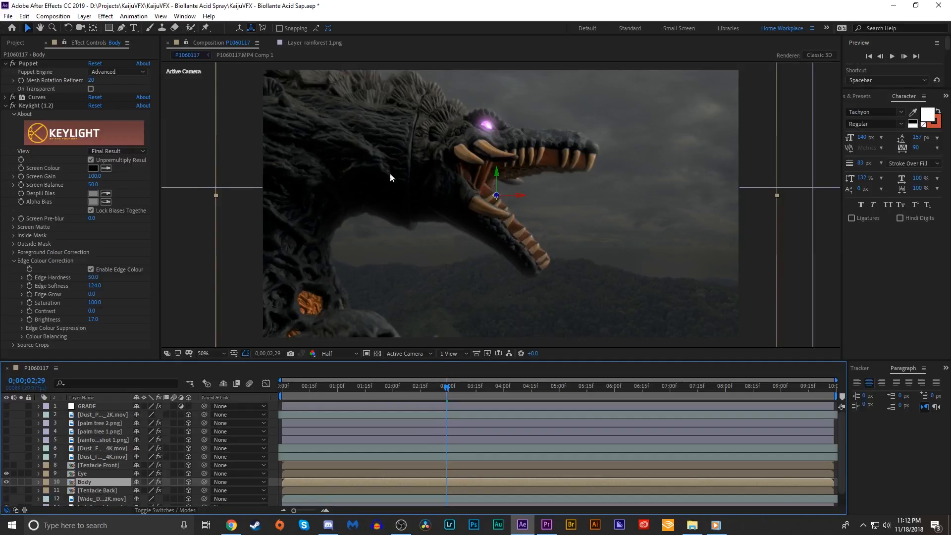
pyautogui.moveTo(432, 167)
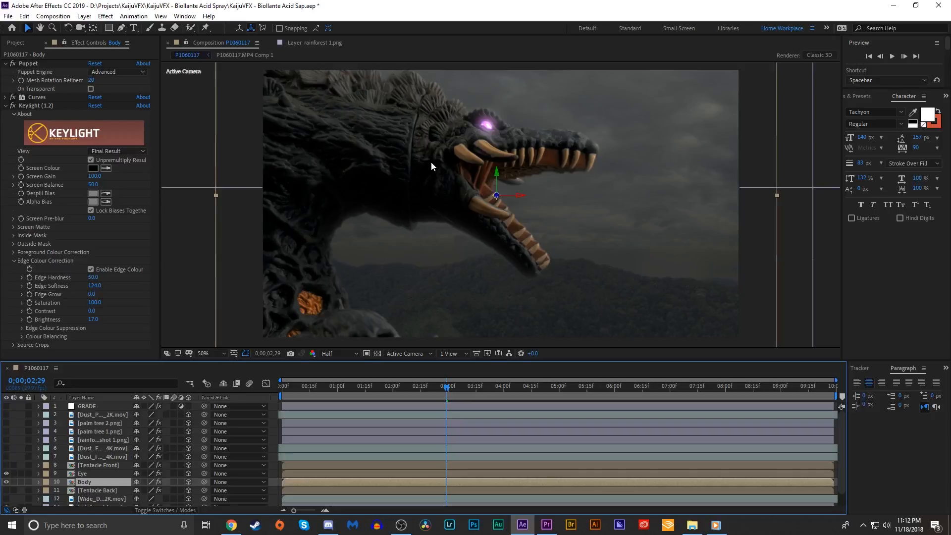
# Create the black solid named 'Energy beam' and start searching Effects & Presets
pyautogui.click(83, 17)
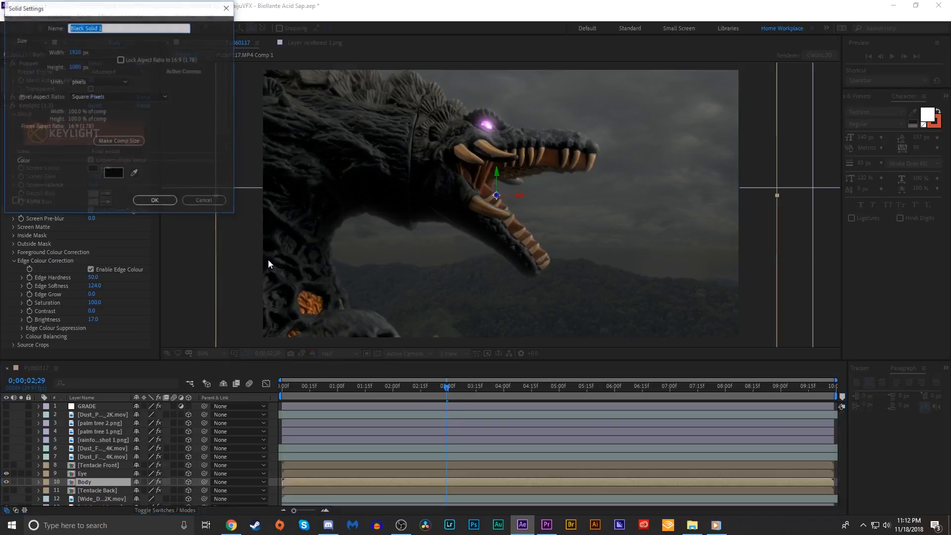
pyautogui.write('Energy')
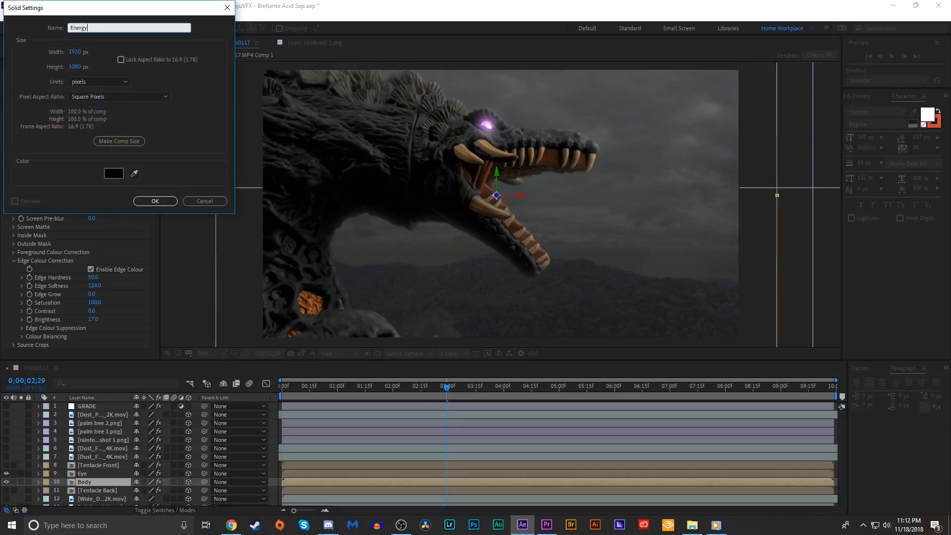
pyautogui.click(155, 200)
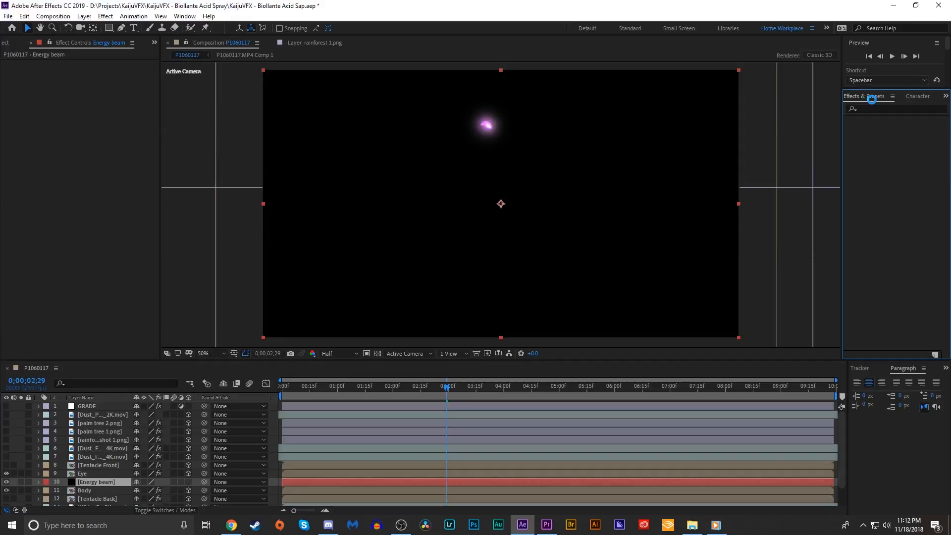
pyautogui.click(867, 96)
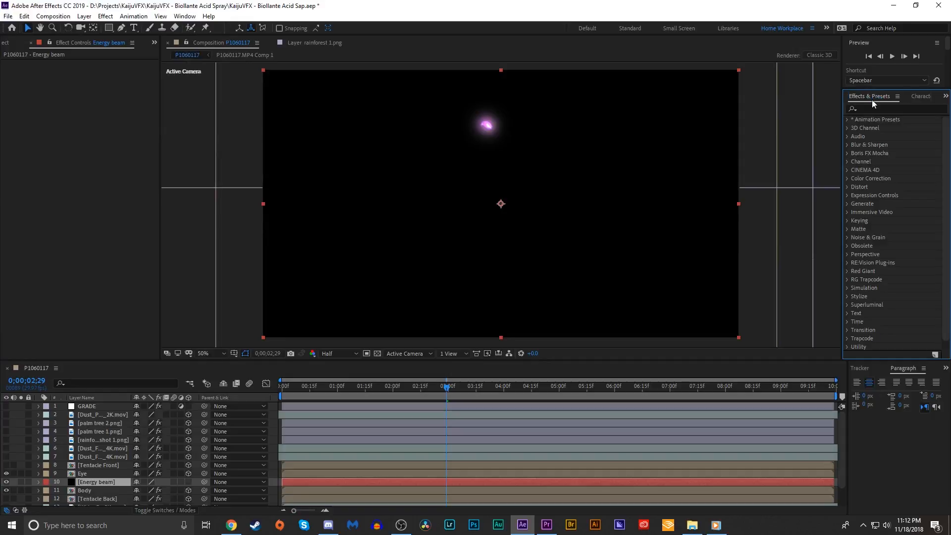
pyautogui.click(892, 108)
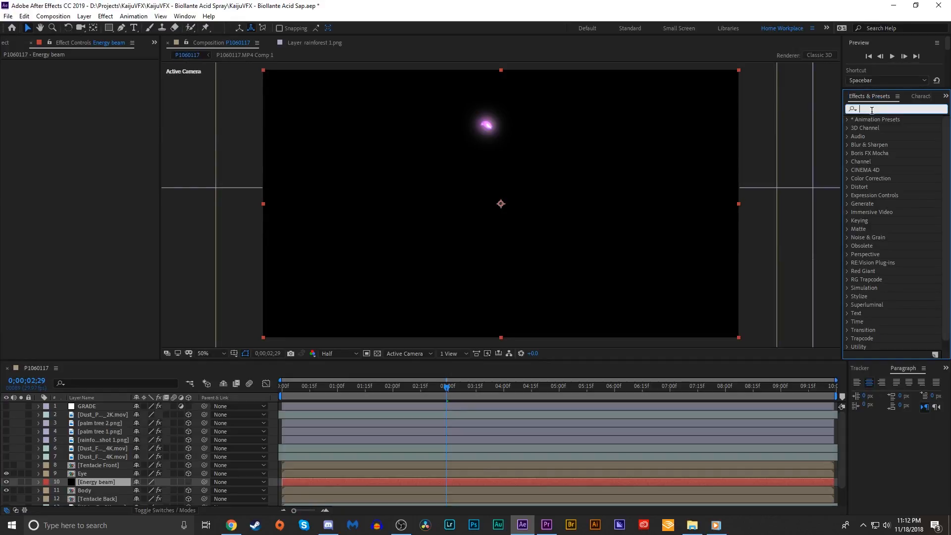
# Apply the Saber effect to the Energy beam layer and reveal blending modes
pyautogui.doubleClick(875, 127)
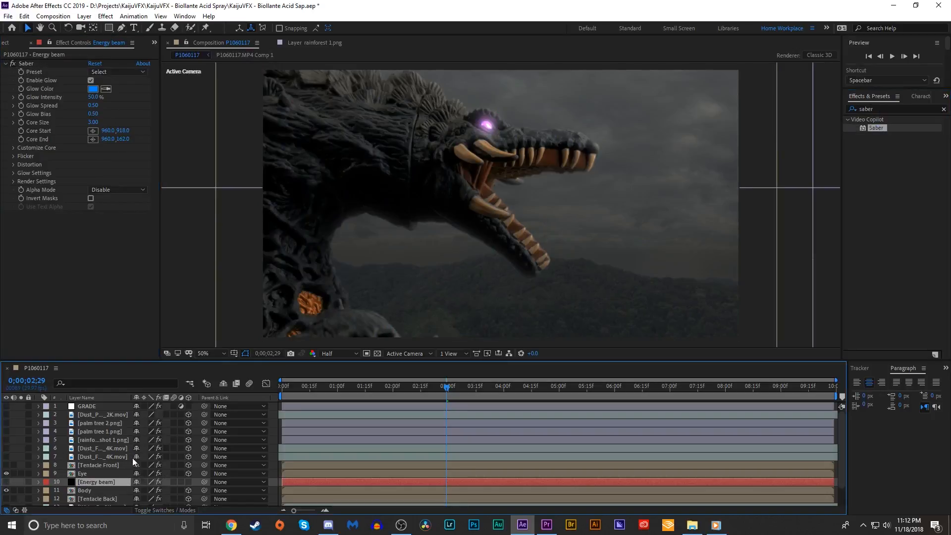
pyautogui.click(165, 509)
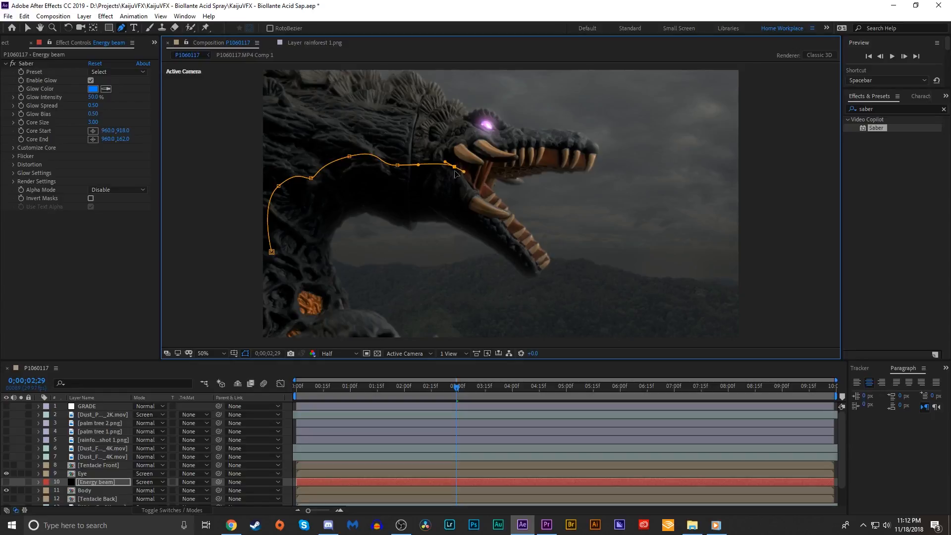
pyautogui.moveTo(253, 409)
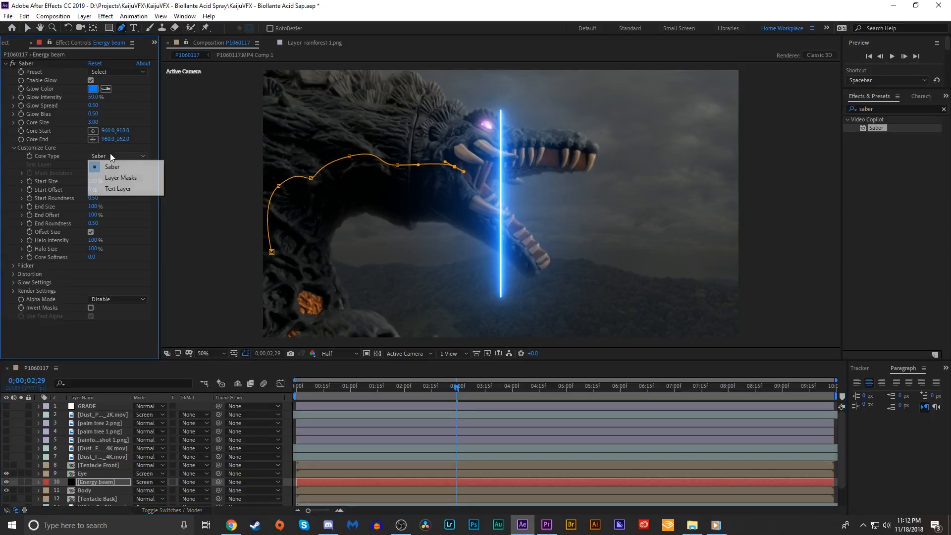
pyautogui.moveTo(121, 177)
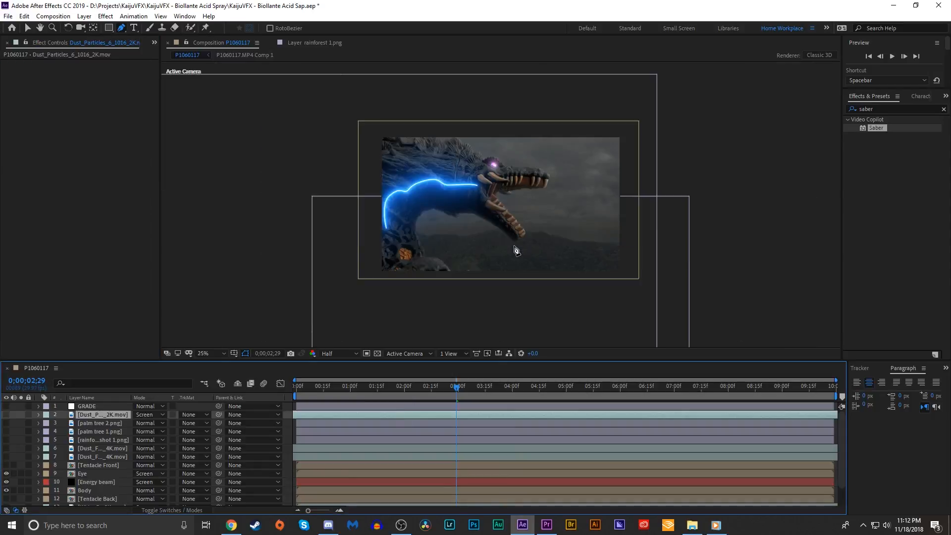
# Zoom back in and switch the Saber beam to the Core preset
pyautogui.click(202, 353)
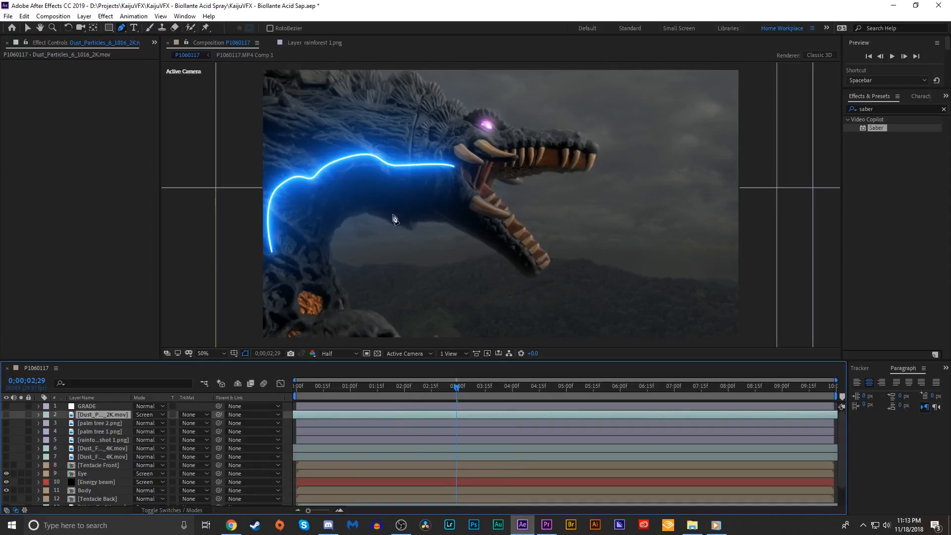
pyautogui.moveTo(333, 179)
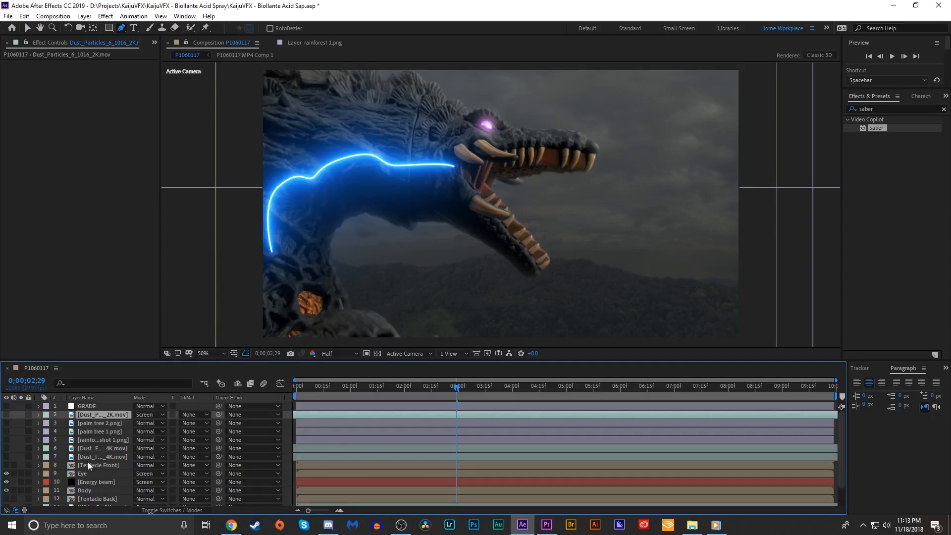
pyautogui.click(98, 71)
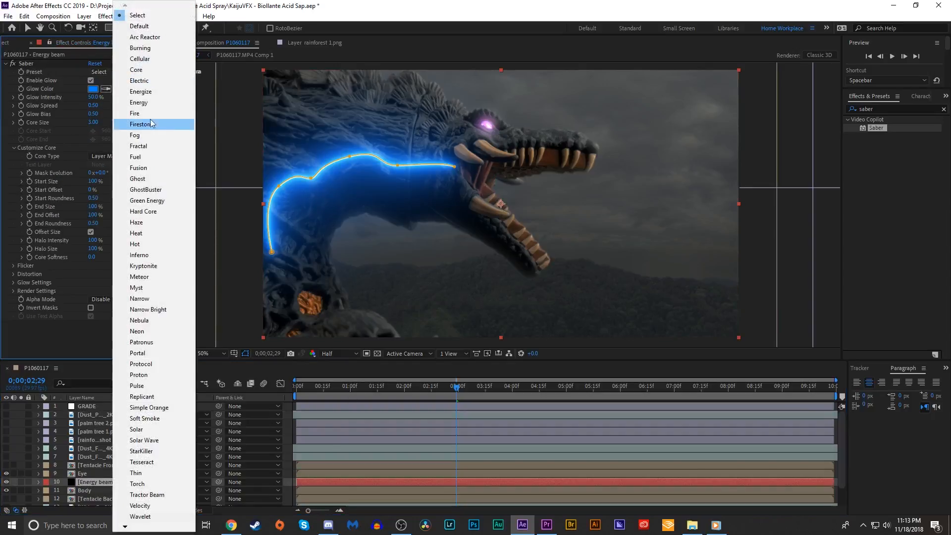
pyautogui.moveTo(205, 286)
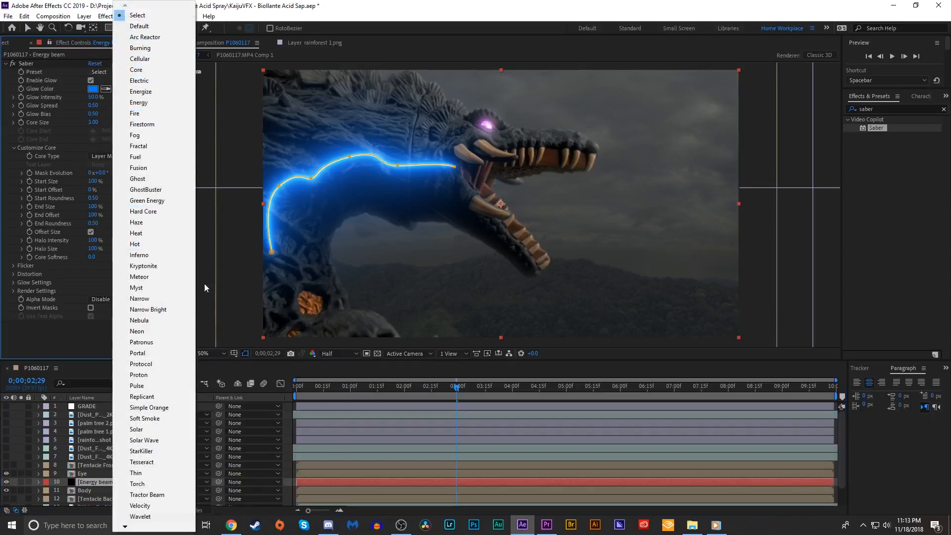
pyautogui.moveTo(197, 180)
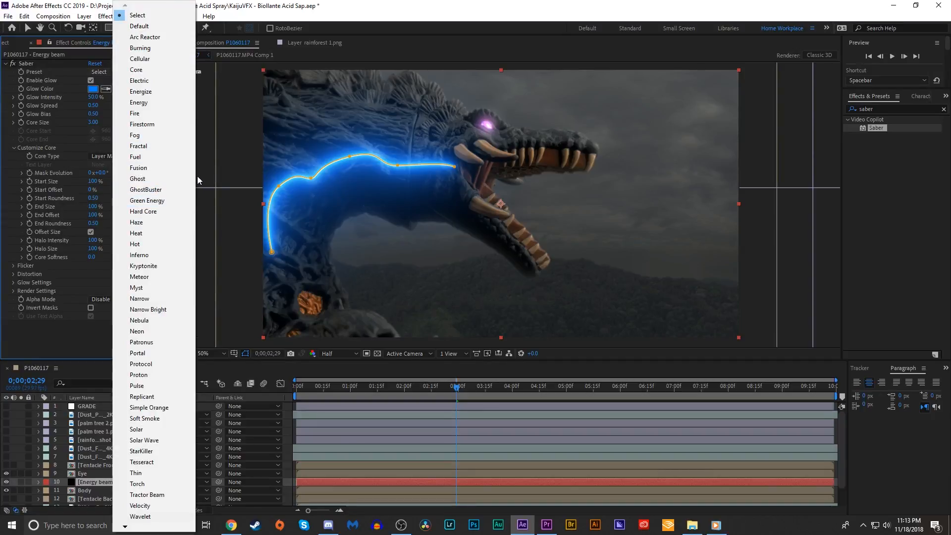
pyautogui.moveTo(174, 183)
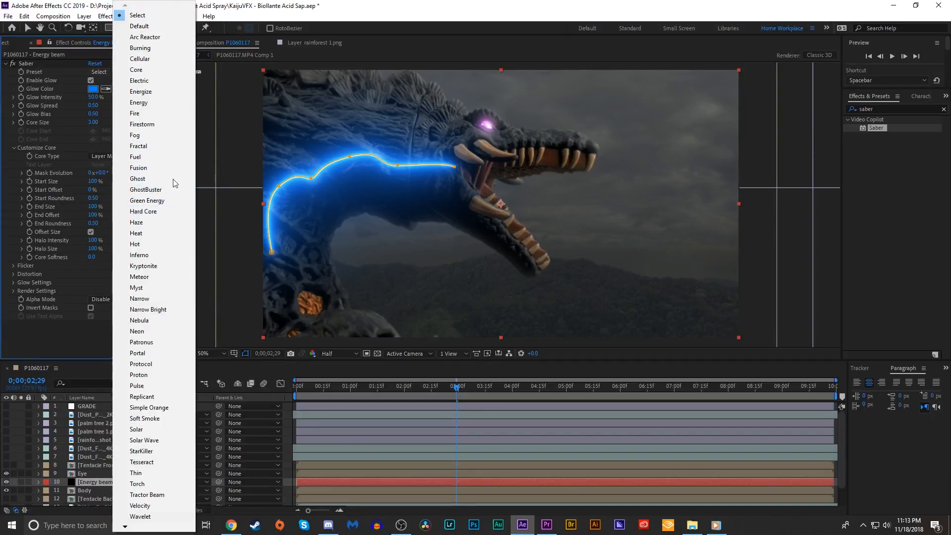
pyautogui.moveTo(138, 146)
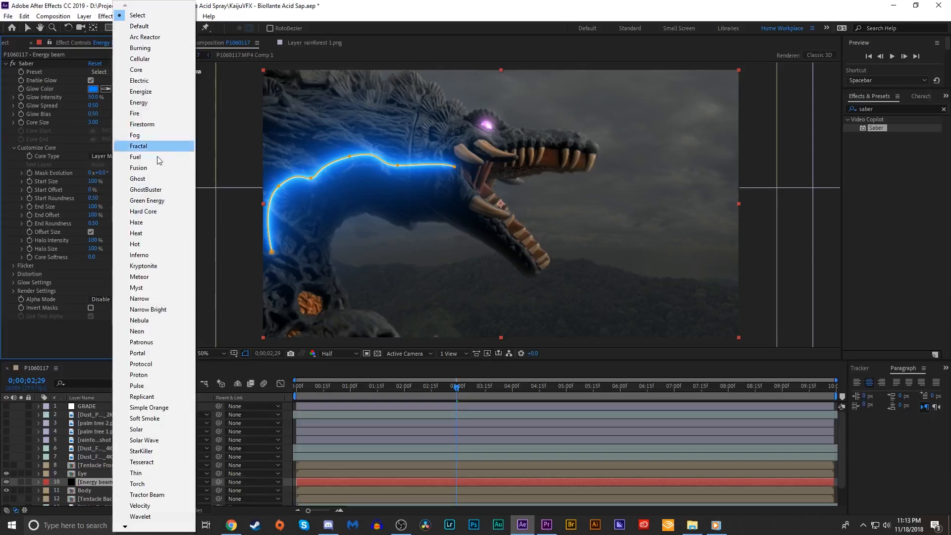
pyautogui.click(147, 200)
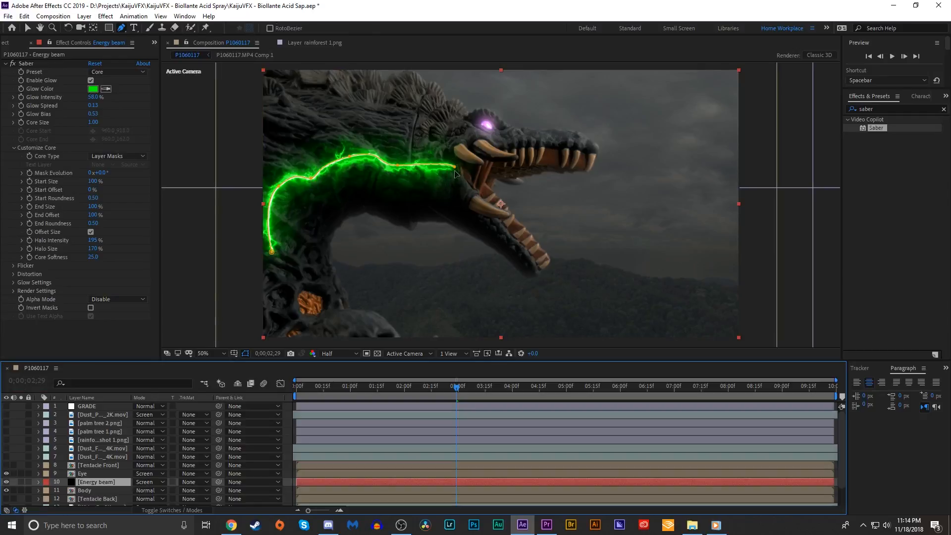
pyautogui.moveTo(443, 178)
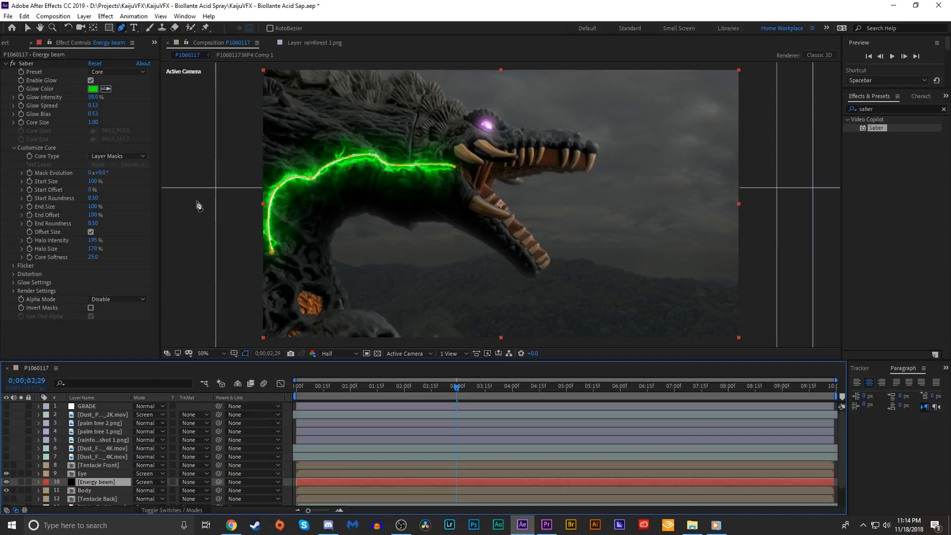
pyautogui.moveTo(135, 195)
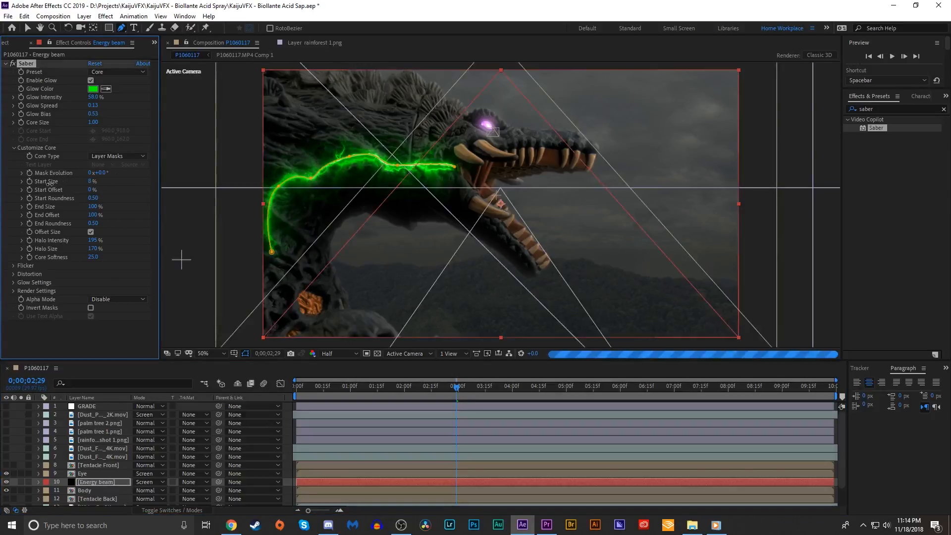
# Deselect the beam to view the 0% Start Size taper
pyautogui.click(101, 414)
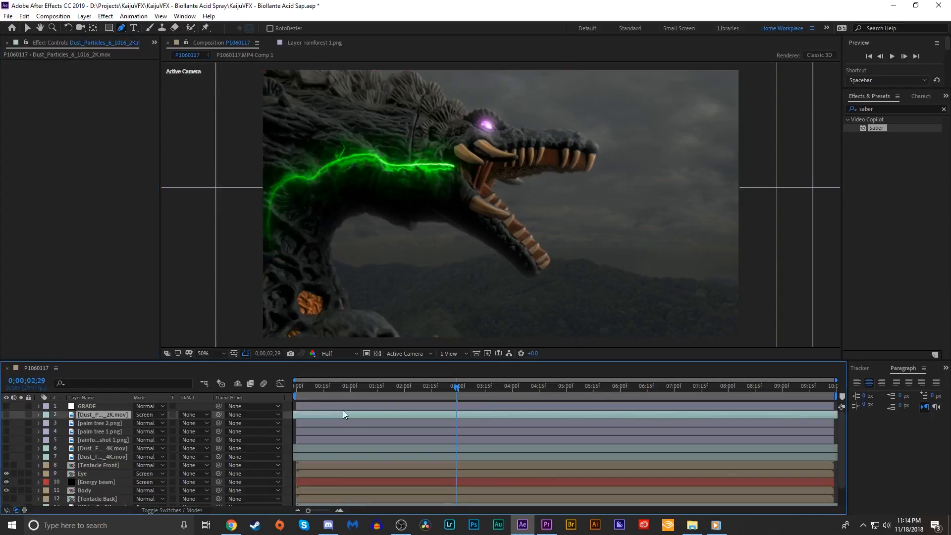
pyautogui.moveTo(447, 233)
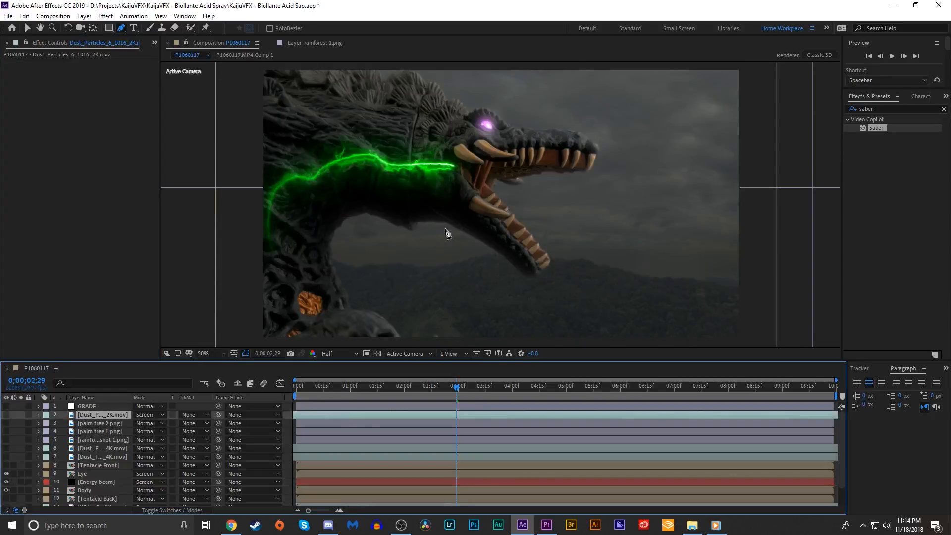
pyautogui.moveTo(289, 246)
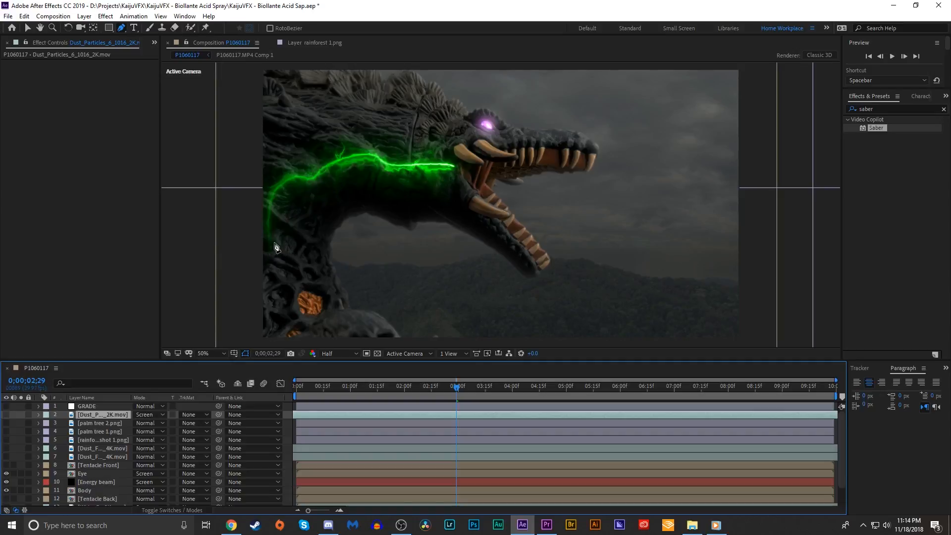
pyautogui.moveTo(297, 254)
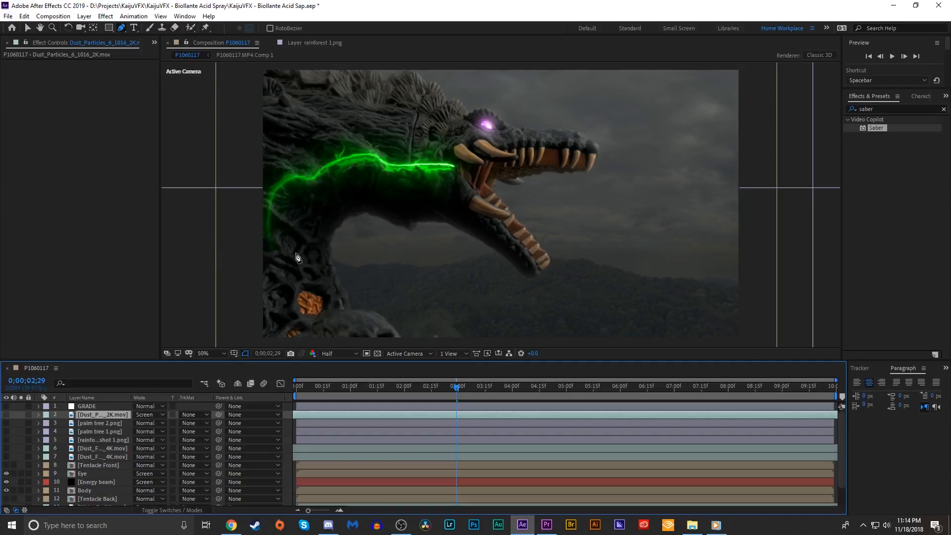
pyautogui.moveTo(268, 214)
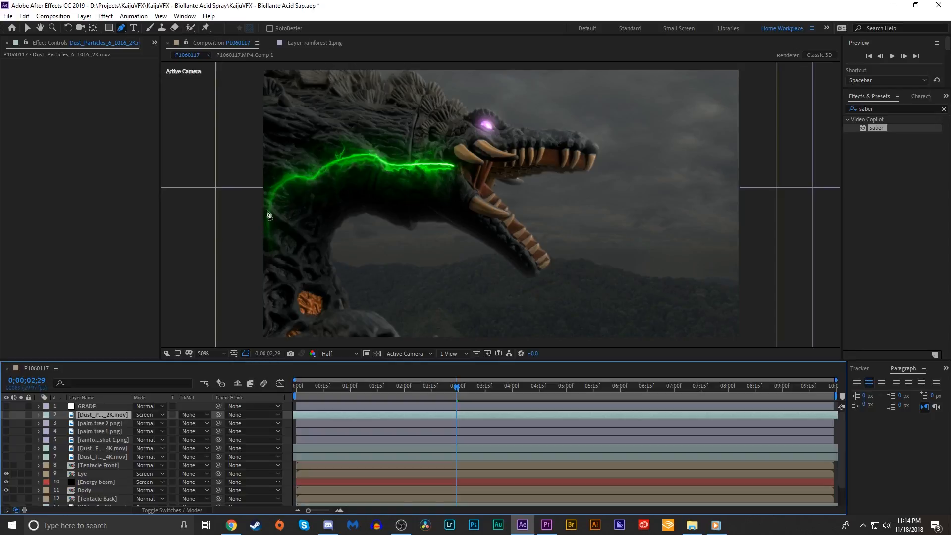
pyautogui.moveTo(276, 238)
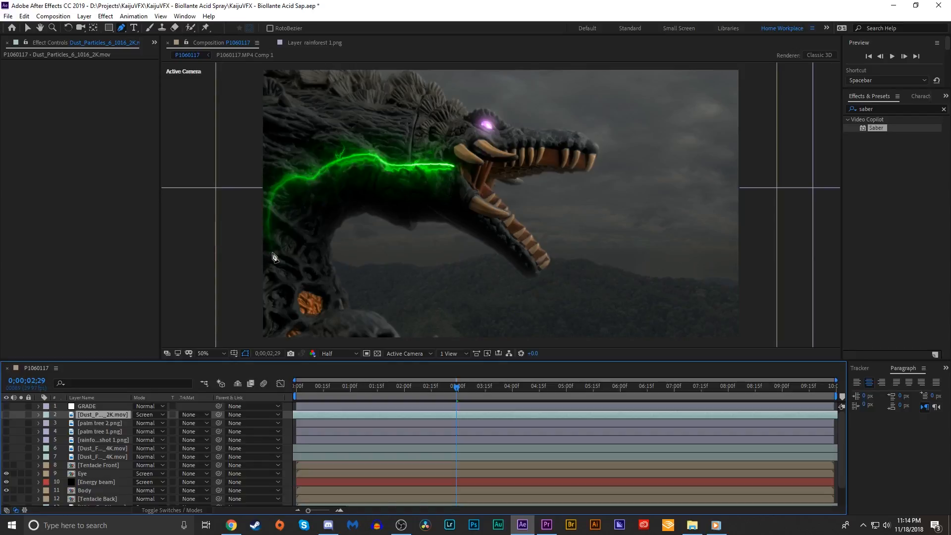
pyautogui.moveTo(615, 220)
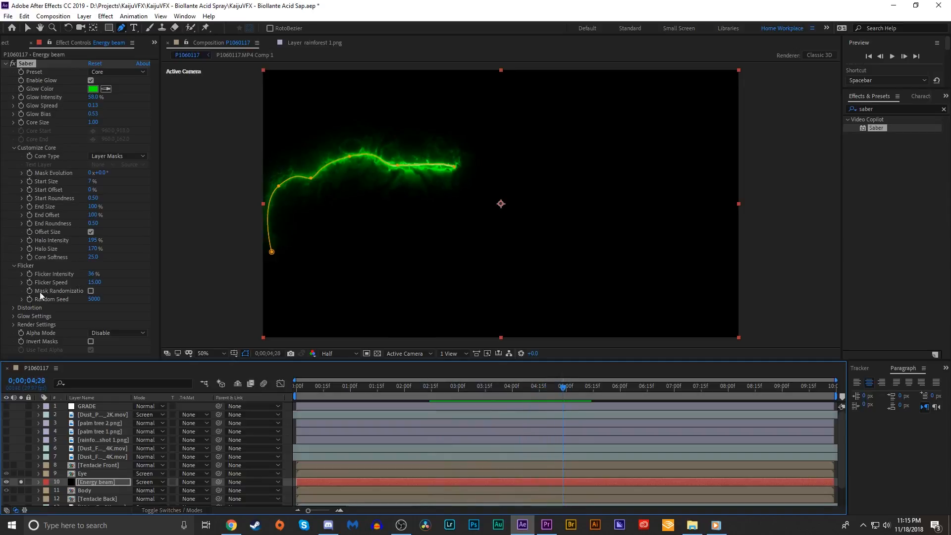
# Expand Saber's Distortion and Core Distortion settings and reselect the Energy beam layer
pyautogui.click(12, 307)
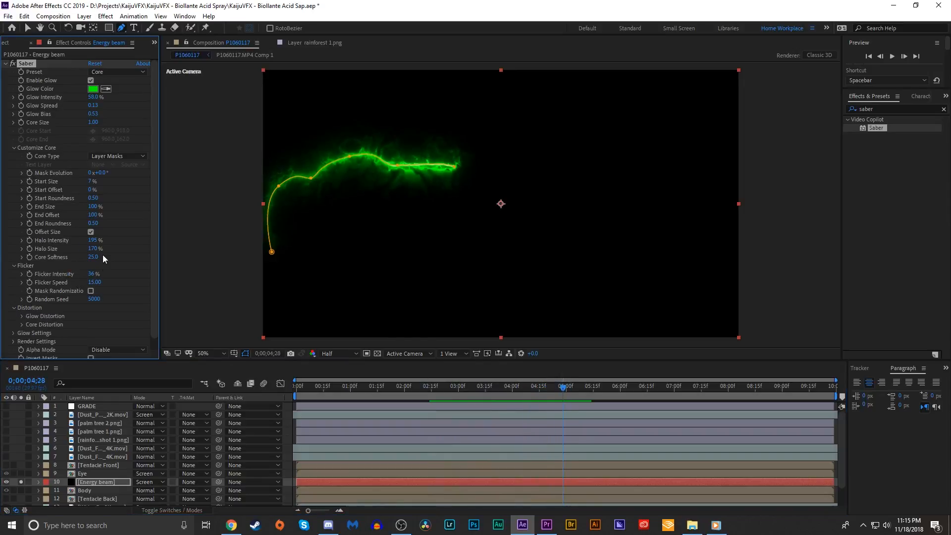
pyautogui.scroll(-3)
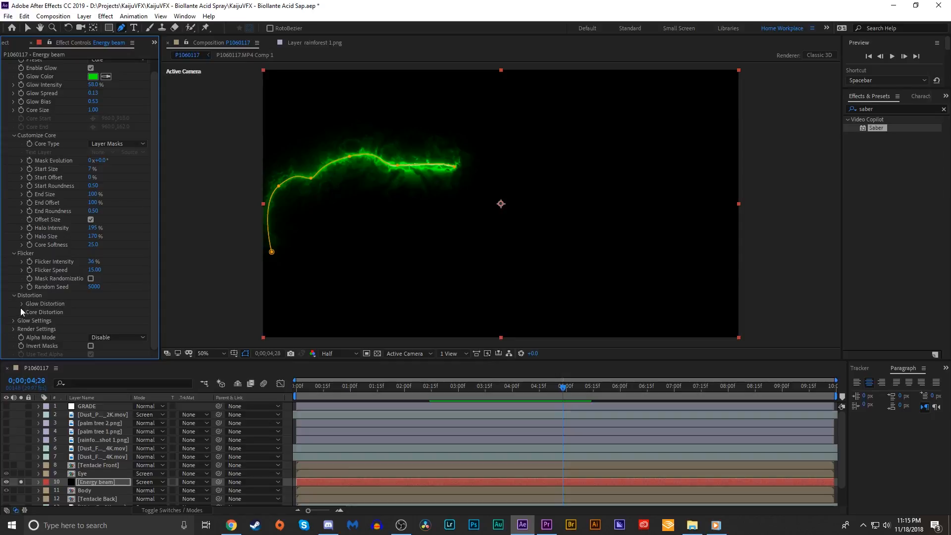
pyautogui.click(14, 311)
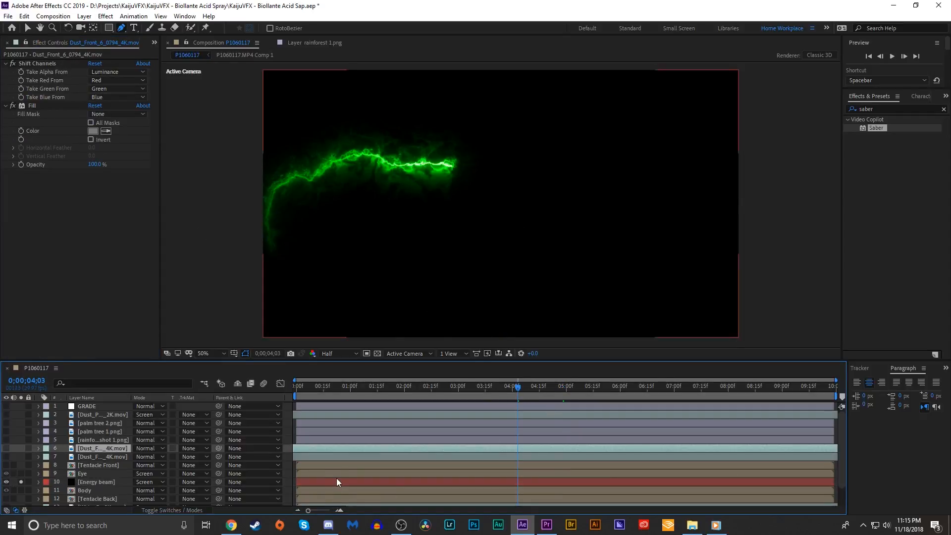
pyautogui.click(96, 480)
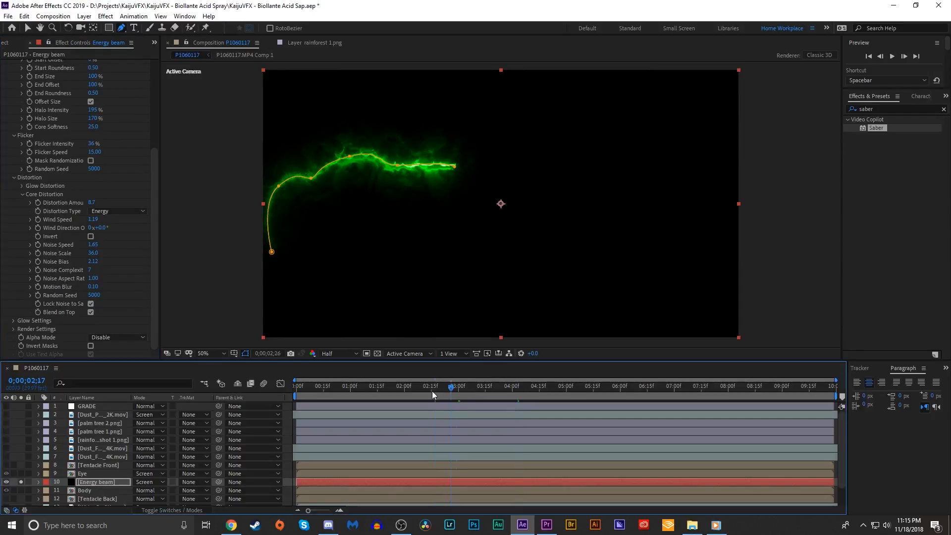
# Speed up core distortion wind and noise near three seconds, then expand Glow Distortion
pyautogui.click(435, 394)
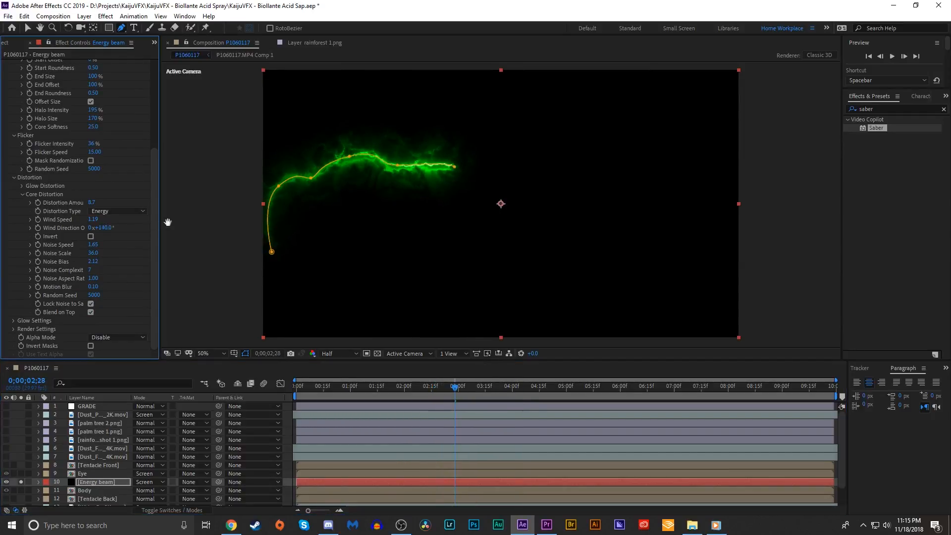
pyautogui.click(470, 386)
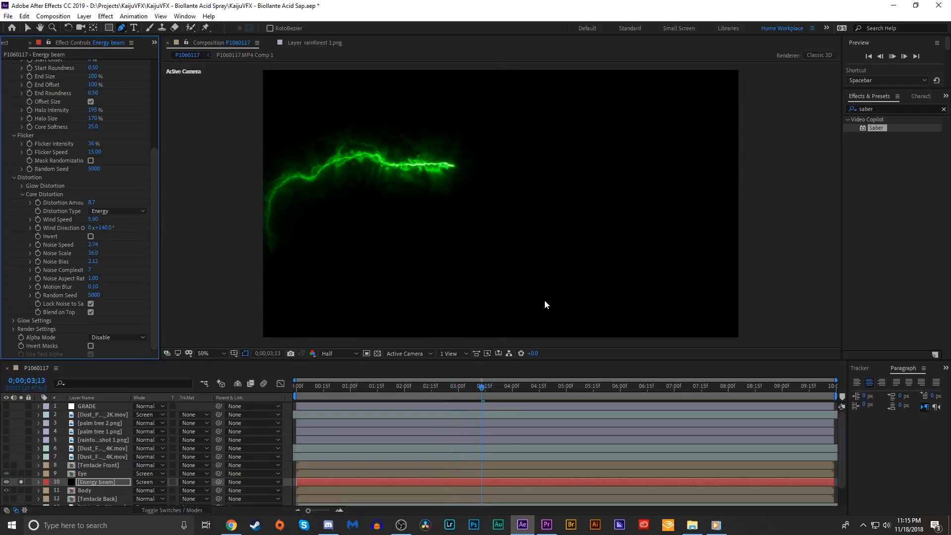
pyautogui.click(501, 386)
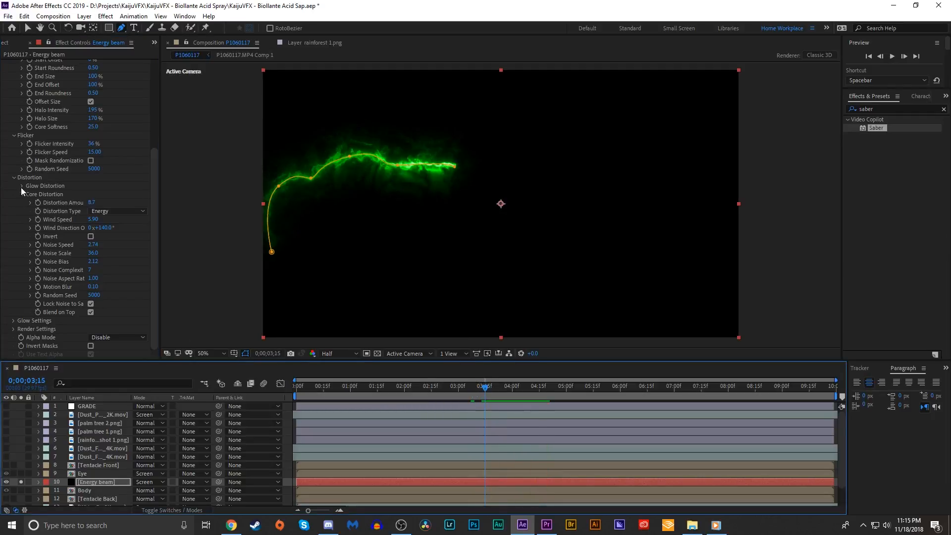
pyautogui.click(14, 185)
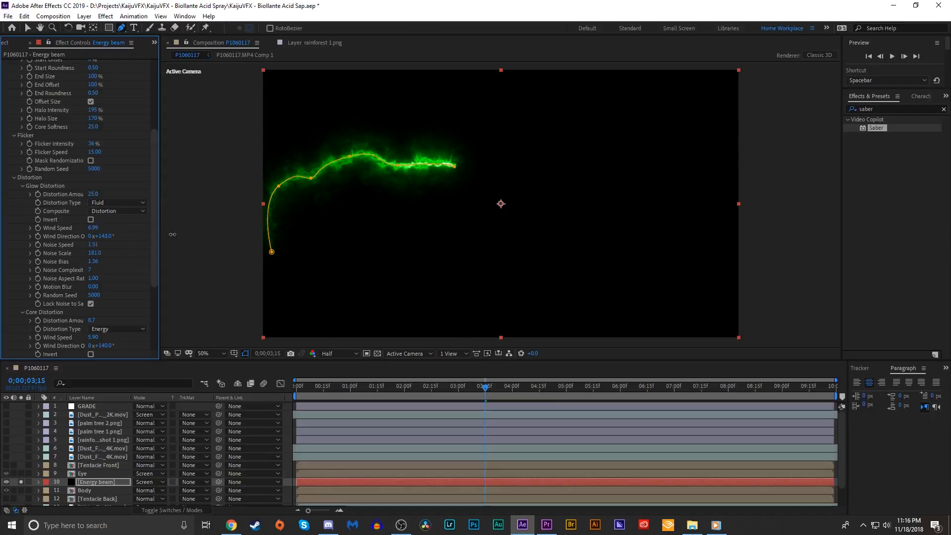
pyautogui.click(486, 394)
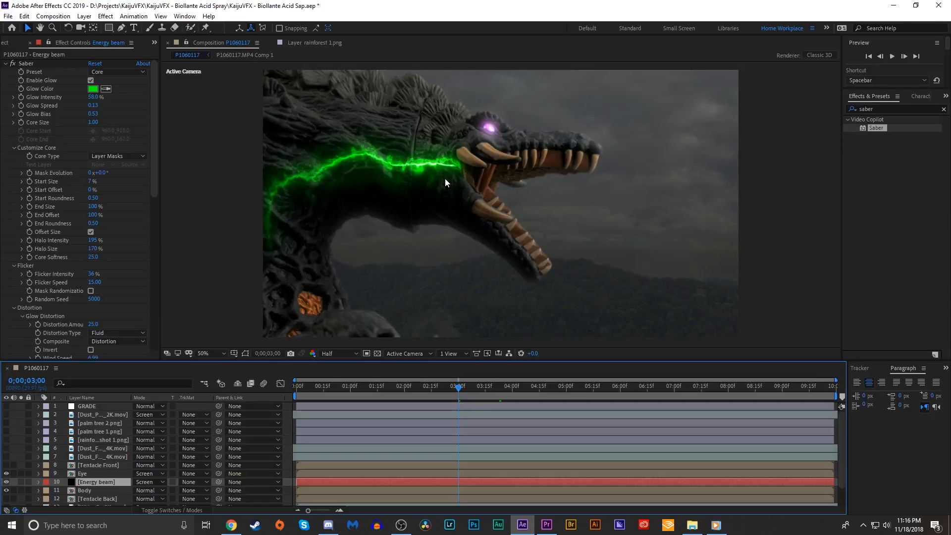
pyautogui.moveTo(269, 242)
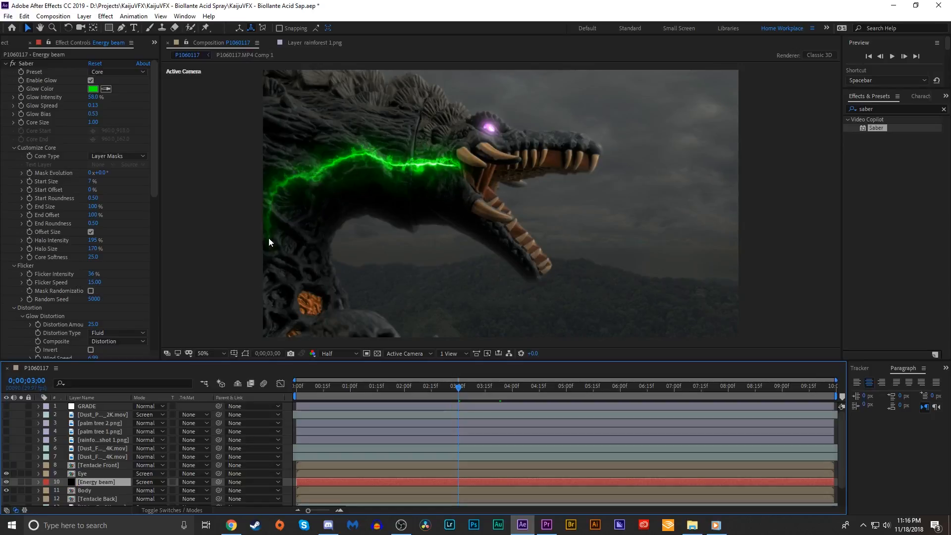
pyautogui.moveTo(502, 186)
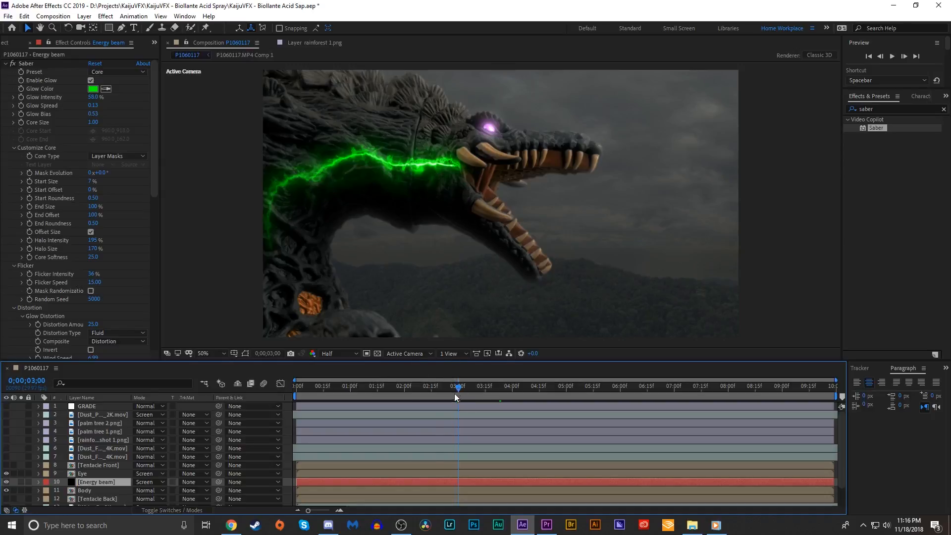
# Check the beam around three seconds and move to 2:20 for offset keyframes
pyautogui.click(376, 387)
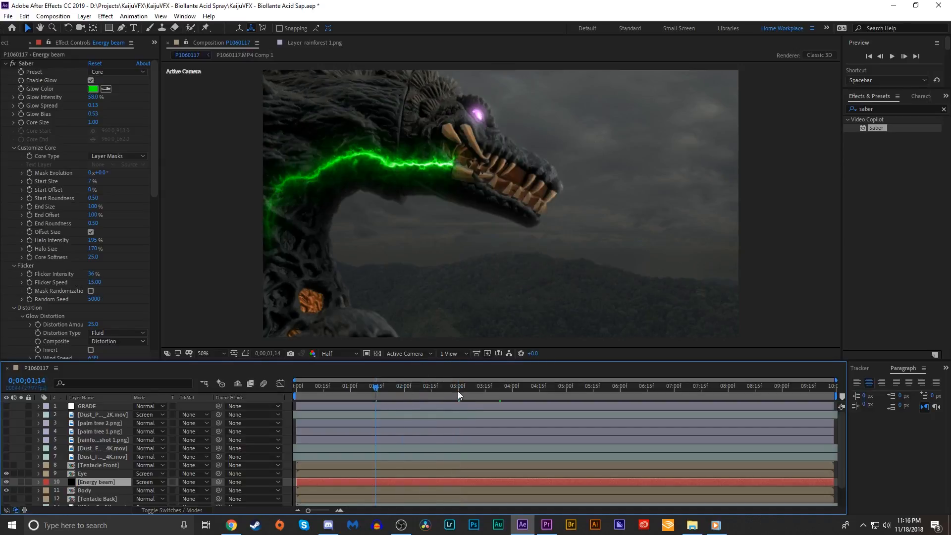
pyautogui.click(457, 385)
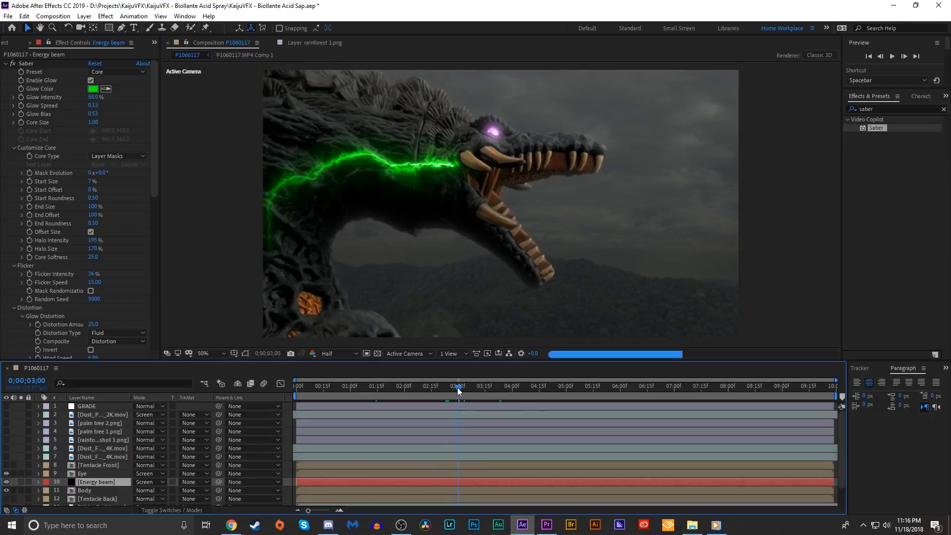
pyautogui.click(452, 387)
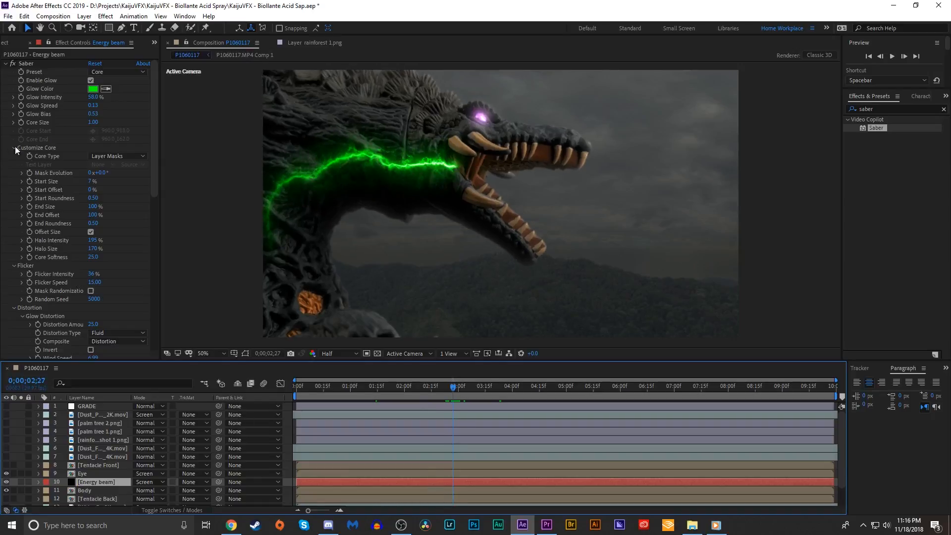
pyautogui.moveTo(32, 190)
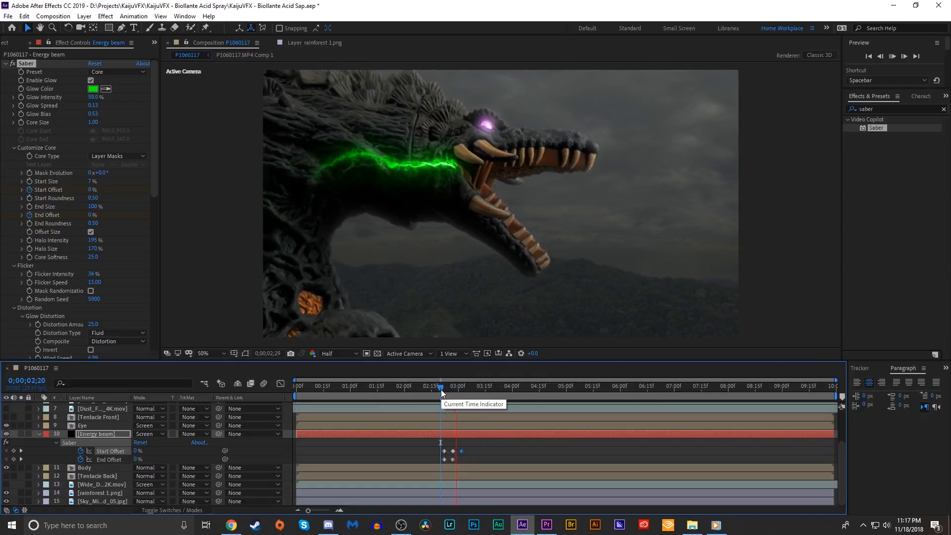
pyautogui.click(439, 386)
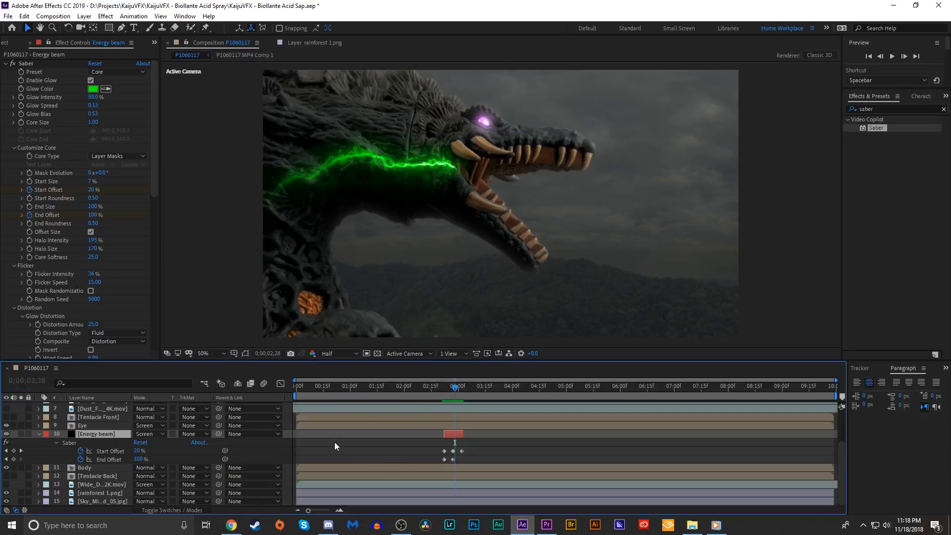
pyautogui.moveTo(300, 188)
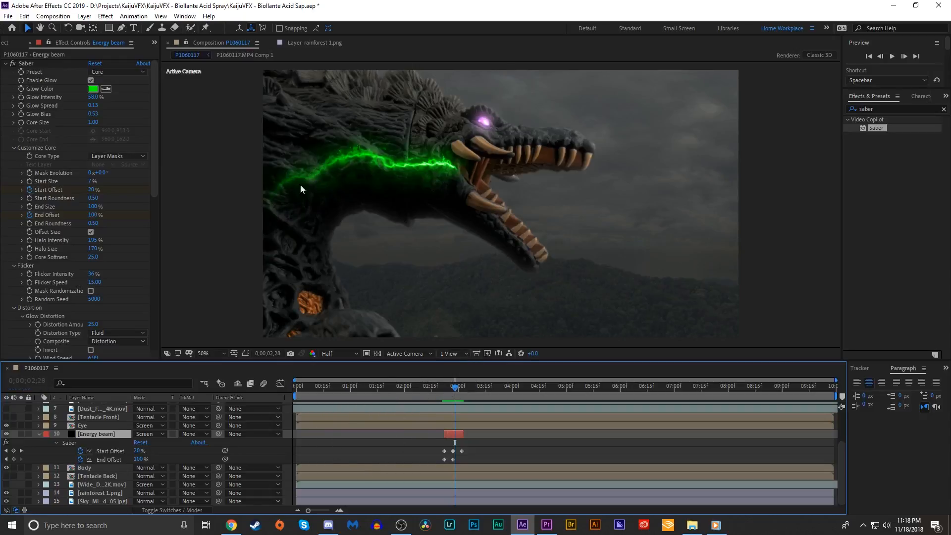
pyautogui.moveTo(319, 172)
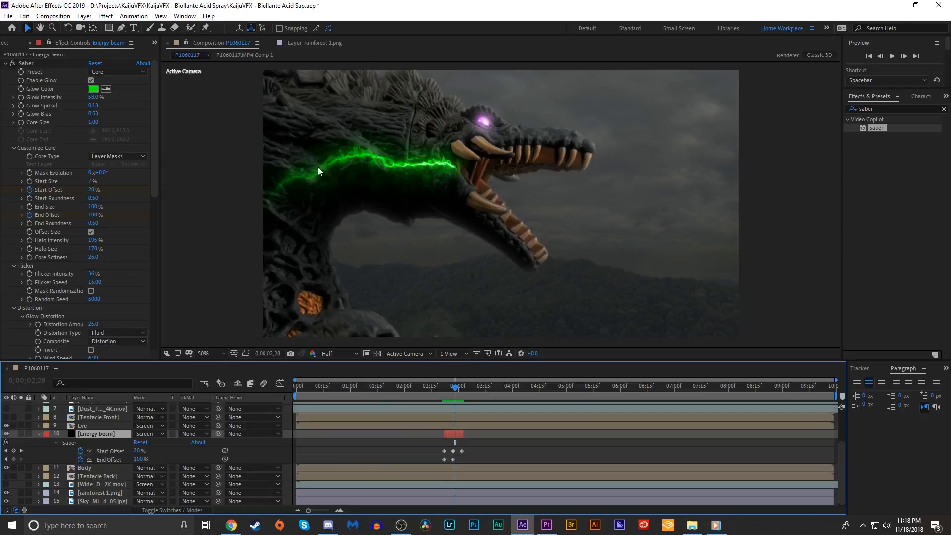
pyautogui.moveTo(349, 161)
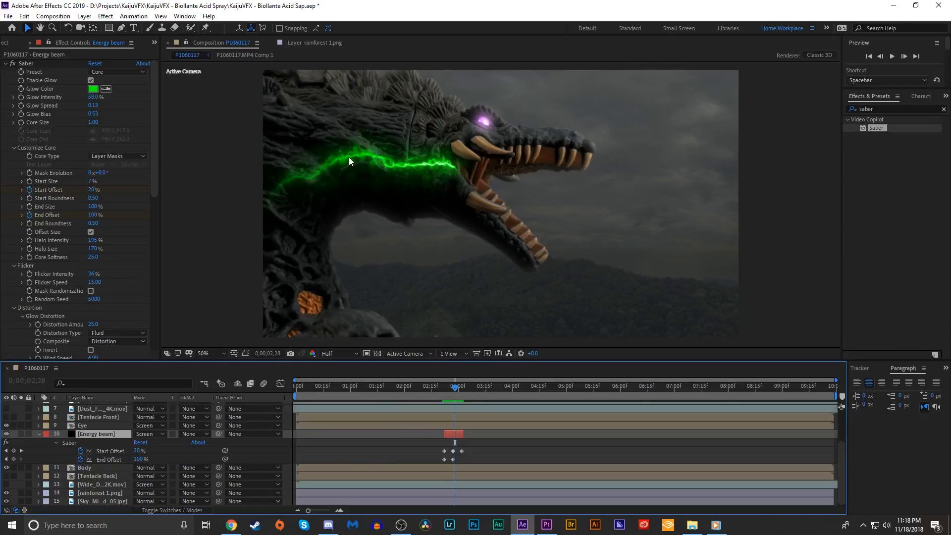
pyautogui.moveTo(541, 205)
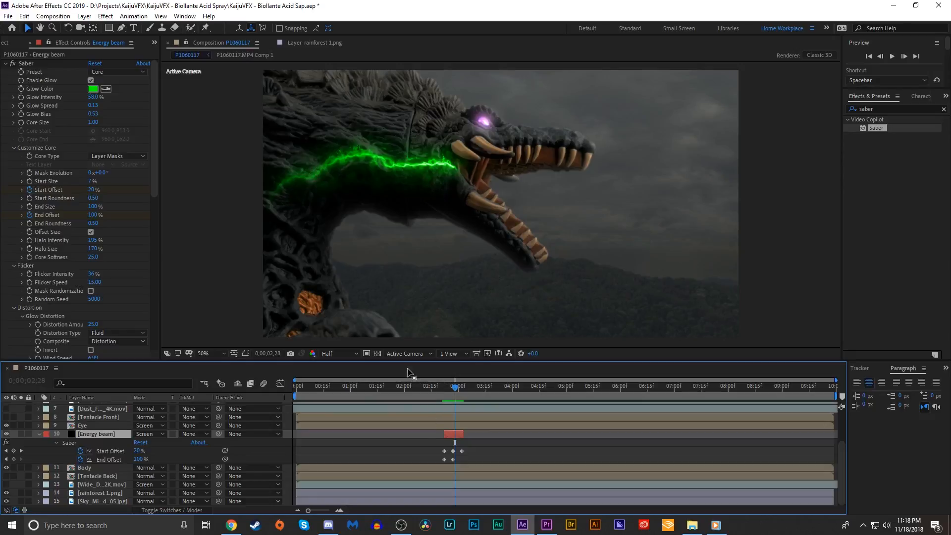
pyautogui.moveTo(454, 179)
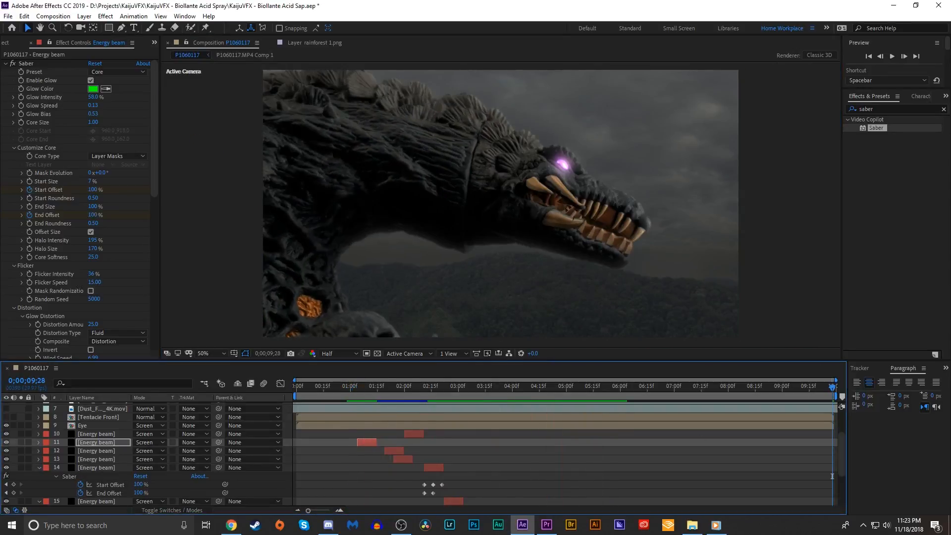
# Move to an earlier time to review the staggered Energy beam copies
pyautogui.click(349, 388)
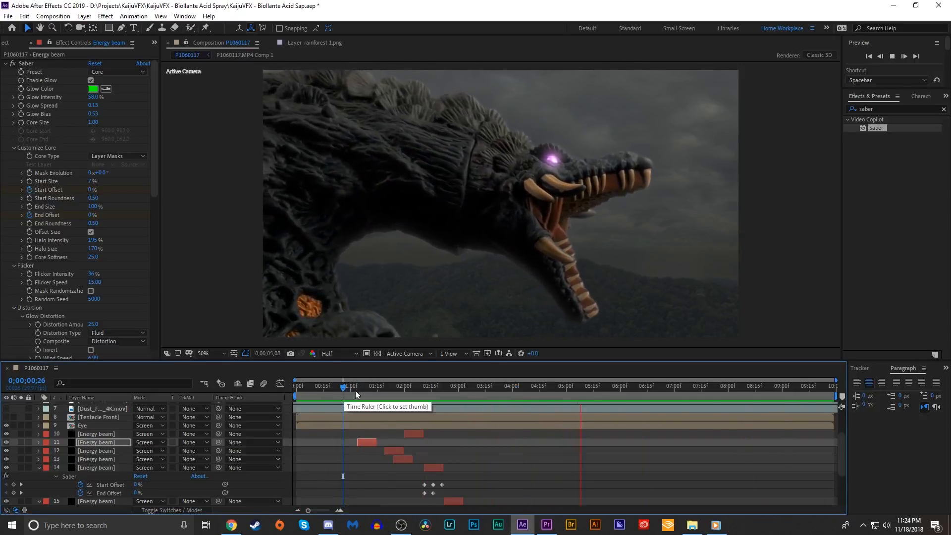
pyautogui.click(388, 387)
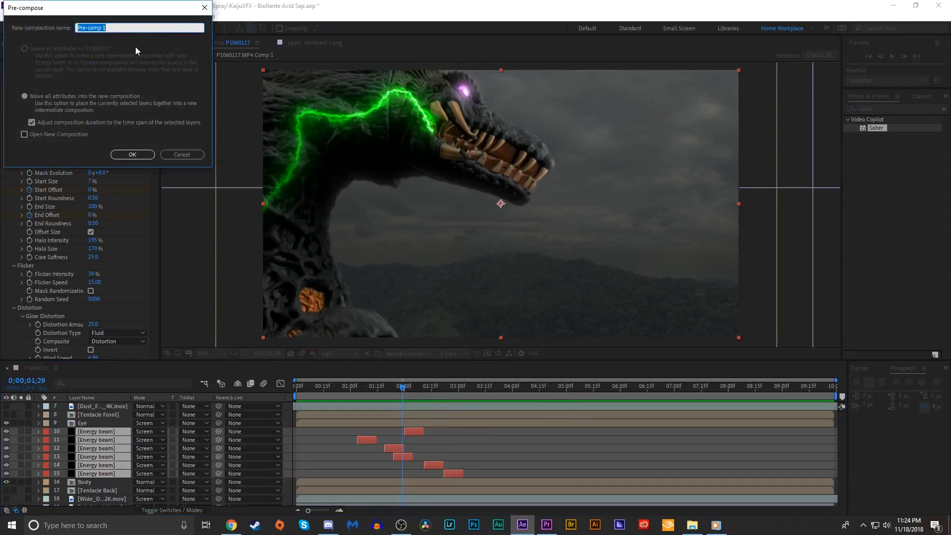
pyautogui.moveTo(157, 11)
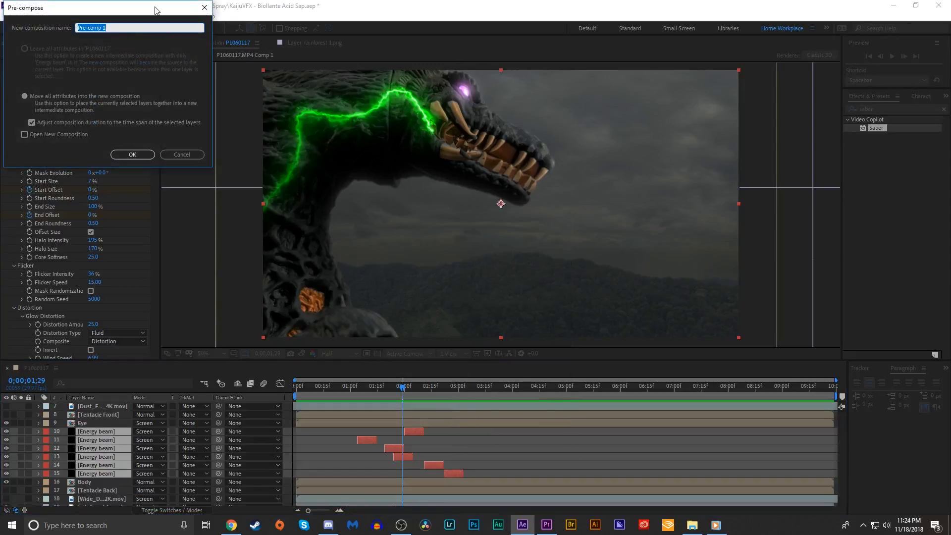
# Name the precomp 'Energy Beams' and confirm nesting the beam layers
pyautogui.write('Energy B')
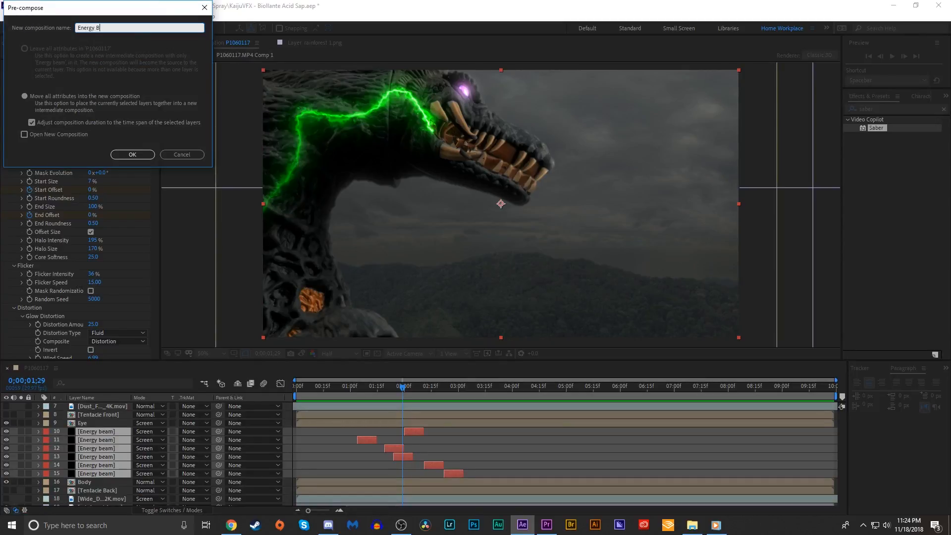
pyautogui.click(132, 154)
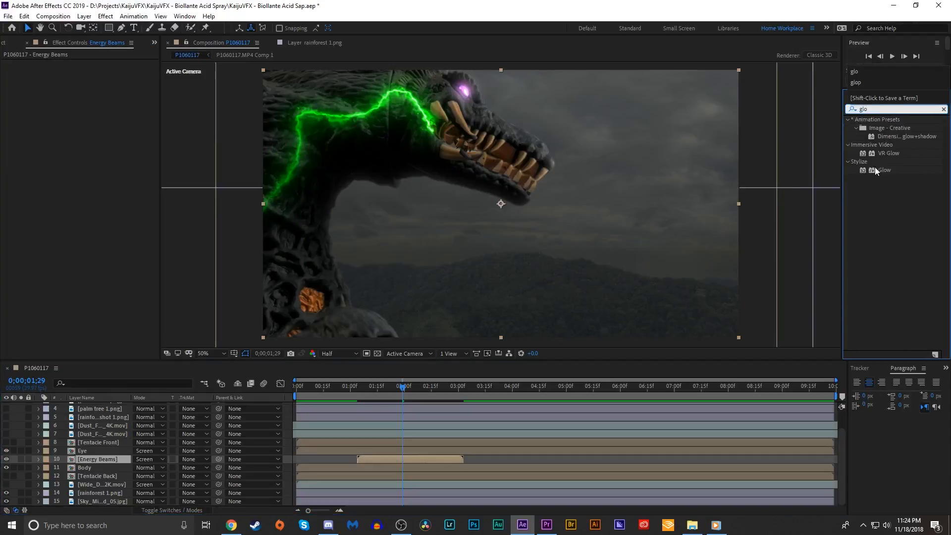
# Apply Glow to Energy Beams, search for Exposure, and unhide the scene layers
pyautogui.doubleClick(884, 169)
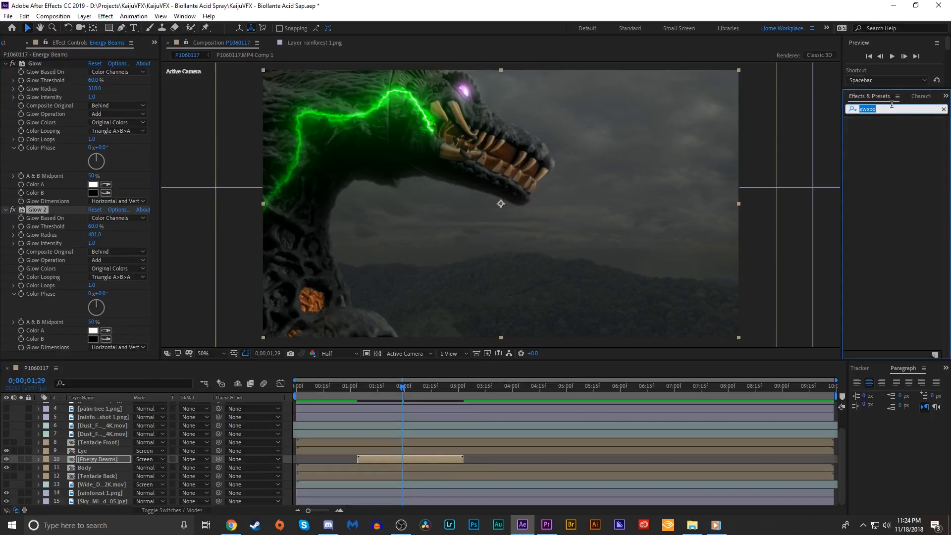
pyautogui.write('expo')
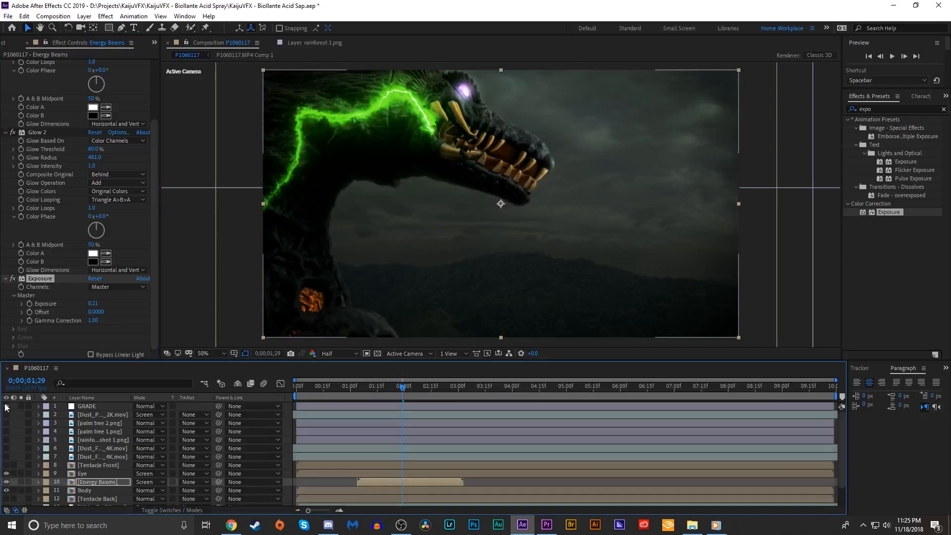
pyautogui.click(366, 392)
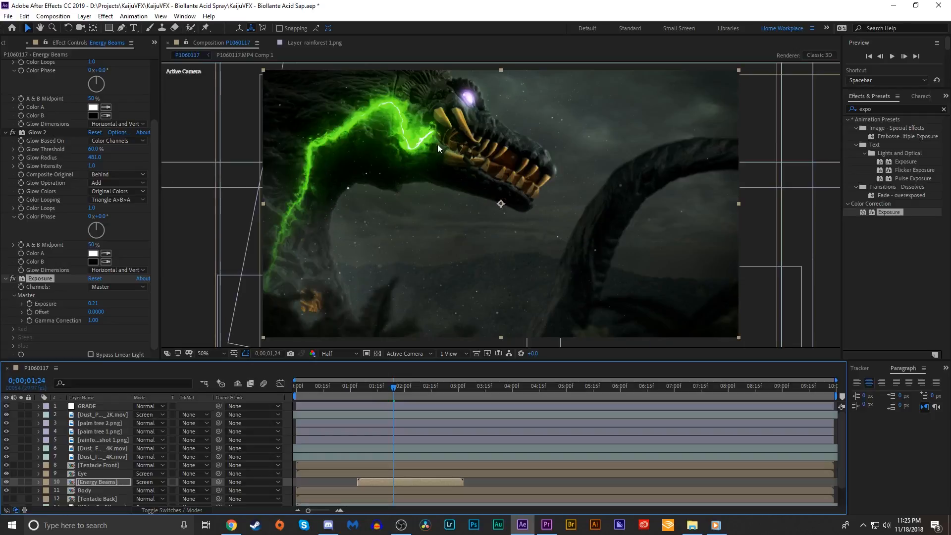
pyautogui.moveTo(308, 260)
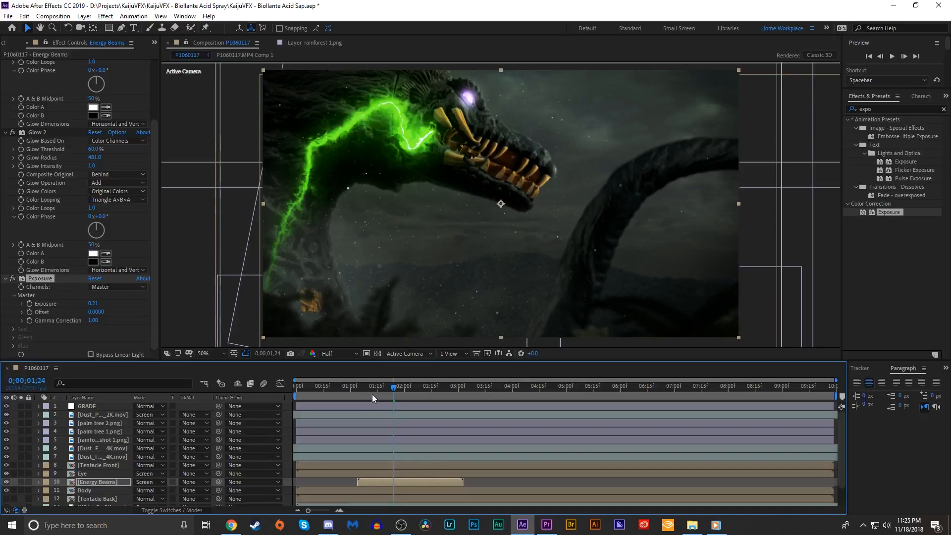
pyautogui.moveTo(425, 158)
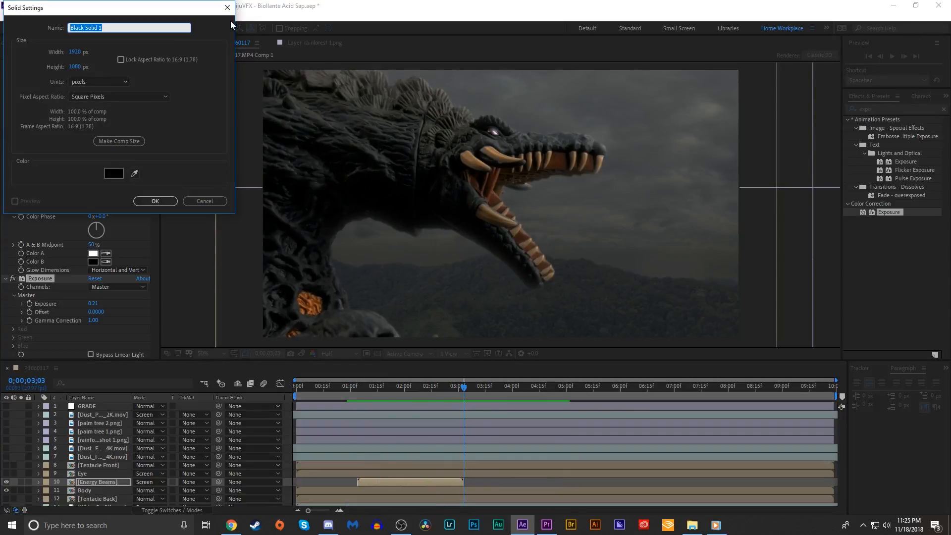
# Name the new full-frame solid 'Spray 1' and create it
pyautogui.write('Spray 1')
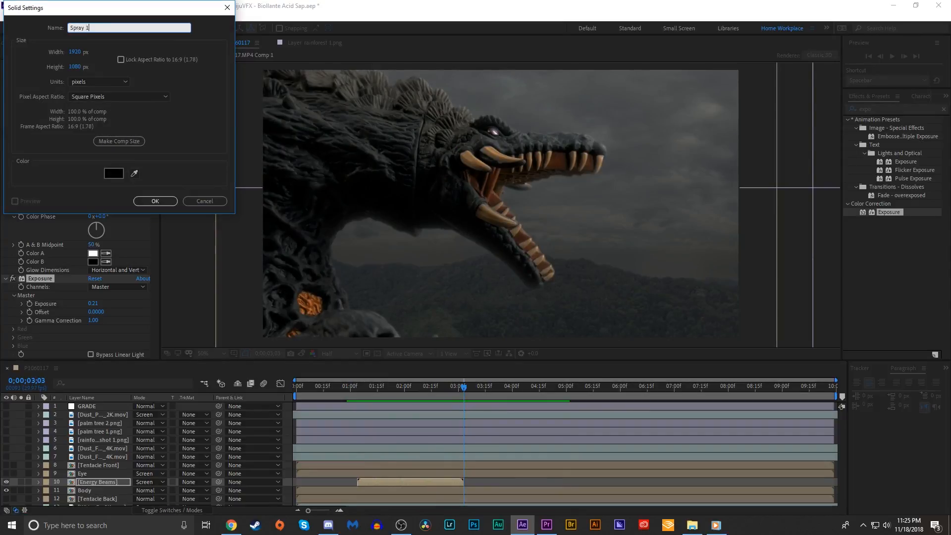
pyautogui.click(155, 200)
pyautogui.write('cc p')
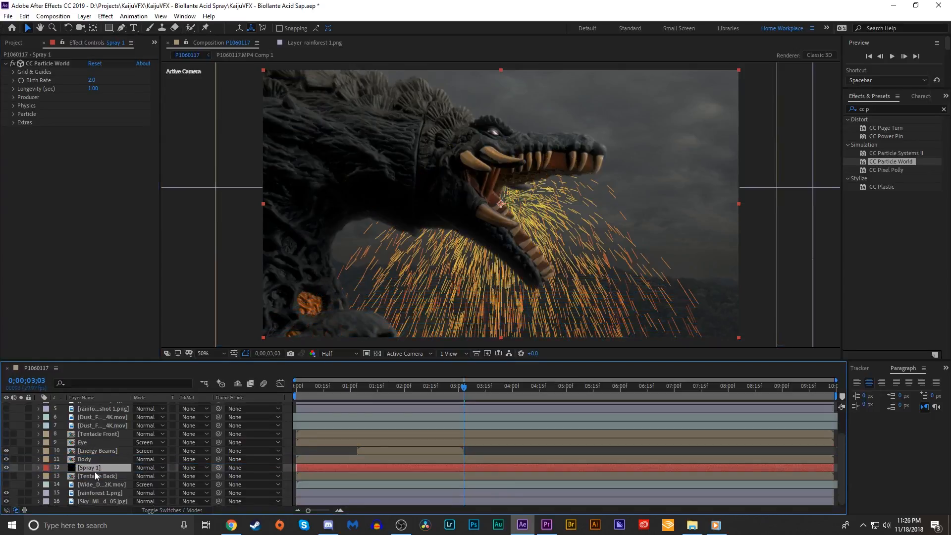
pyautogui.moveTo(15, 122)
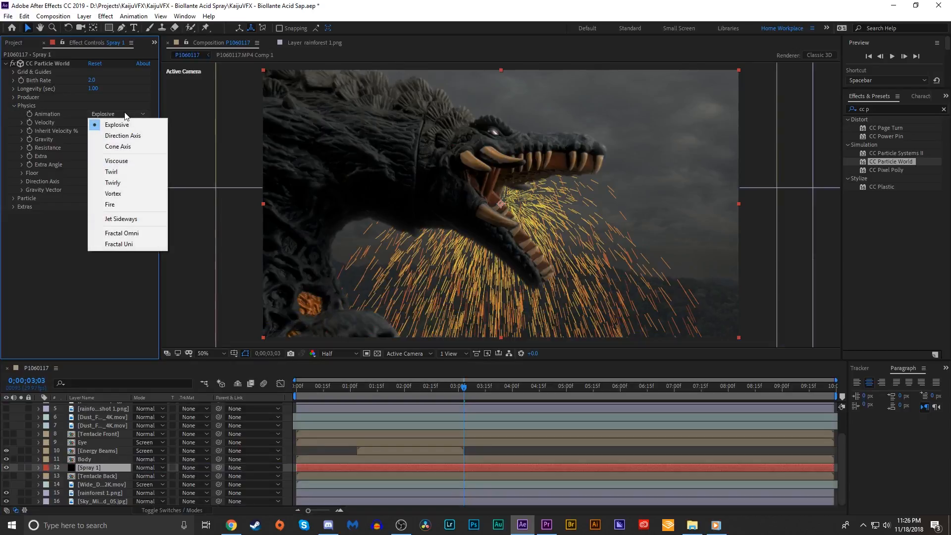
pyautogui.moveTo(128, 205)
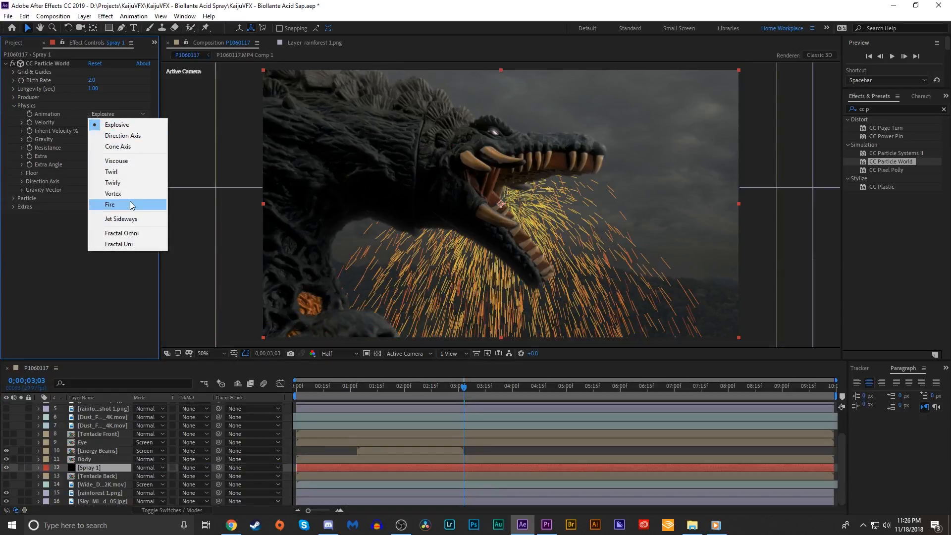
# Set Spray 1's Particle World animation to Fire and trim the layer to start later
pyautogui.click(109, 205)
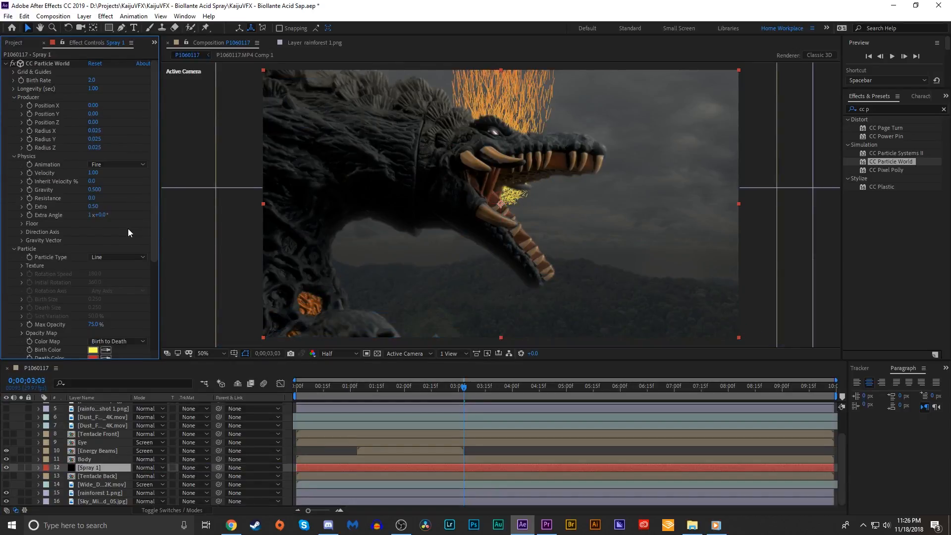
pyautogui.scroll(-3)
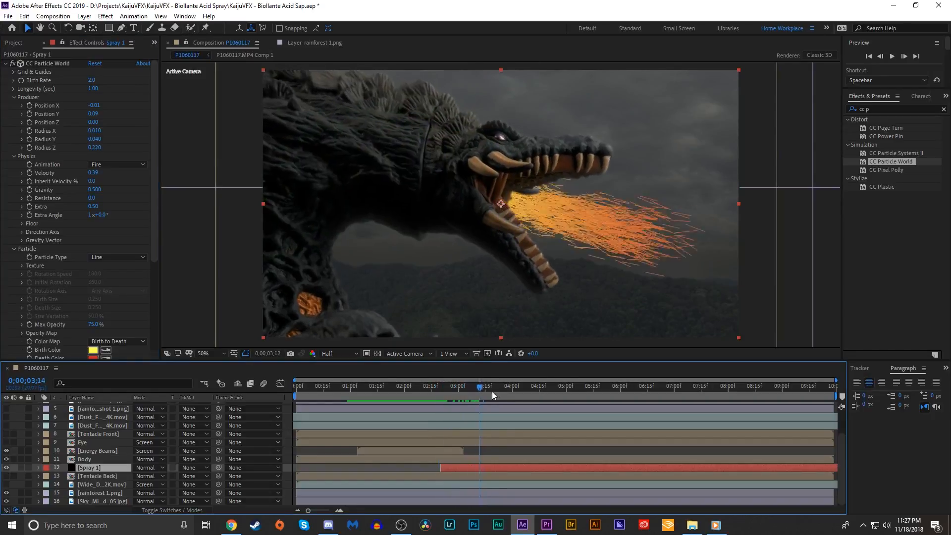
pyautogui.click(572, 386)
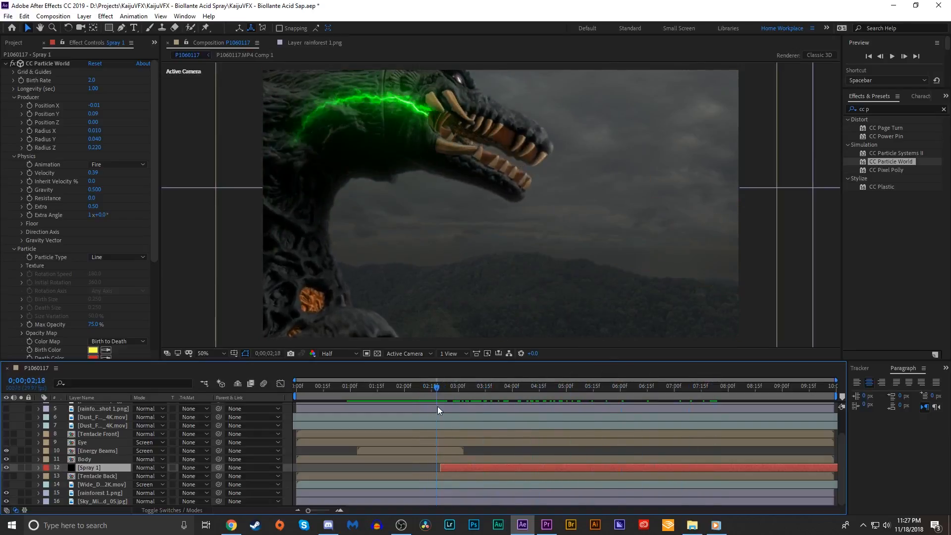
# Keyframe Producer Position X/Y at several frames so the emitter tracks the mouth
pyautogui.click(442, 386)
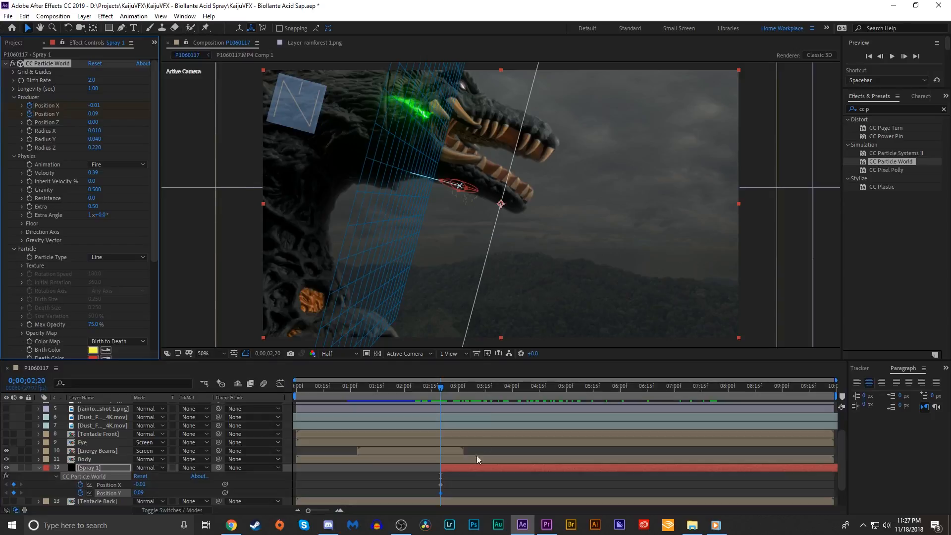
pyautogui.scroll(-3)
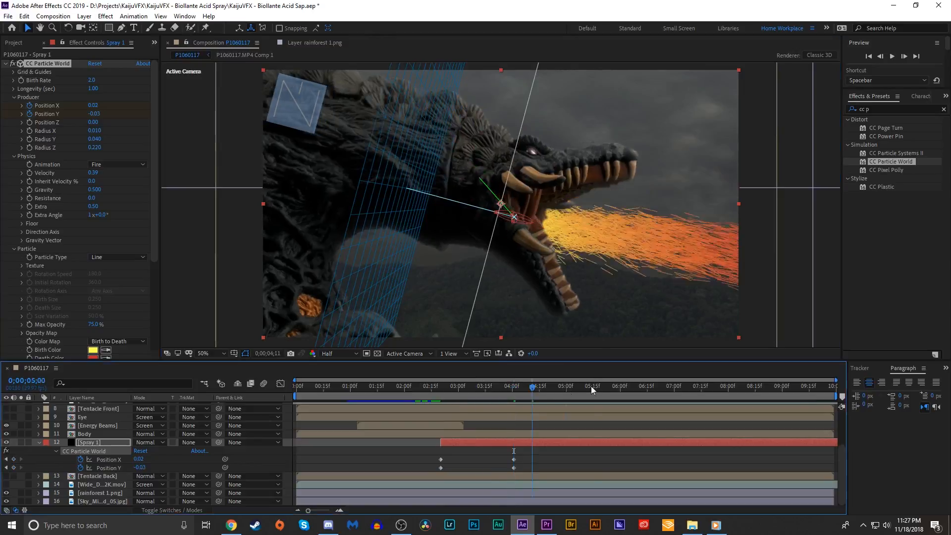
pyautogui.click(596, 386)
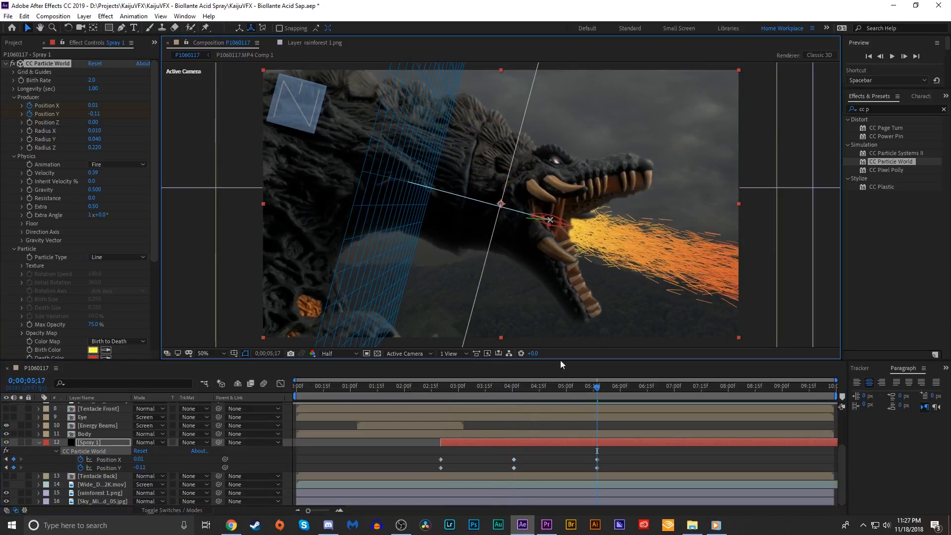
pyautogui.click(686, 385)
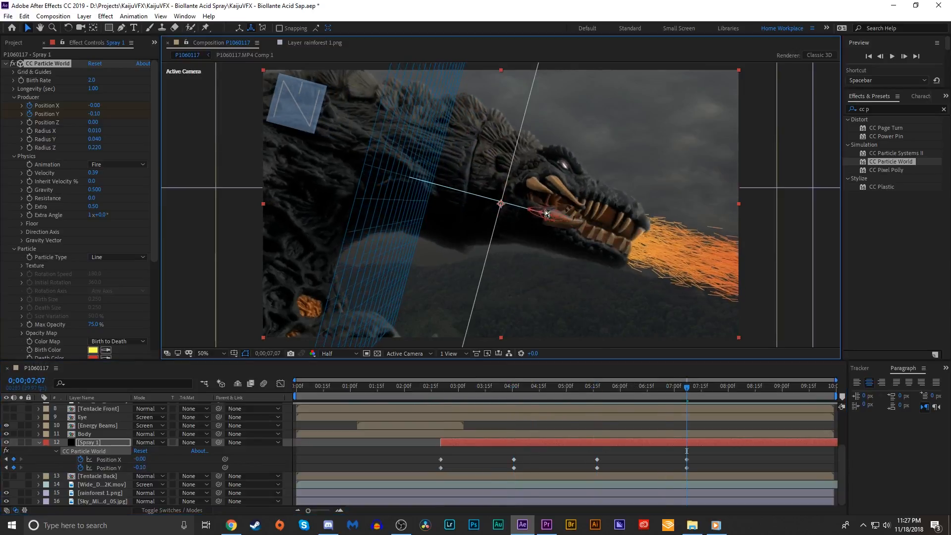
pyautogui.click(624, 386)
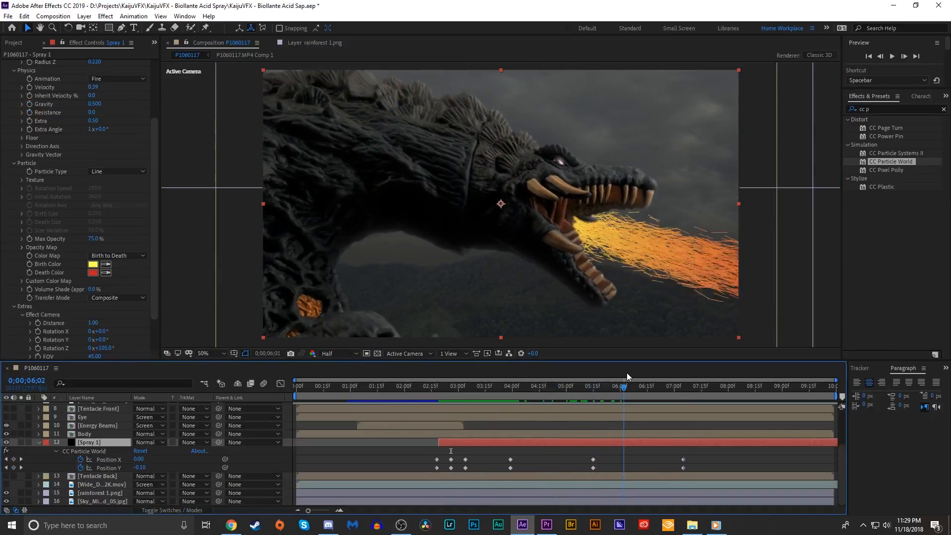
pyautogui.click(436, 385)
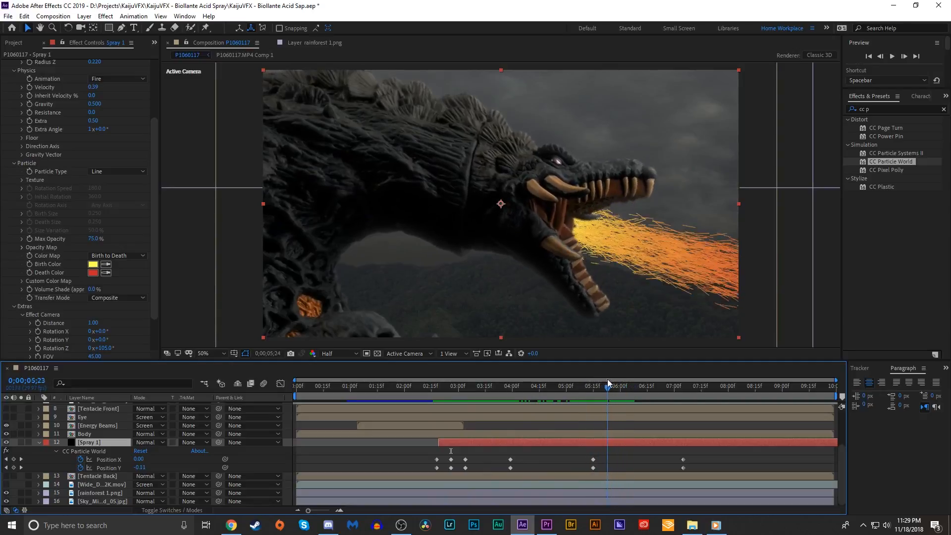
# Keyframe emitter position and Birth Rate from 2.0 to zero, returning Gravity to 0.500
pyautogui.click(589, 385)
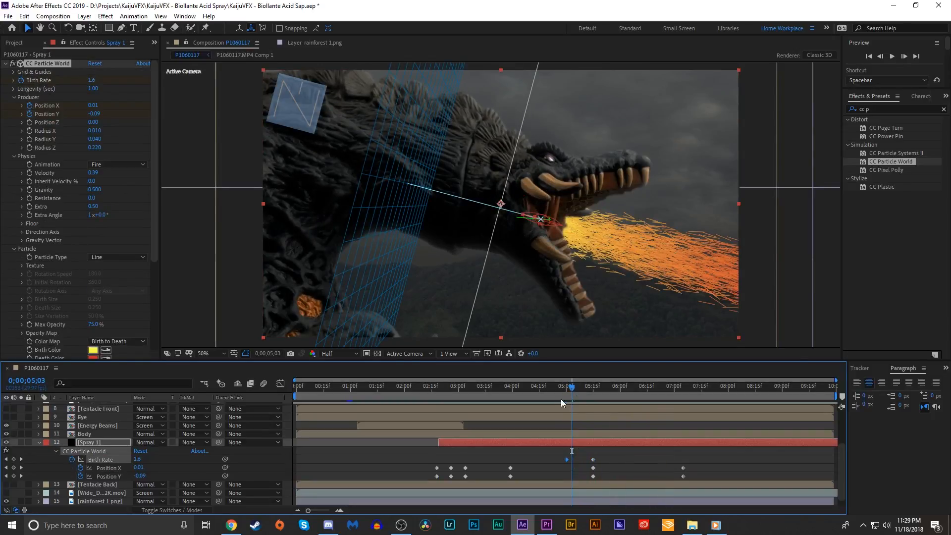
pyautogui.click(570, 395)
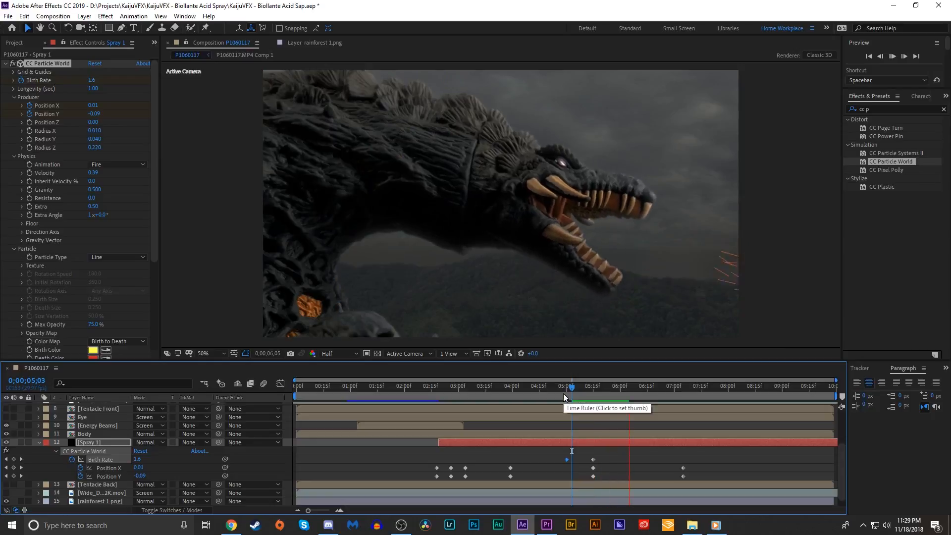
pyautogui.click(435, 394)
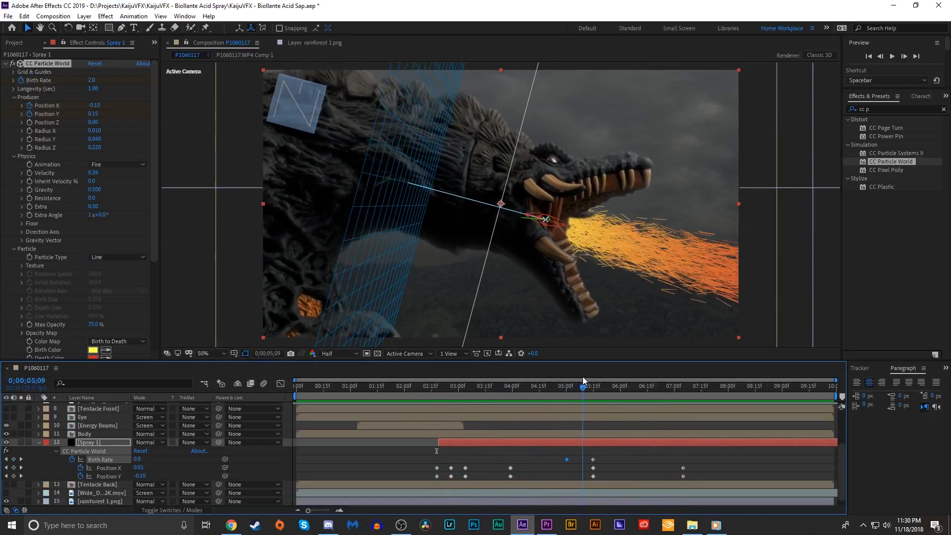
pyautogui.click(503, 386)
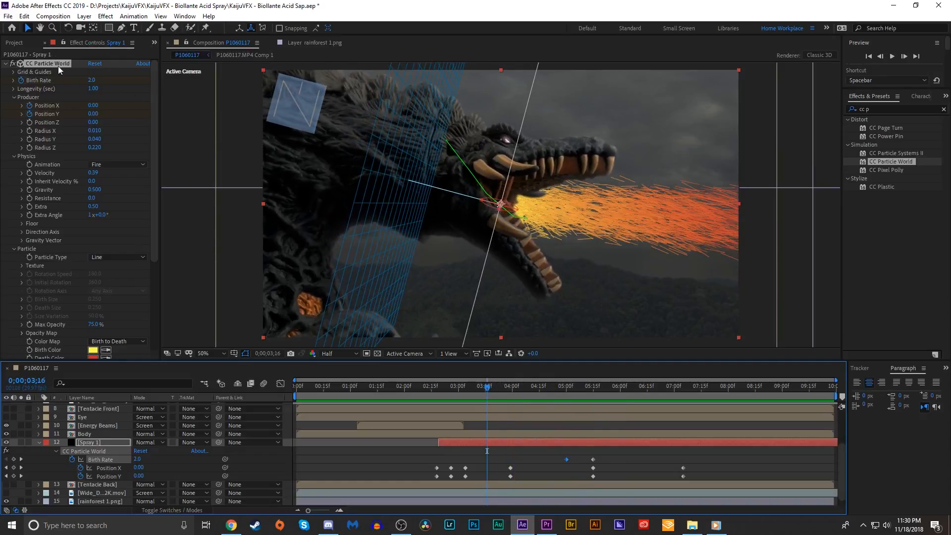
pyautogui.moveTo(481, 314)
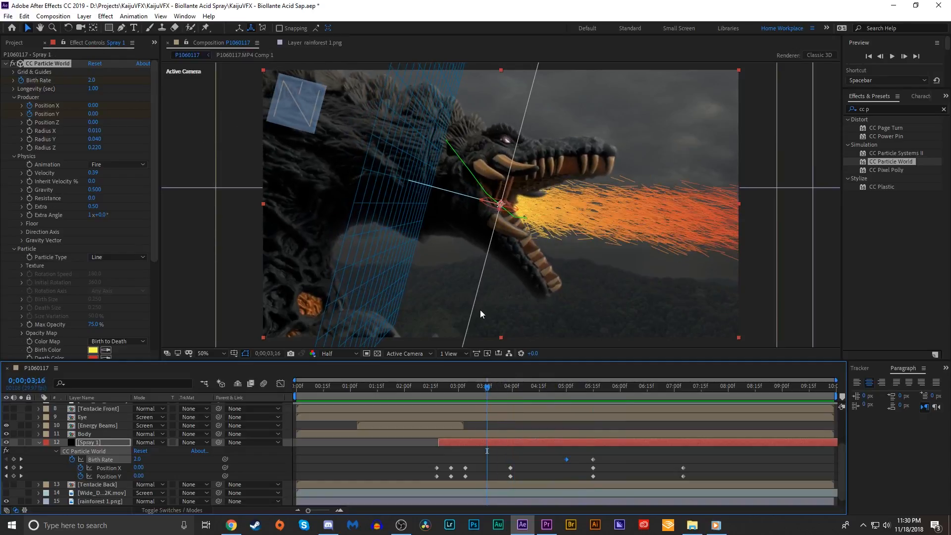
pyautogui.click(478, 385)
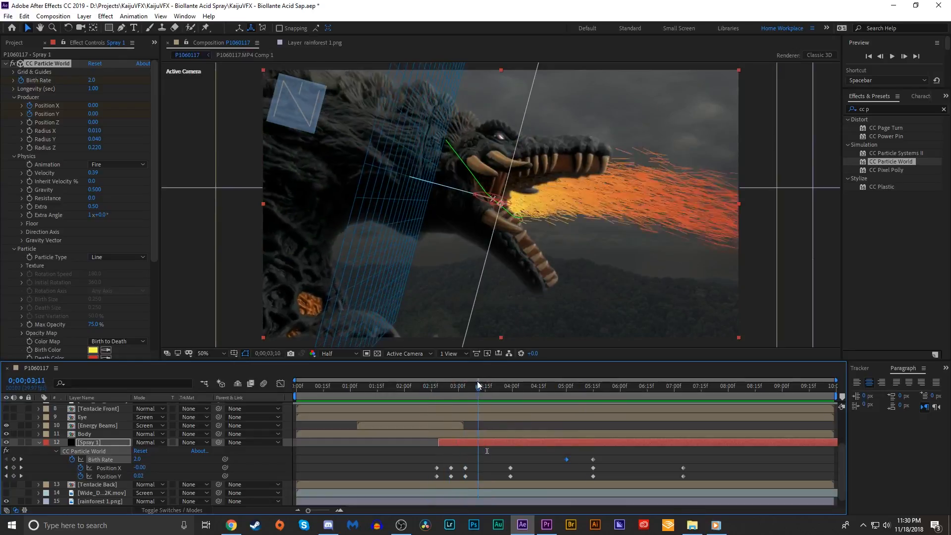
pyautogui.click(596, 389)
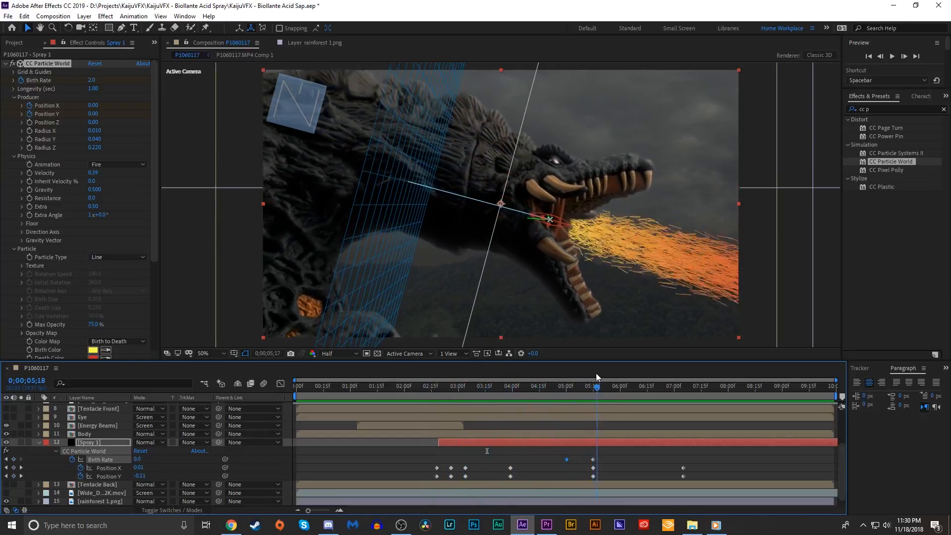
pyautogui.click(441, 386)
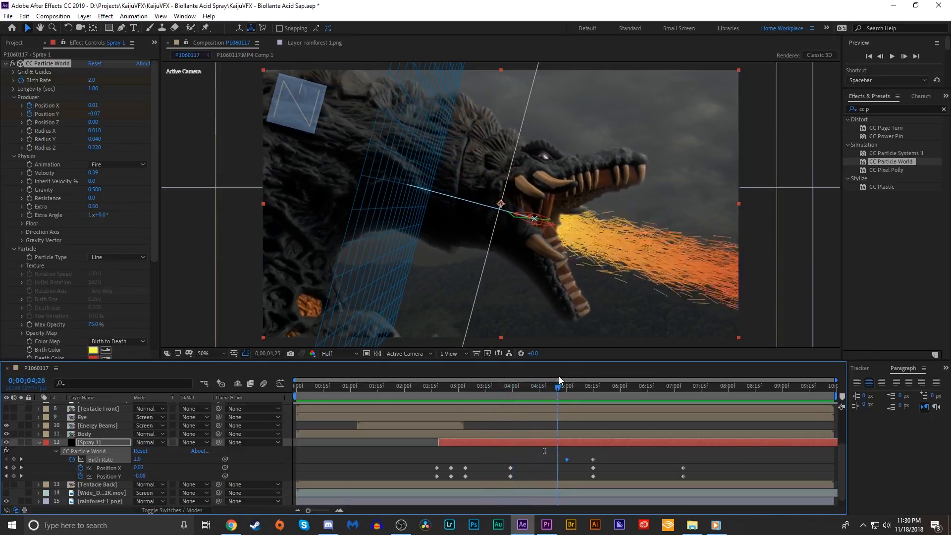
pyautogui.click(540, 386)
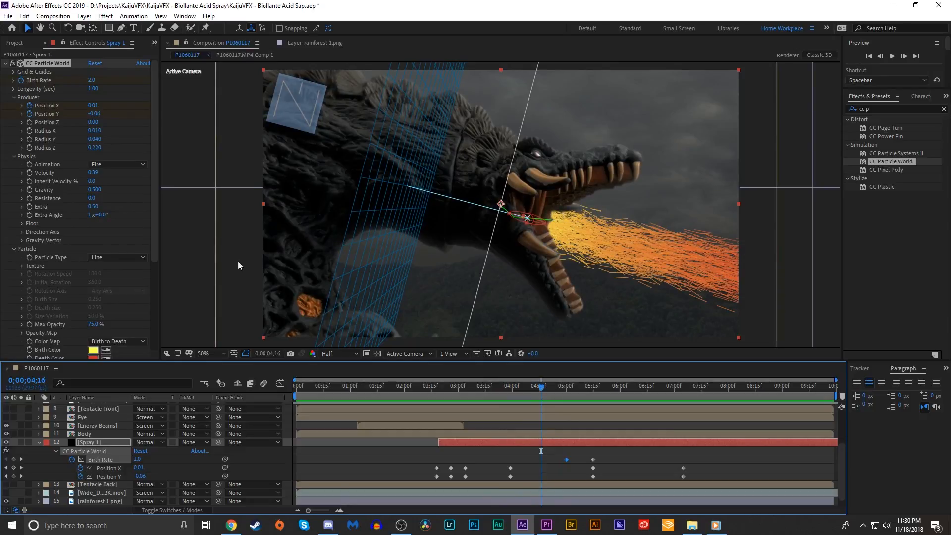
pyautogui.scroll(-3)
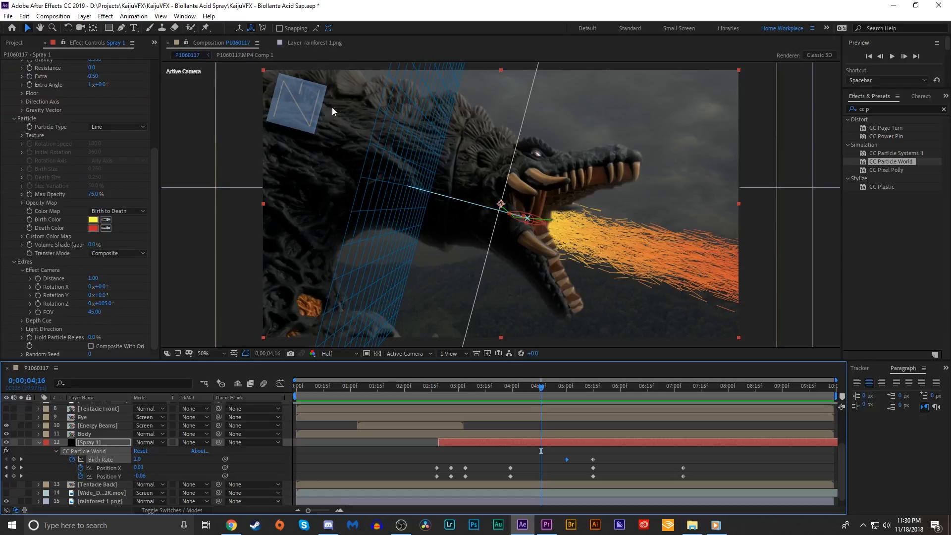
pyautogui.moveTo(518, 217)
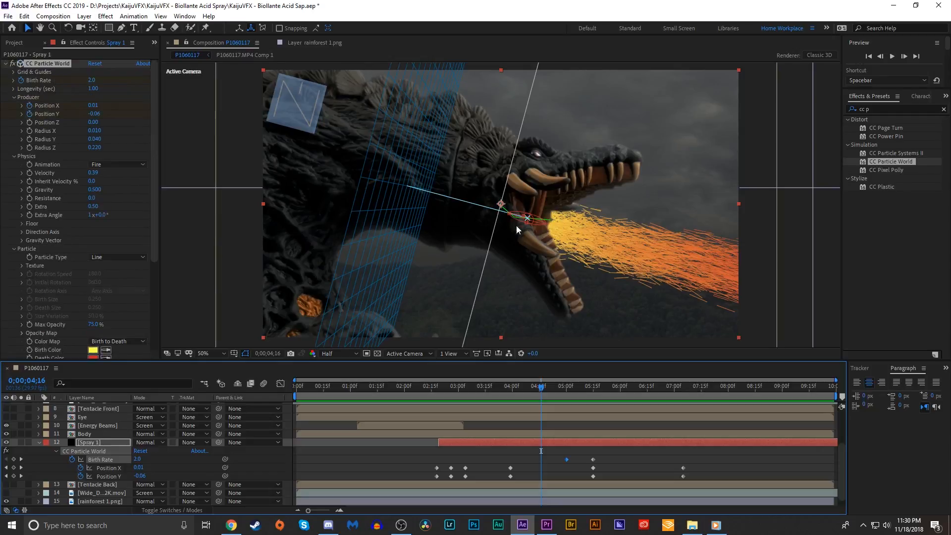
pyautogui.moveTo(95, 267)
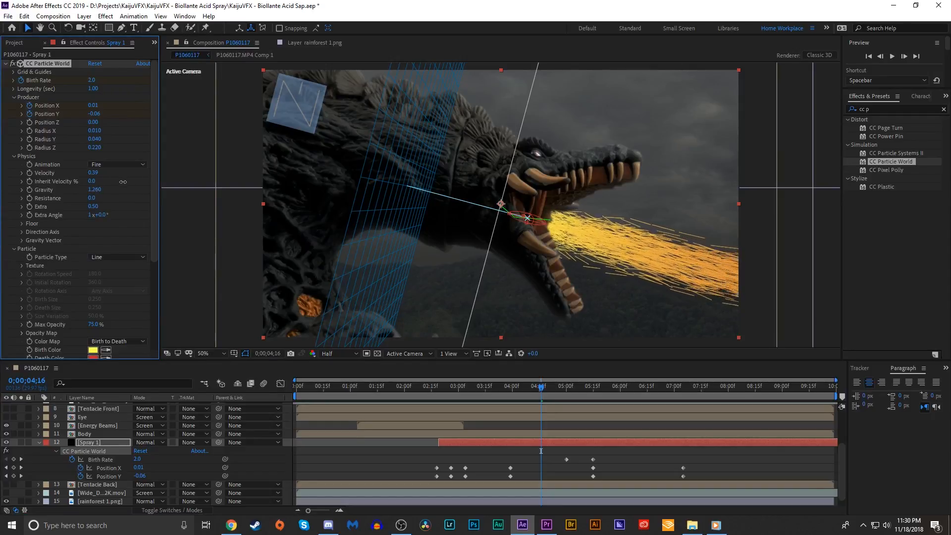
pyautogui.click(93, 190)
pyautogui.write('0.100')
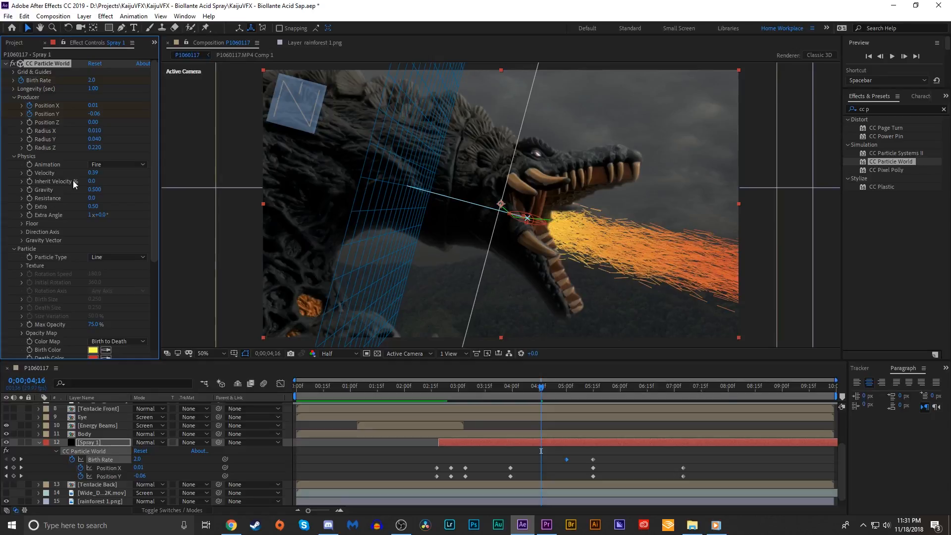
# Set Gravity Vector to X -0.060, Y 1.000 and preview the drooping spray
pyautogui.scroll(-3)
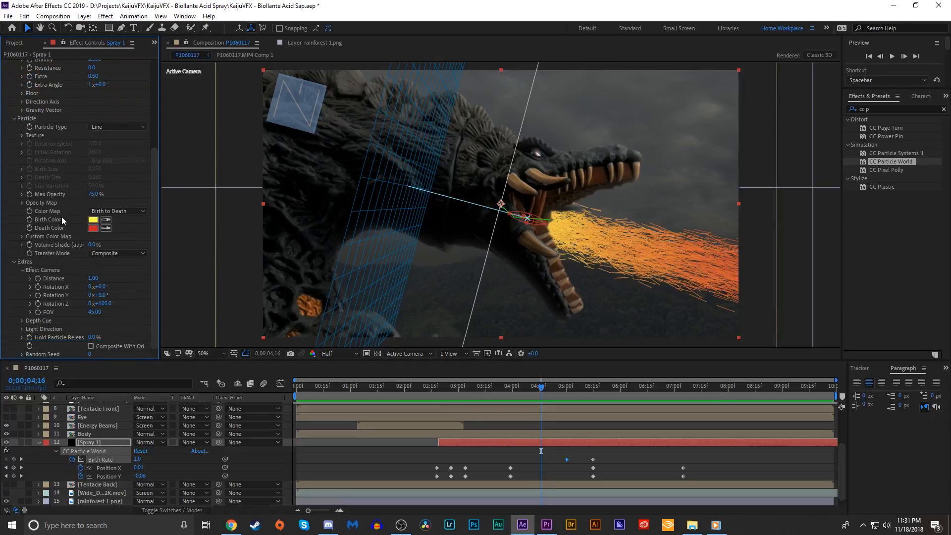
pyautogui.scroll(3)
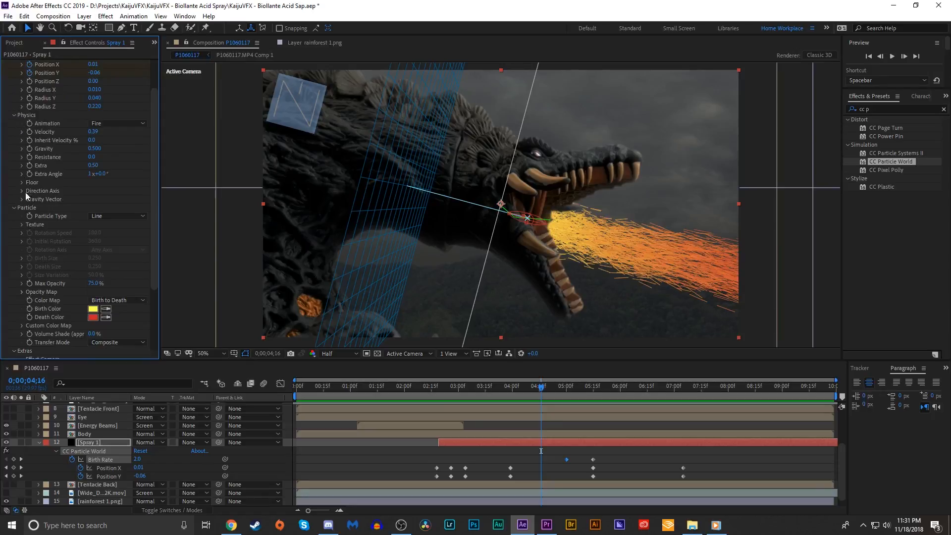
pyautogui.click(22, 199)
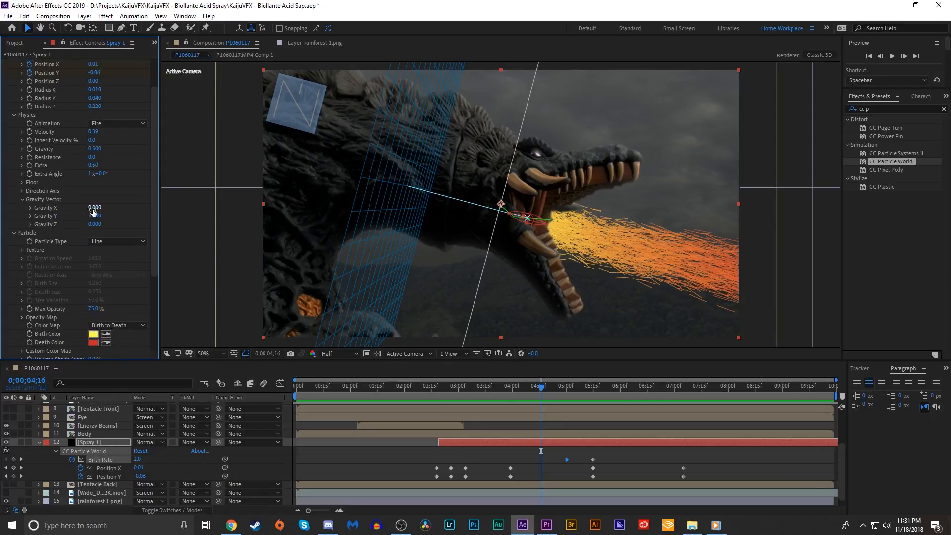
pyautogui.moveTo(94, 207); pyautogui.dragTo(84, 208)
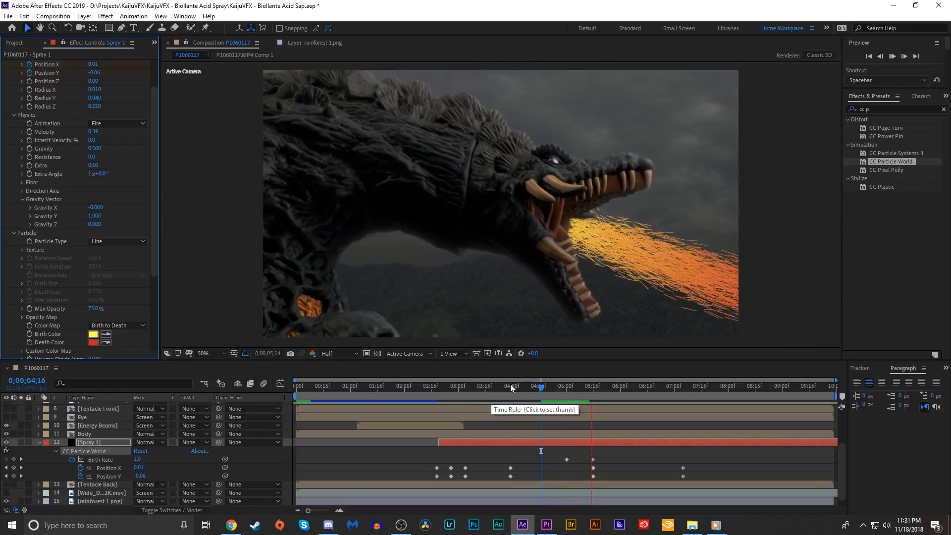
pyautogui.click(539, 385)
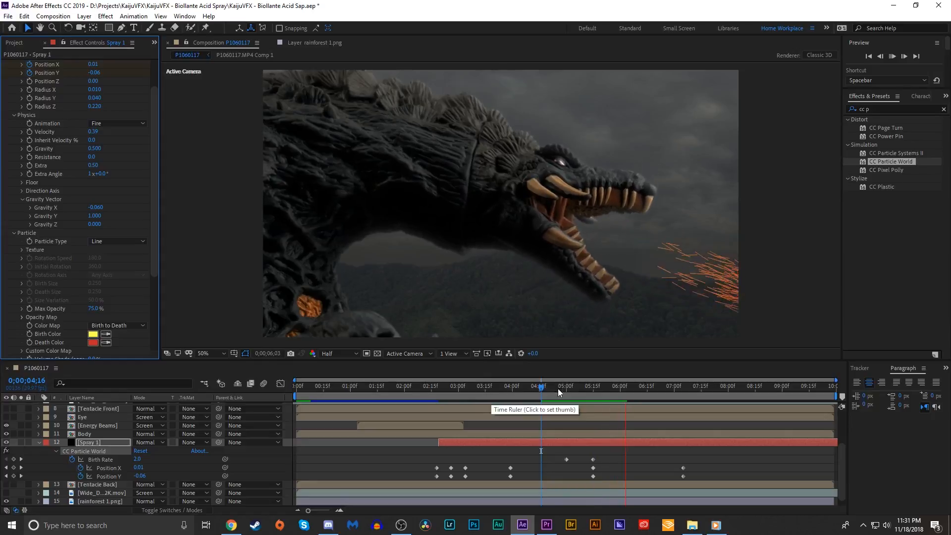
pyautogui.click(565, 386)
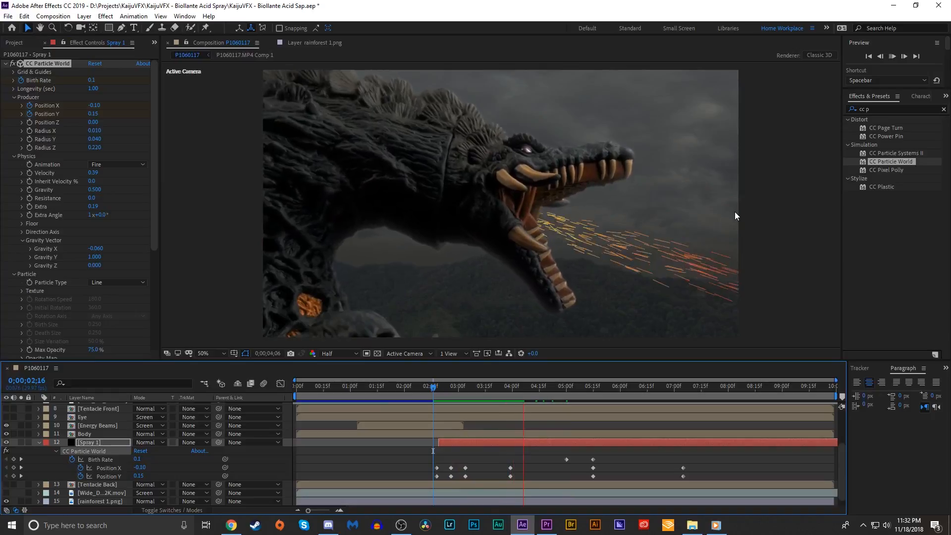
pyautogui.click(526, 386)
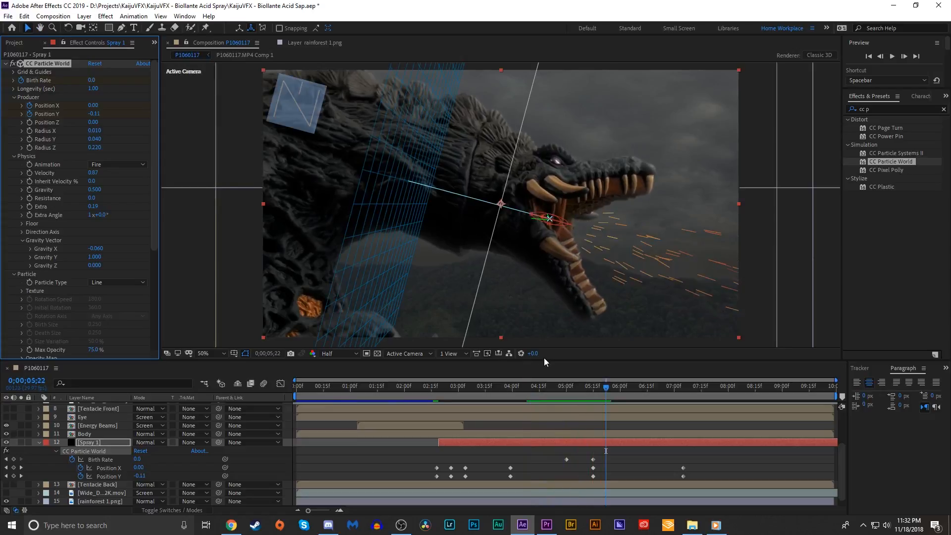
# Give the particles bright green birth and dark green death colors, with Add transfer mode
pyautogui.scroll(-3)
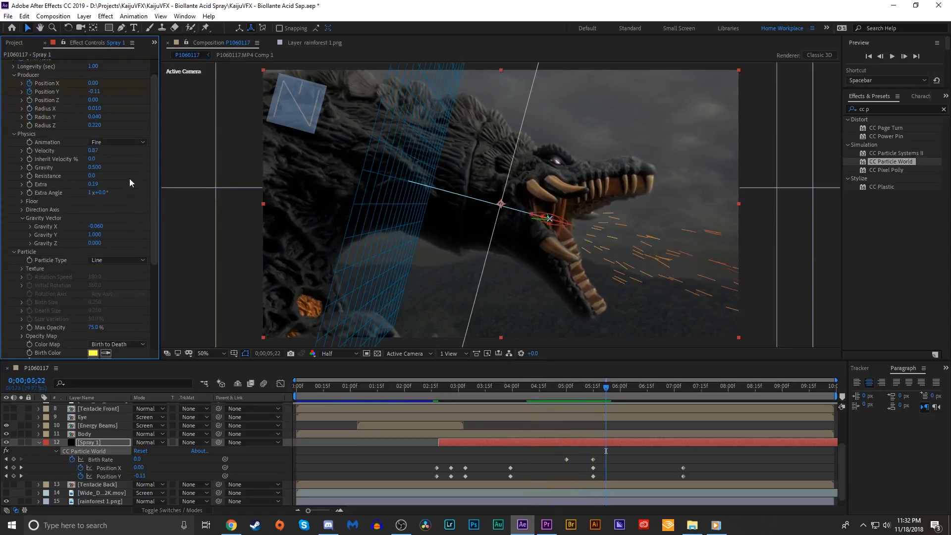
pyautogui.scroll(-3)
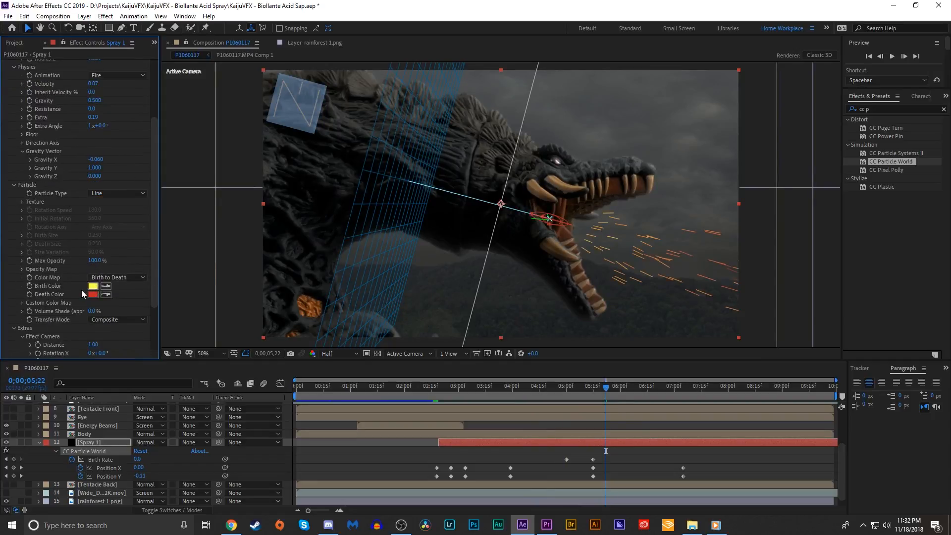
pyautogui.click(92, 286)
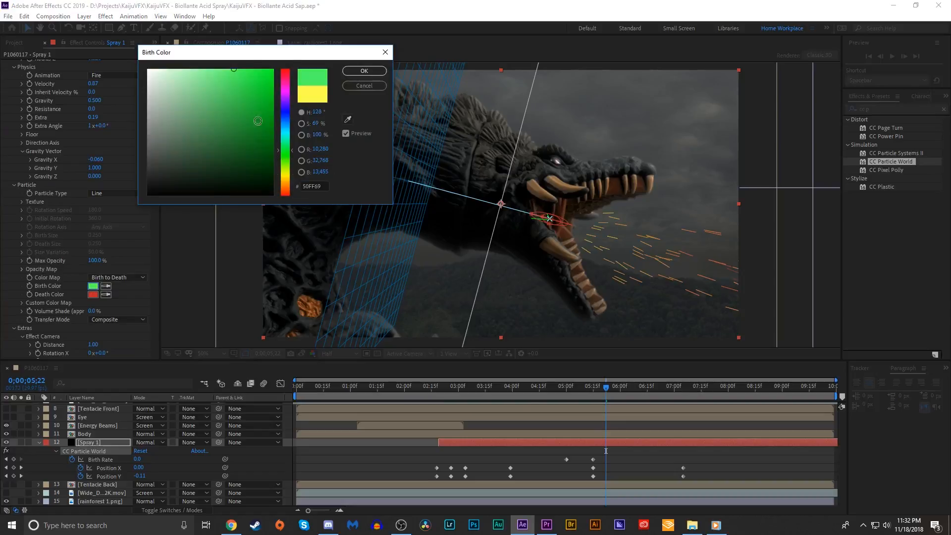
pyautogui.click(364, 71)
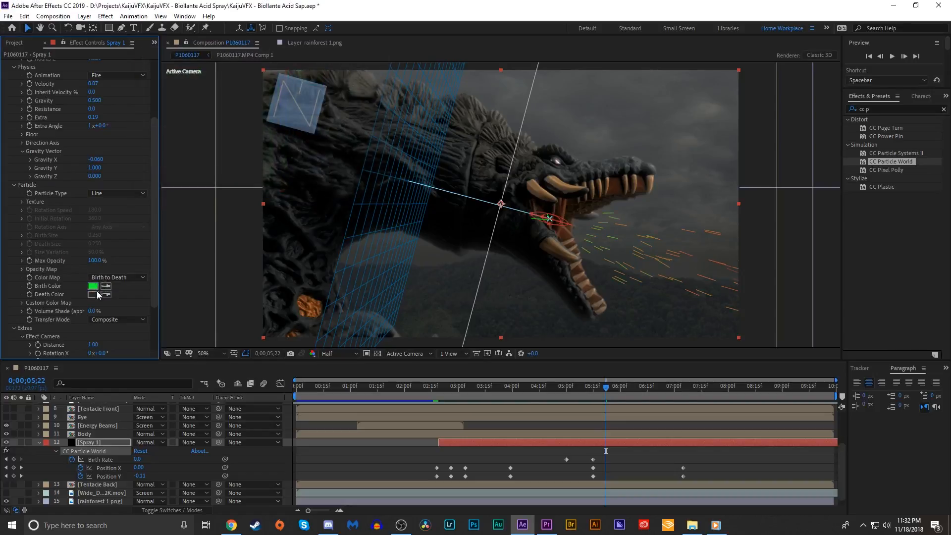
pyautogui.click(92, 294)
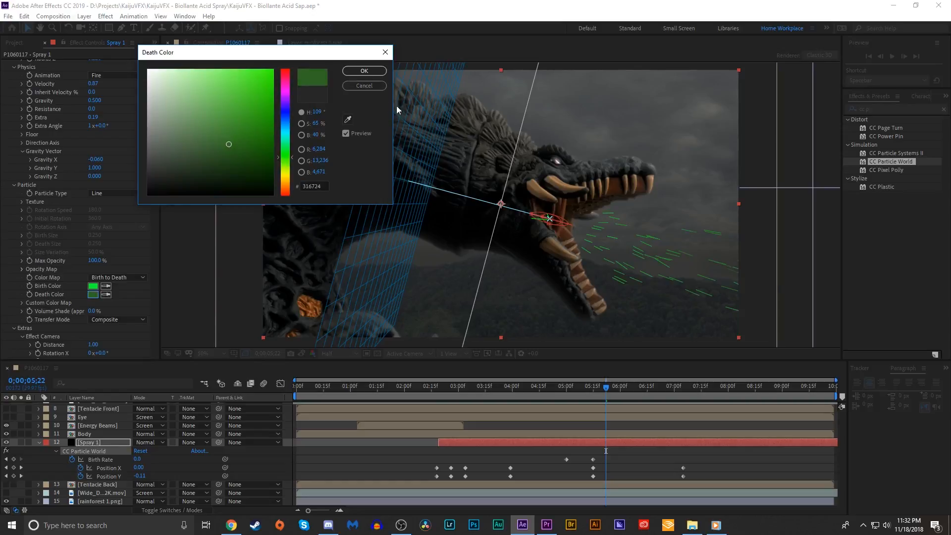
pyautogui.click(364, 70)
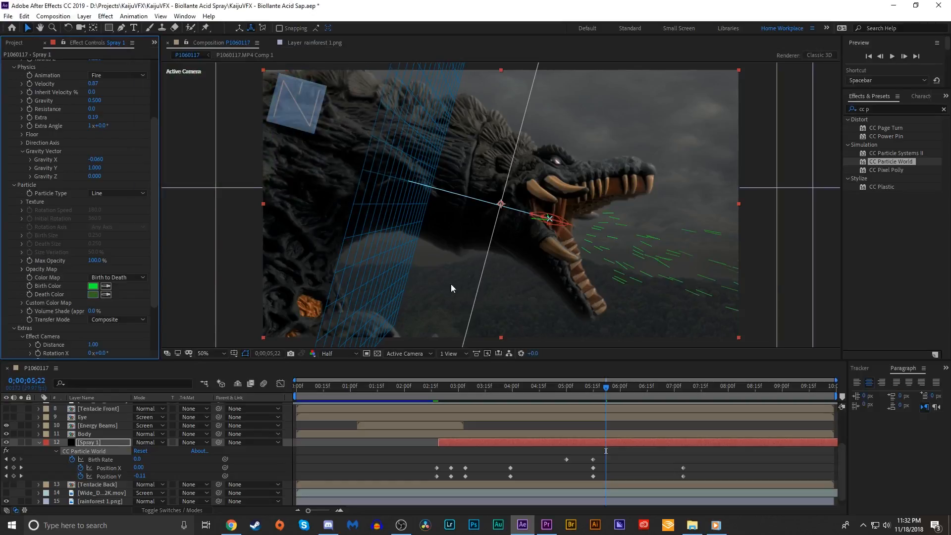
pyautogui.click(116, 320)
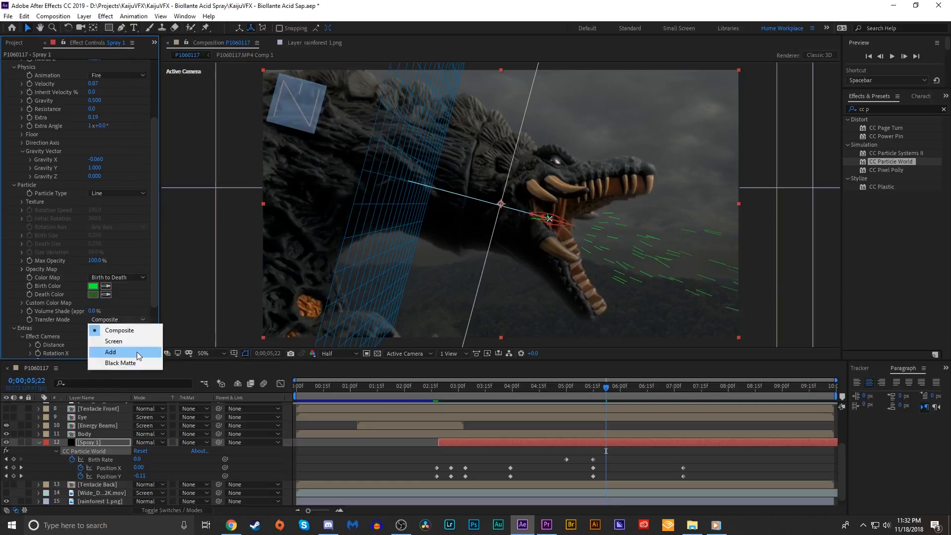
pyautogui.click(110, 352)
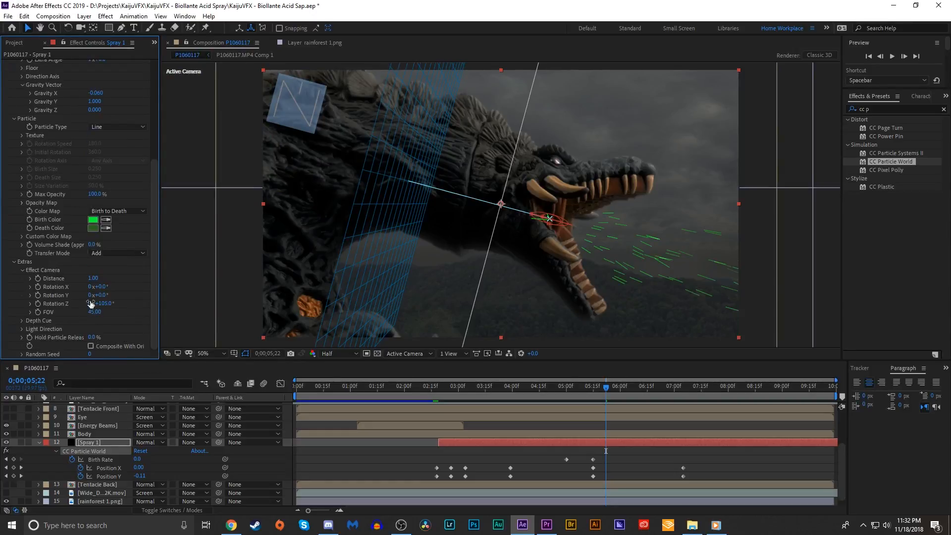
# Change the birth color to a paler green and the death color to olive
pyautogui.click(93, 219)
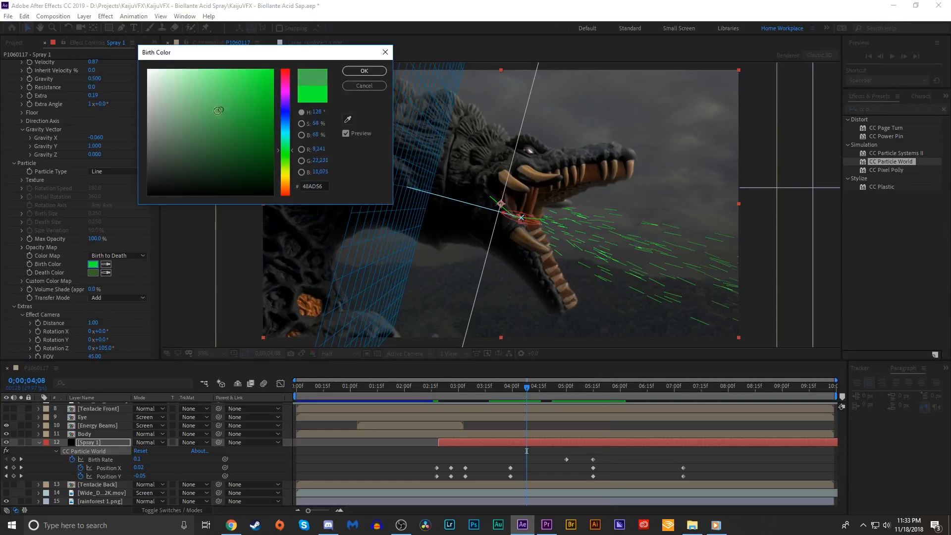
pyautogui.click(181, 95)
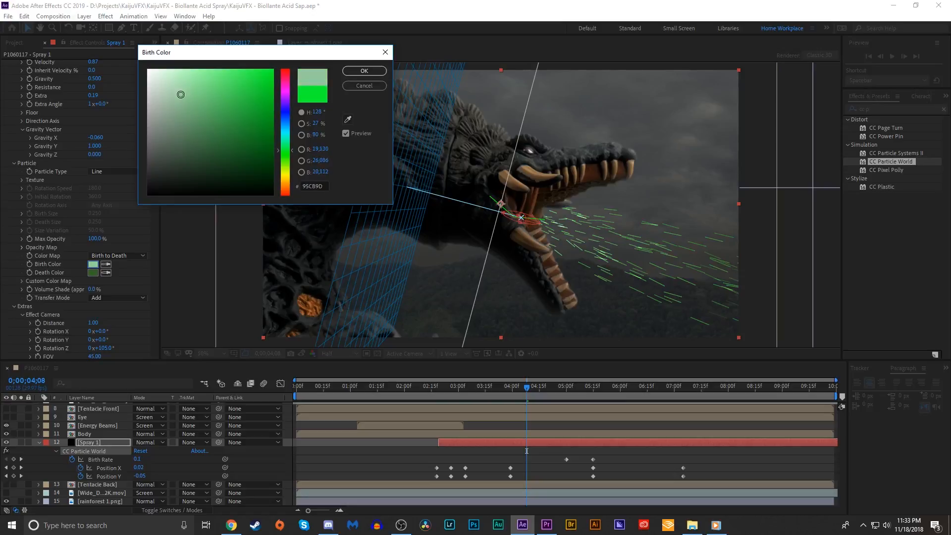
pyautogui.click(217, 80)
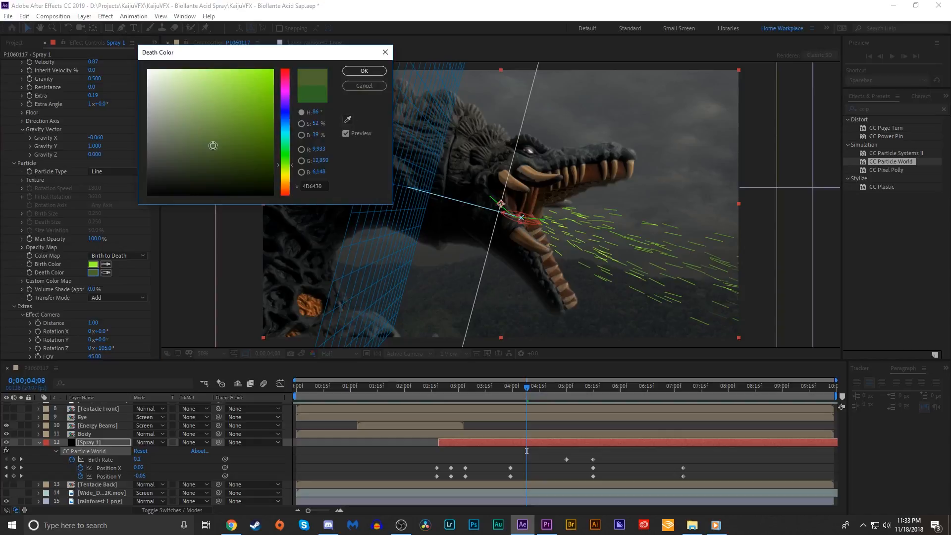
pyautogui.click(364, 71)
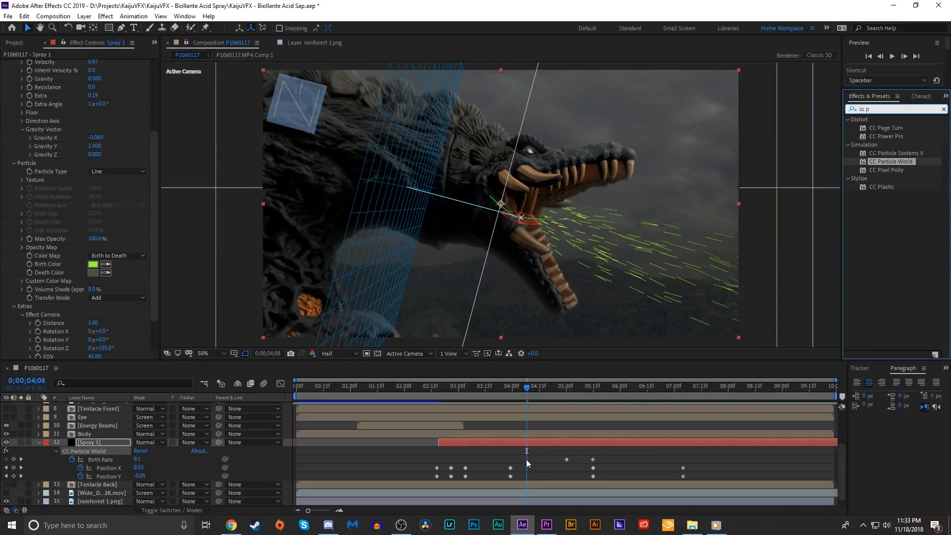
pyautogui.click(488, 385)
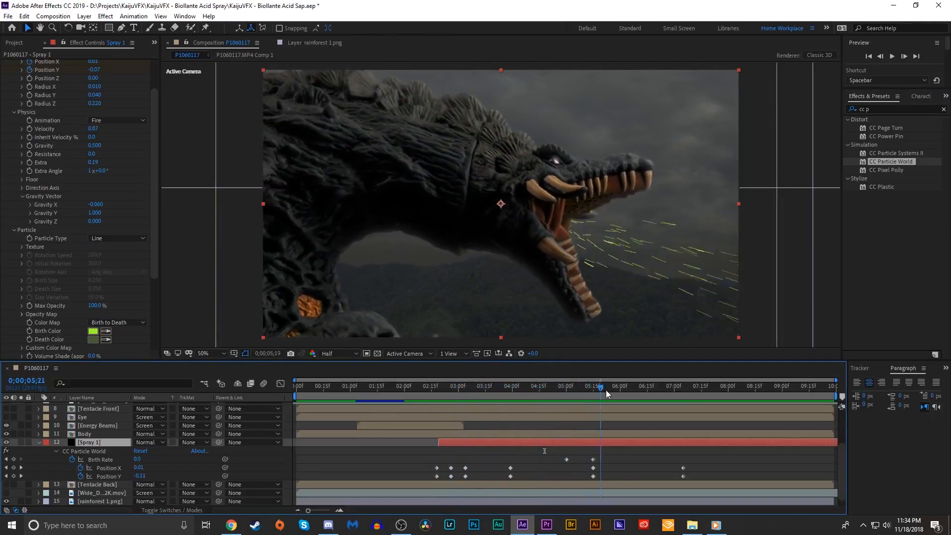
# Scrub the timeline to review where the green spray's emission ends
pyautogui.click(613, 385)
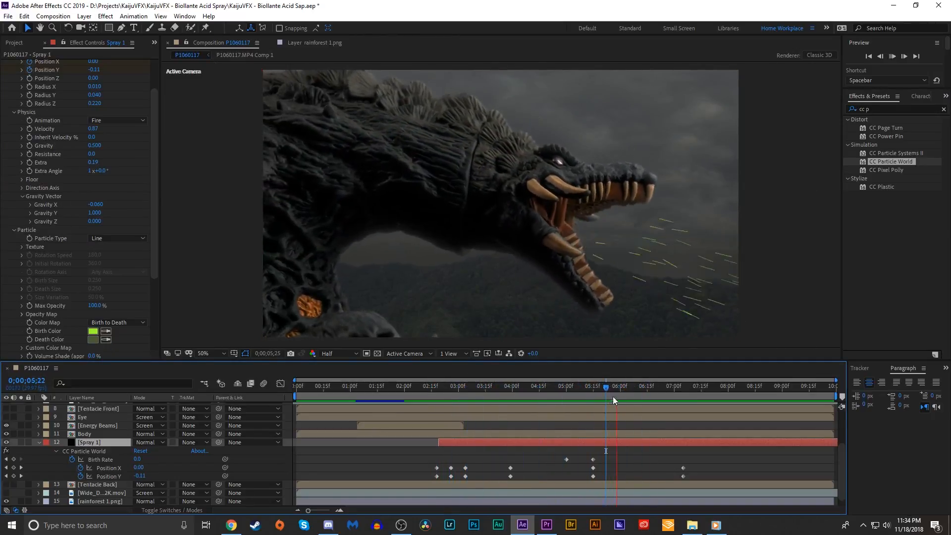
pyautogui.click(466, 386)
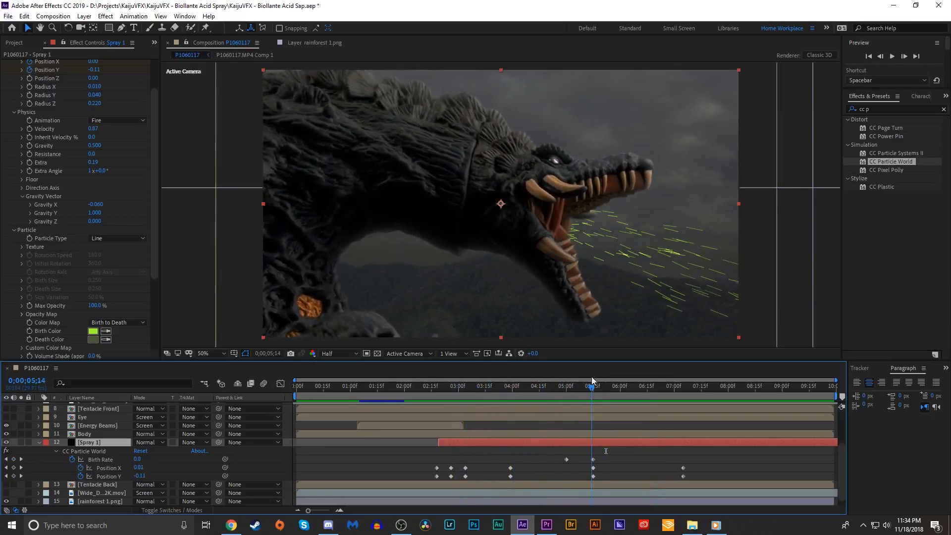
pyautogui.click(542, 385)
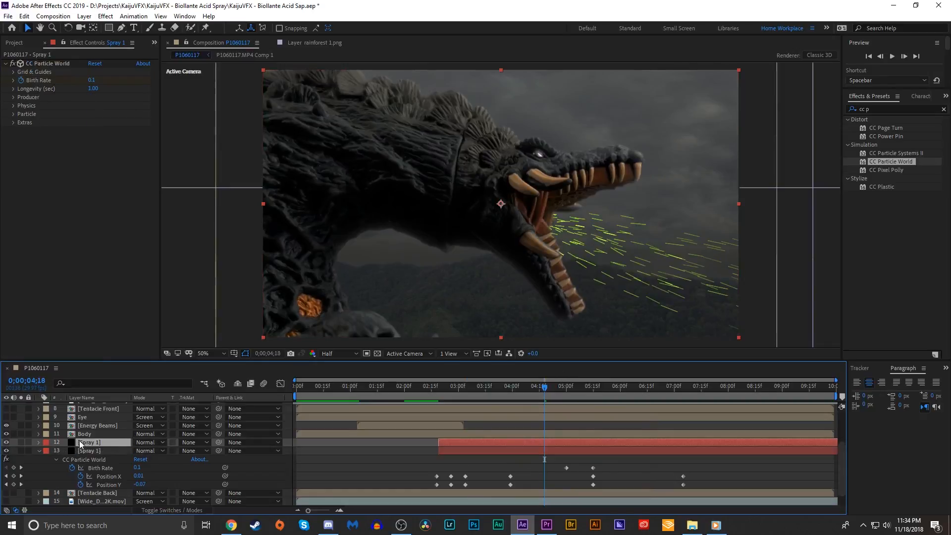
# Switch the duplicate spray's Particle Type to Faded Sphere and check it near five seconds
pyautogui.click(82, 398)
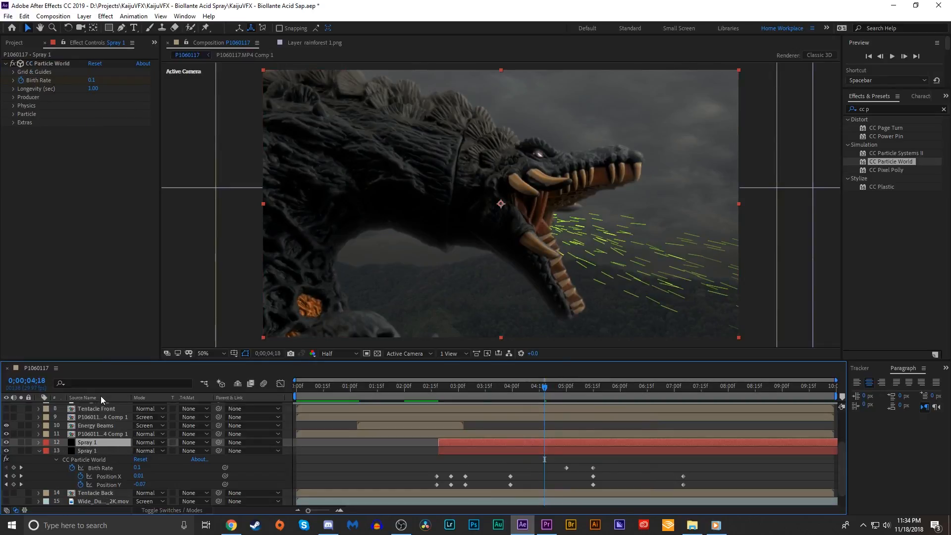
pyautogui.click(14, 105)
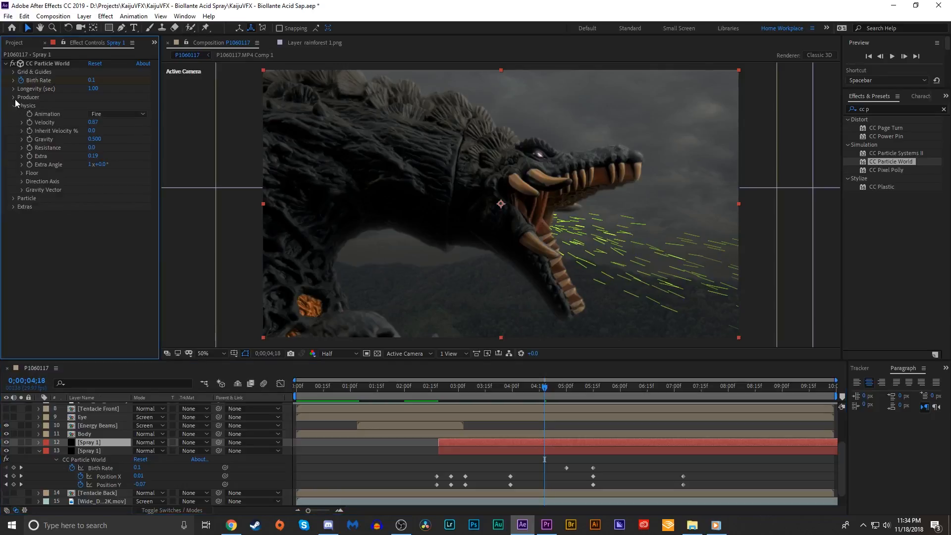
pyautogui.scroll(-3)
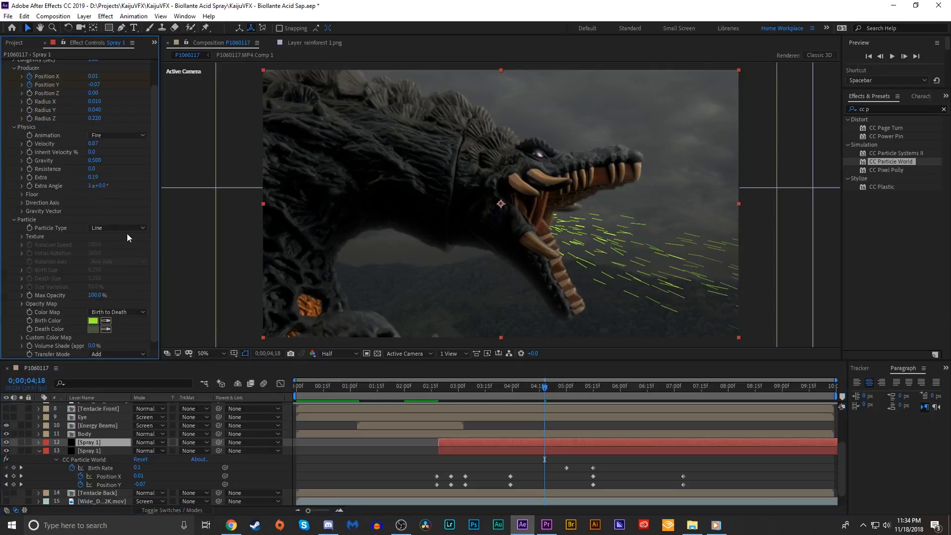
pyautogui.click(115, 228)
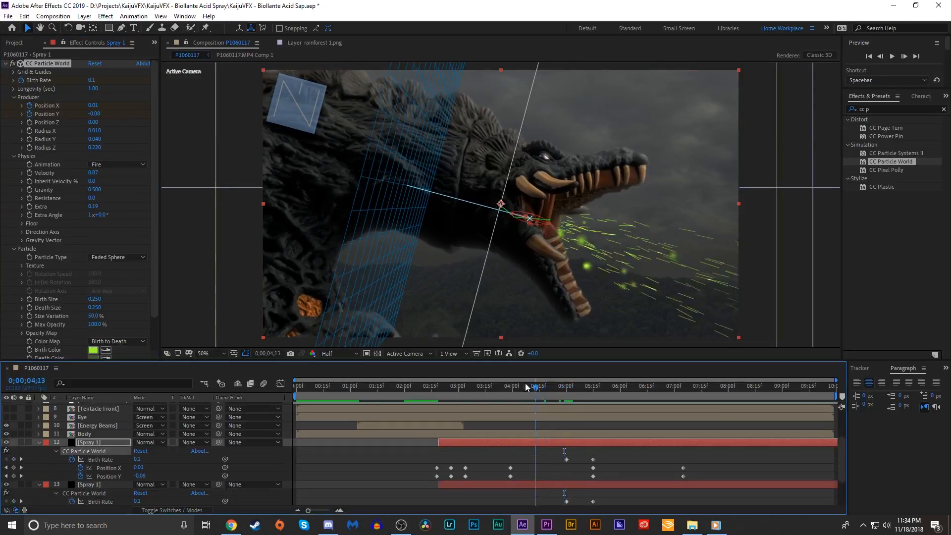
pyautogui.click(560, 386)
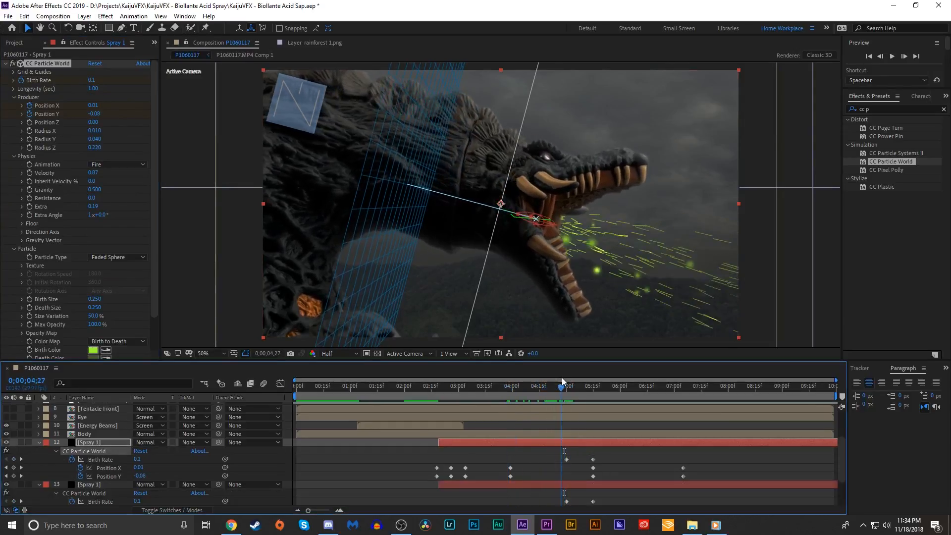
pyautogui.click(565, 385)
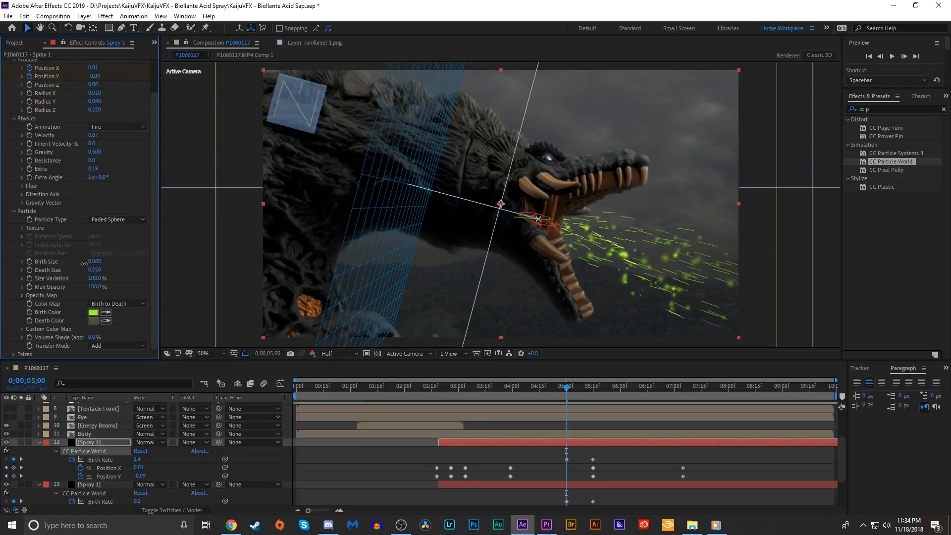
# Raise Birth Size to 0.31 and rework Birth Rate keyframes around five seconds
pyautogui.click(94, 261)
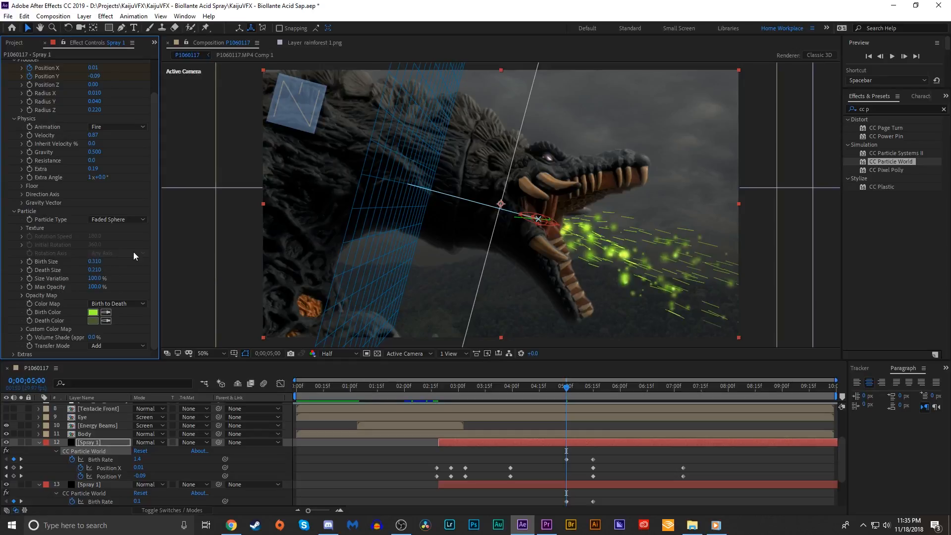
pyautogui.click(518, 386)
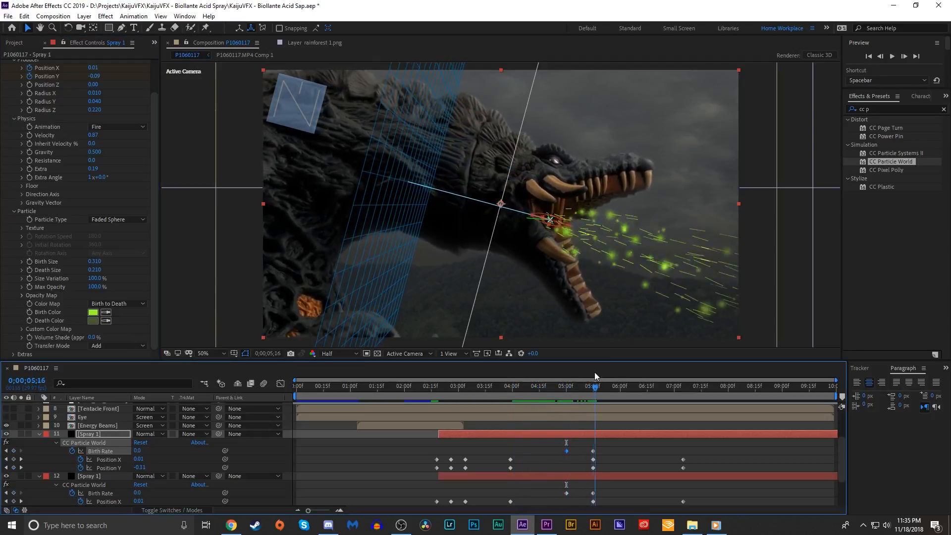
pyautogui.click(547, 389)
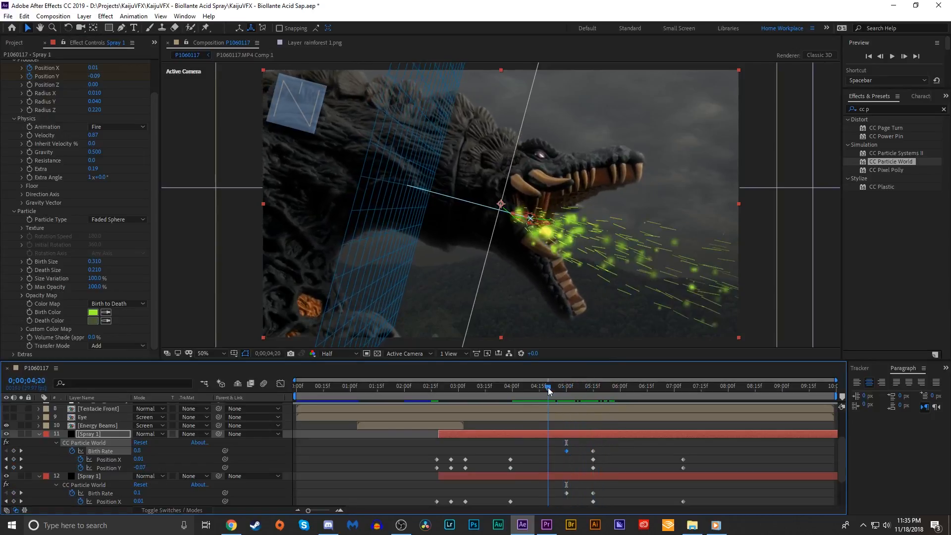
pyautogui.click(567, 386)
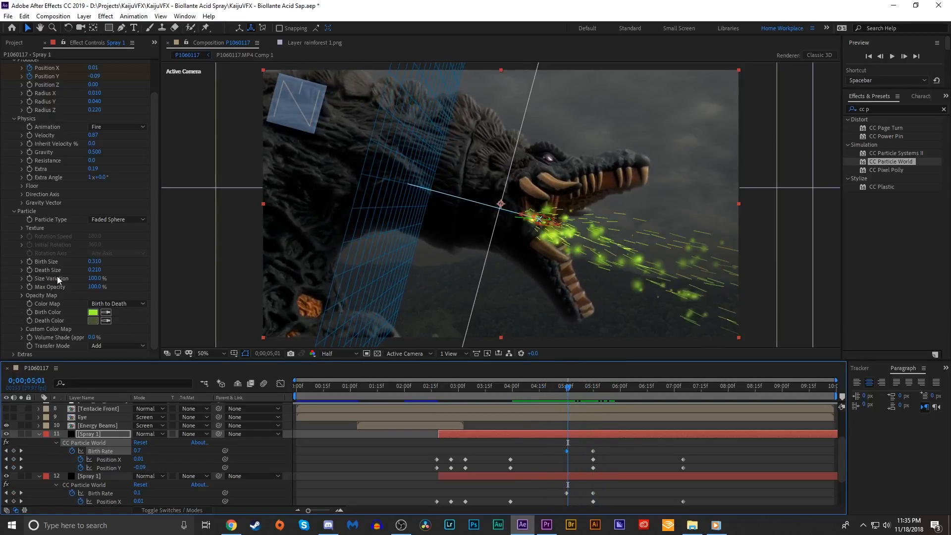
# Expand the duplicate spray's Particle World Opacity Map graph
pyautogui.click(21, 295)
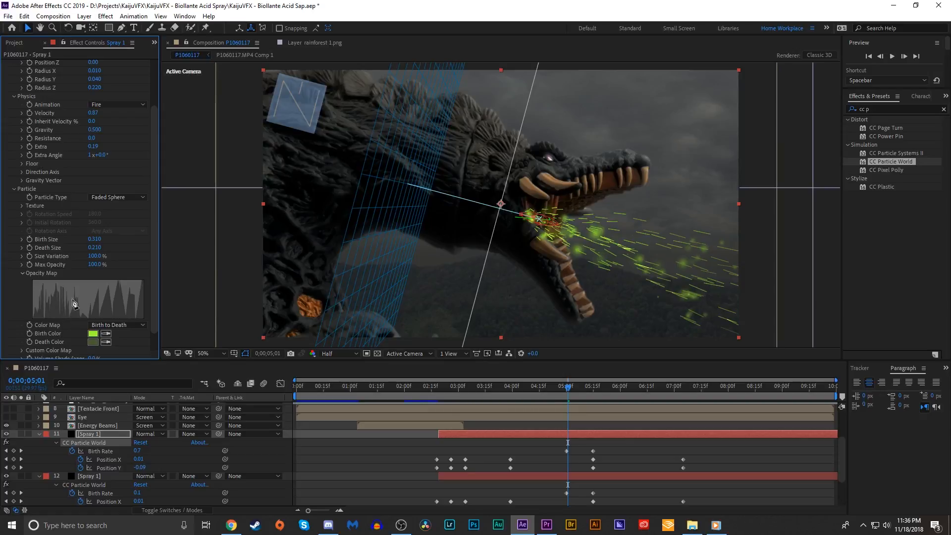
pyautogui.moveTo(89, 299)
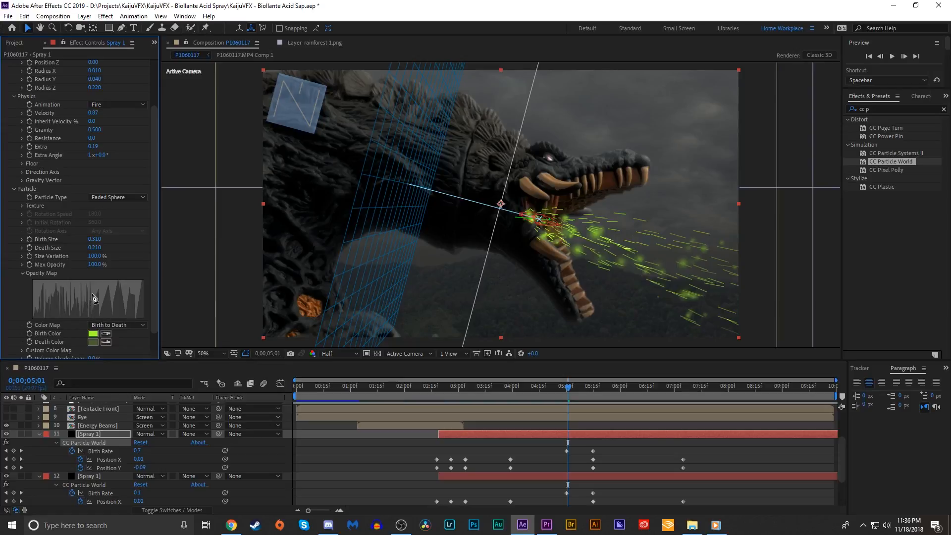
pyautogui.moveTo(103, 303)
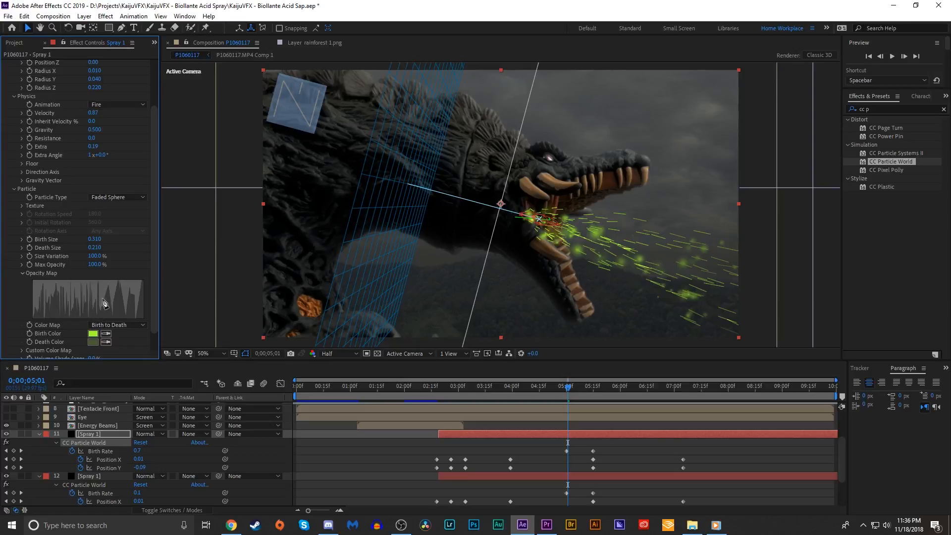
pyautogui.moveTo(103, 319)
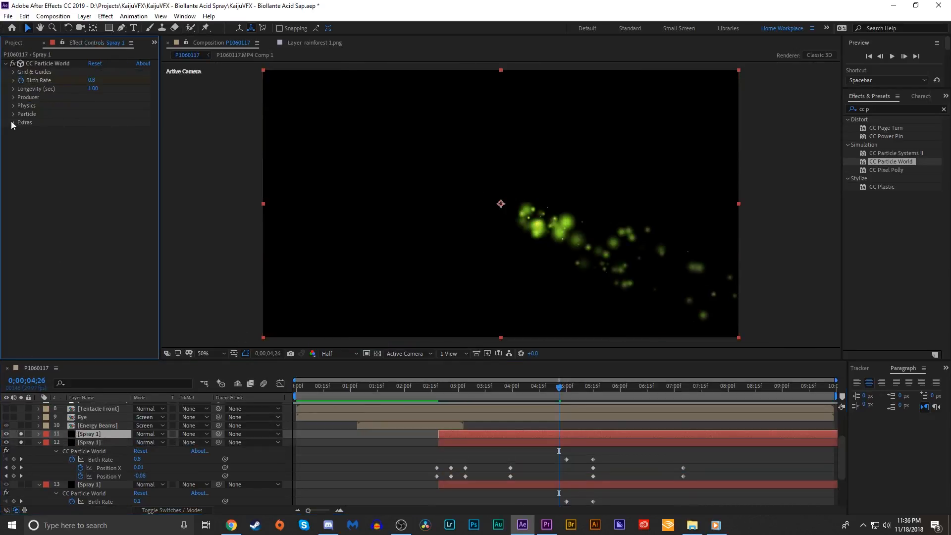
# Raise Birth Rate and Death Size, and set CC Vector Blur Amount to 31
pyautogui.click(14, 122)
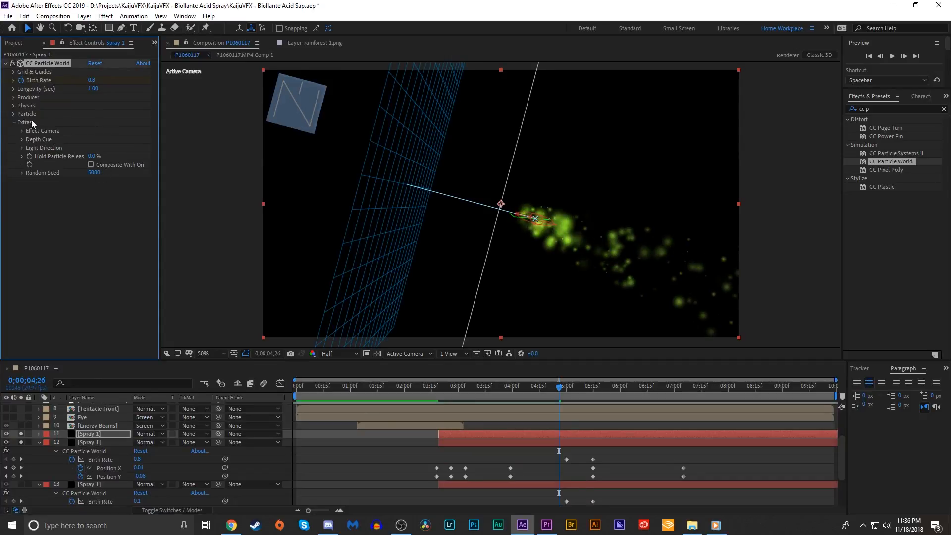
pyautogui.click(14, 105)
pyautogui.write('vec')
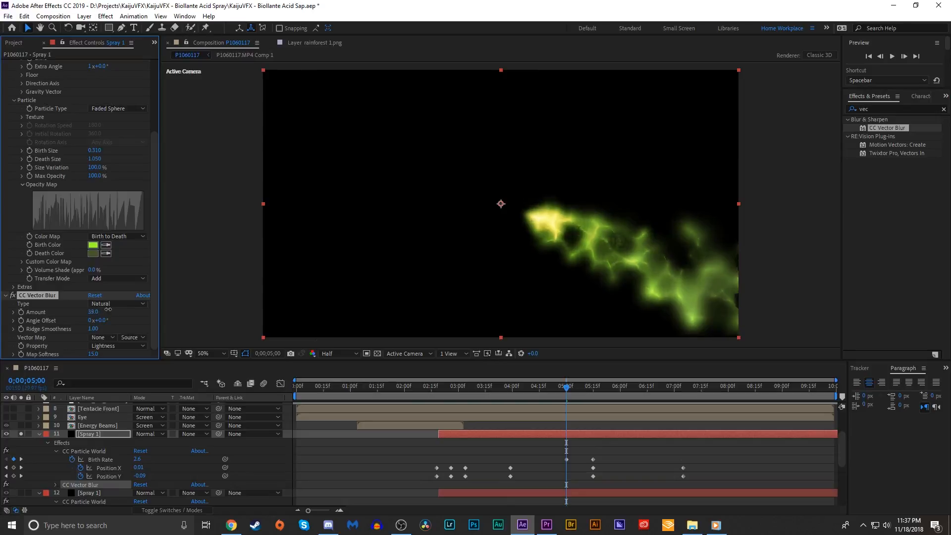
pyautogui.click(516, 386)
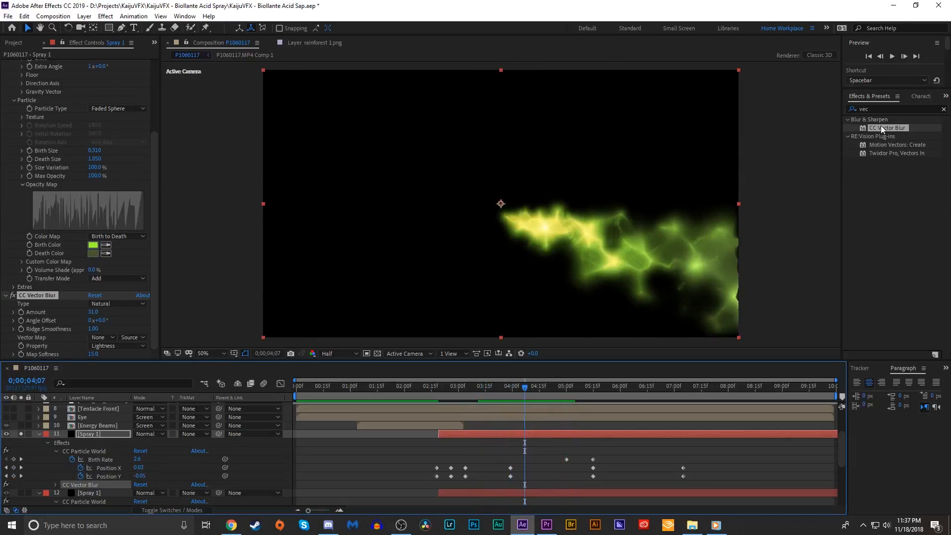
# Apply Motion Tile to the spray with output 121 and Mirror Edges on
pyautogui.tripleClick(891, 108)
pyautogui.write('til')
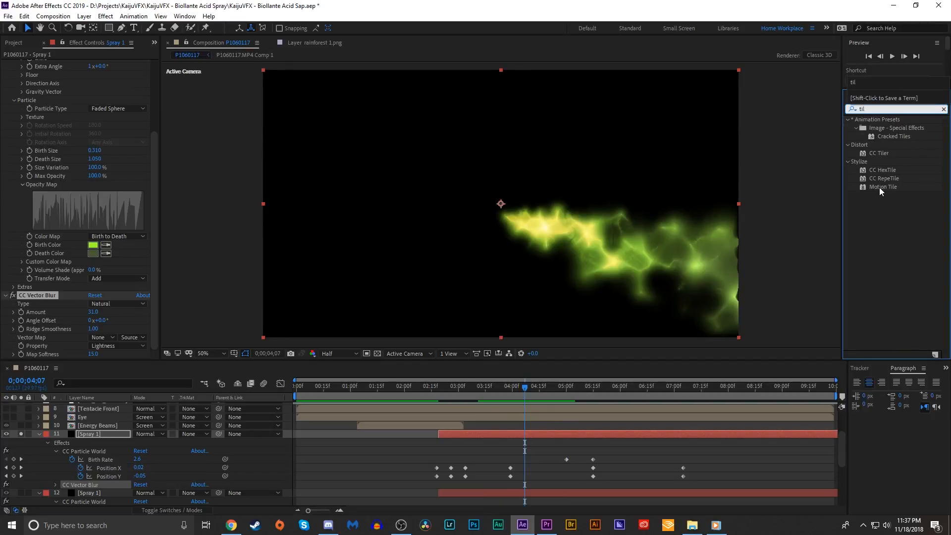
pyautogui.moveTo(780, 219)
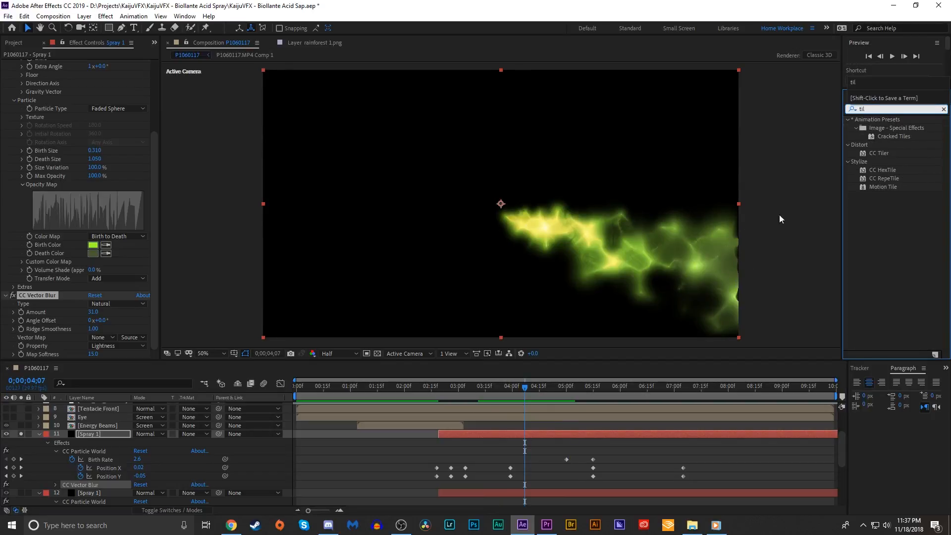
pyautogui.click(883, 187)
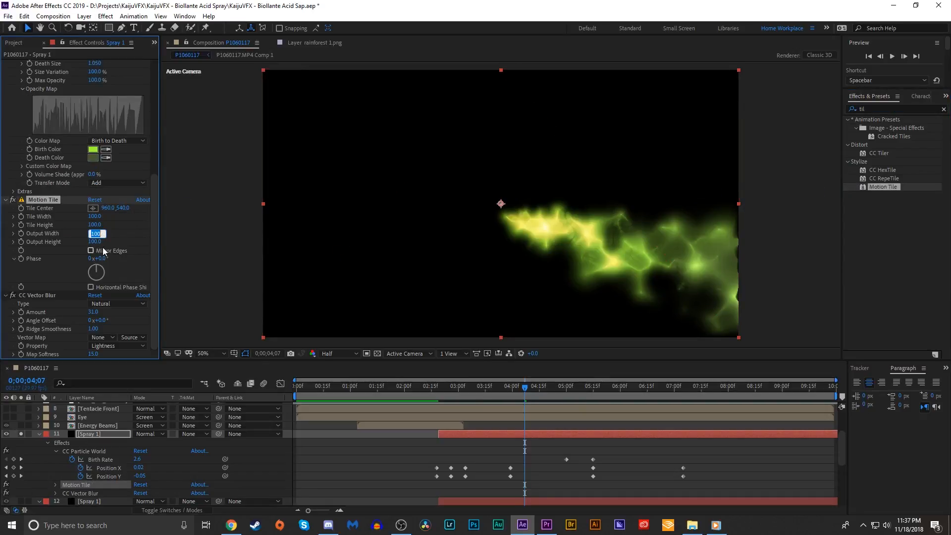
pyautogui.click(90, 251)
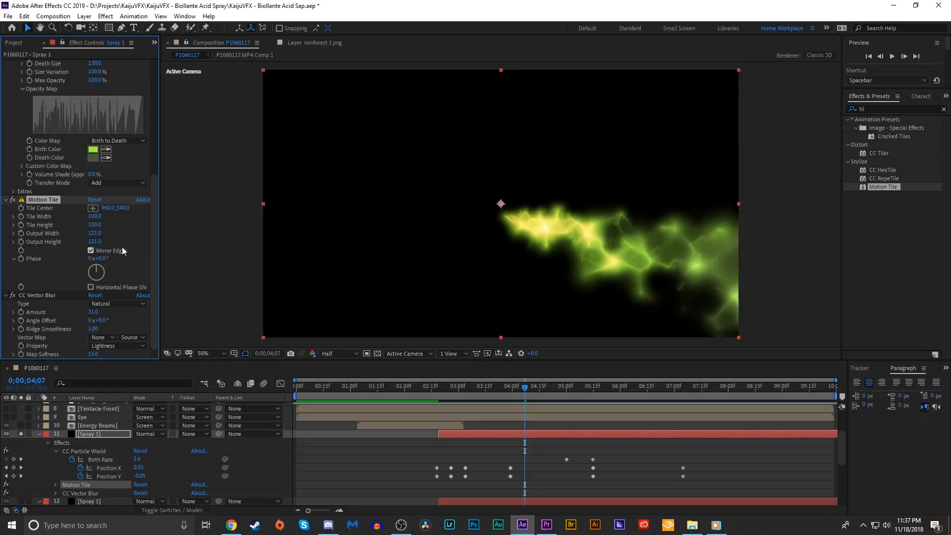
pyautogui.moveTo(516, 408)
pyautogui.write('fast')
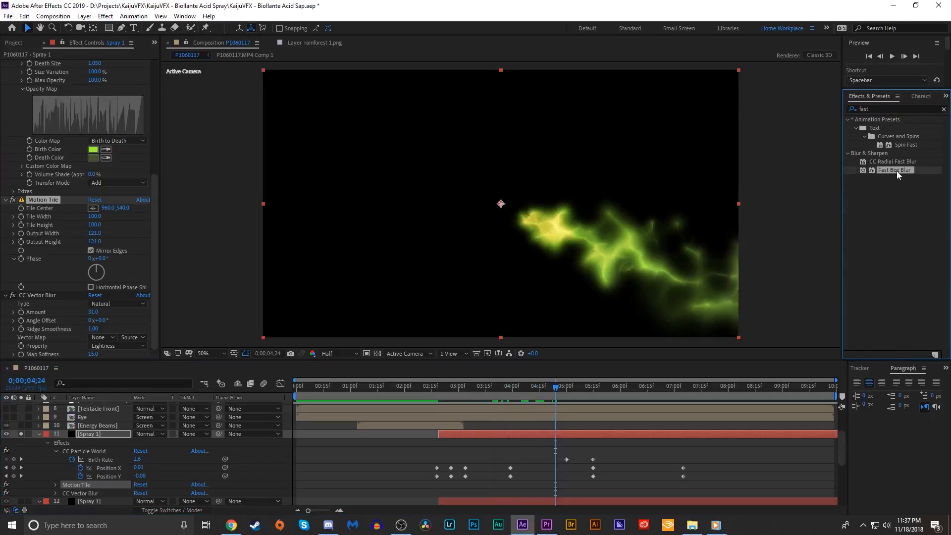
# Add Fast Box Blur to the green cloud, raise gravity, set 41% opacity and a paler green birth colour
pyautogui.doubleClick(893, 170)
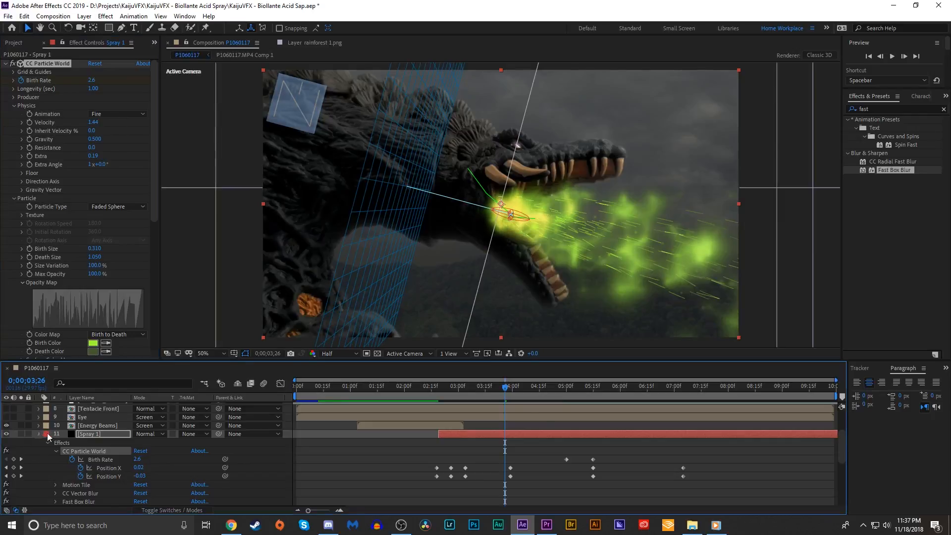
pyautogui.click(425, 393)
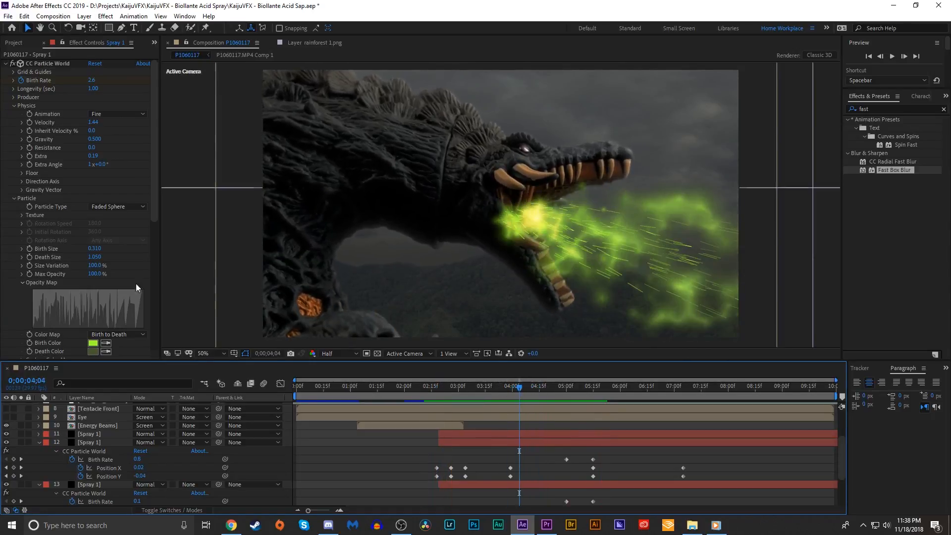
pyautogui.click(89, 434)
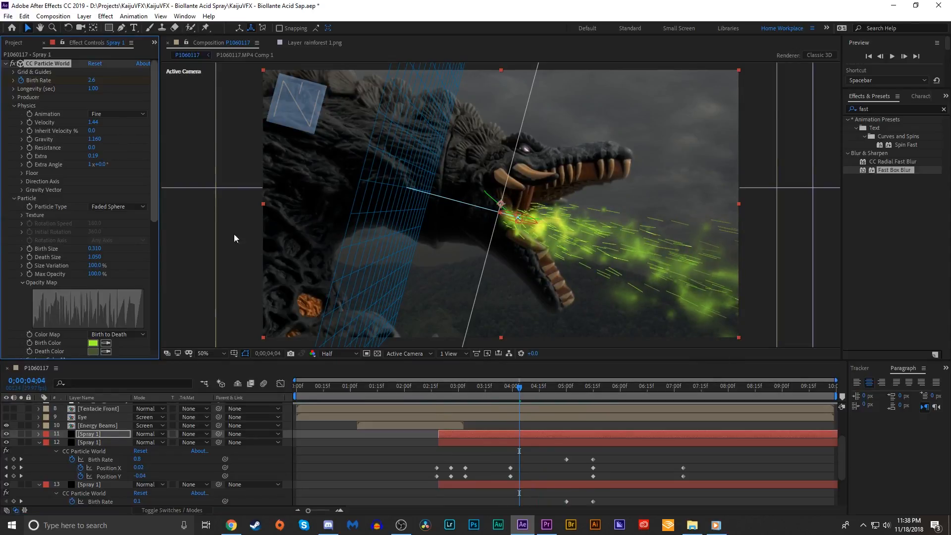
pyautogui.click(451, 387)
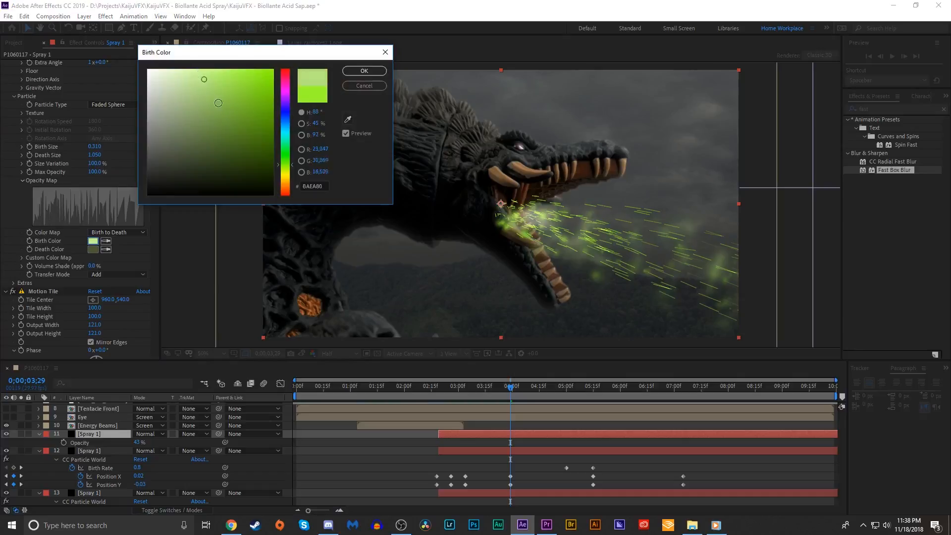
pyautogui.click(363, 71)
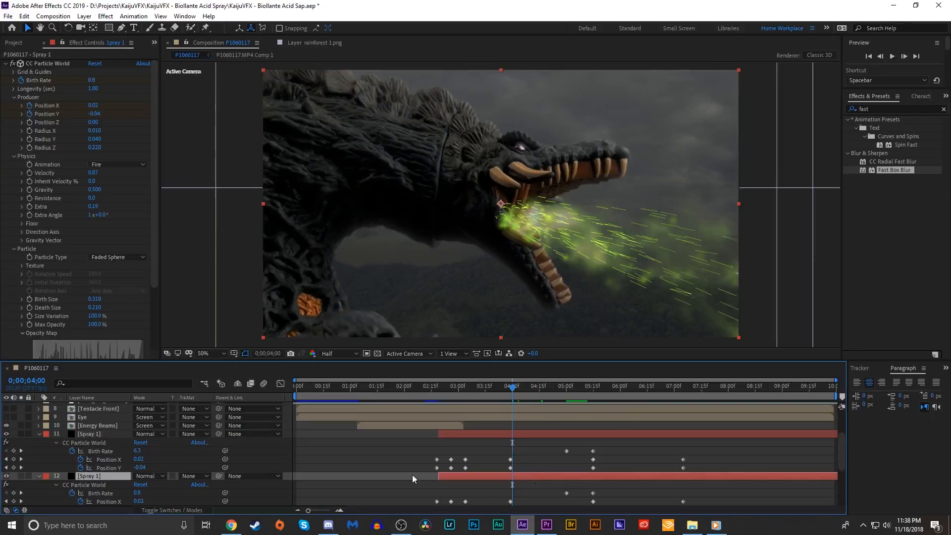
# Give the streak spray layer's CC Particle World a bright yellow-green birth colour
pyautogui.scroll(-3)
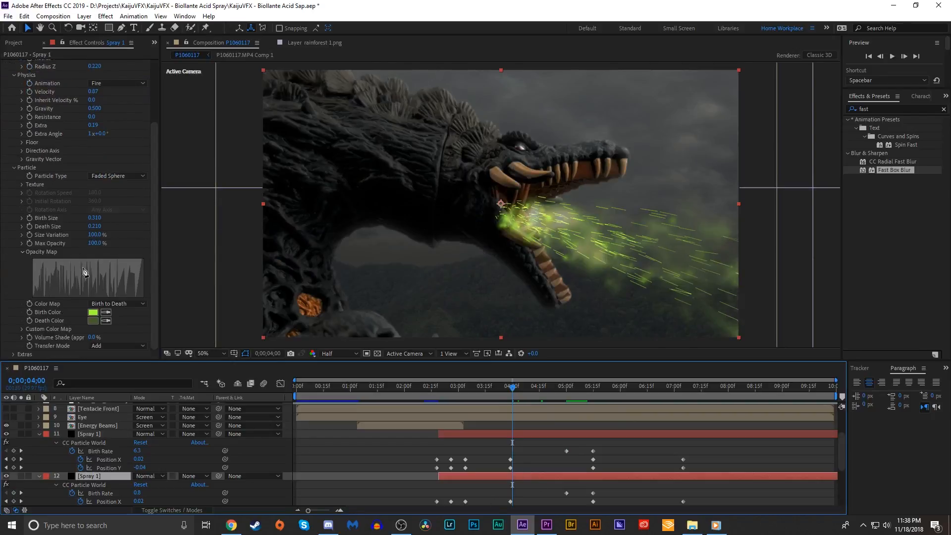
pyautogui.click(93, 311)
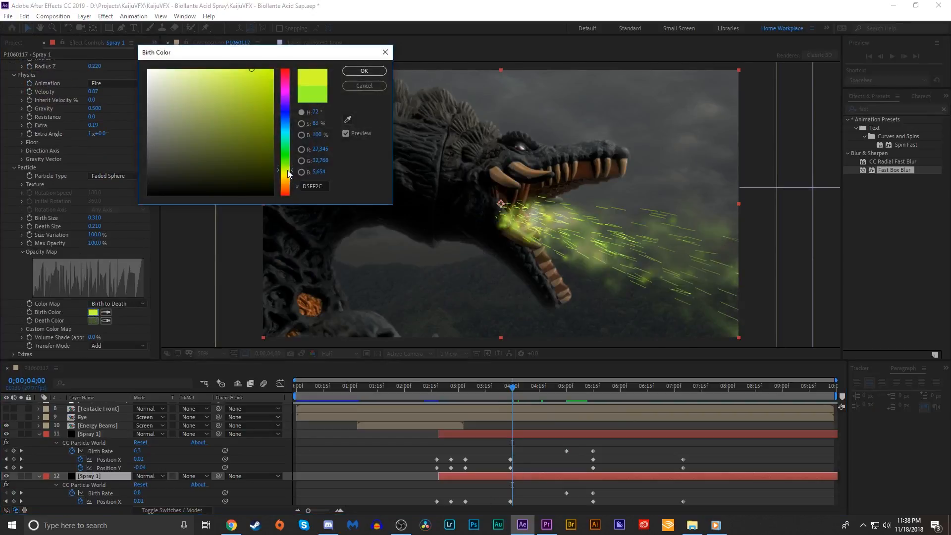
pyautogui.click(363, 70)
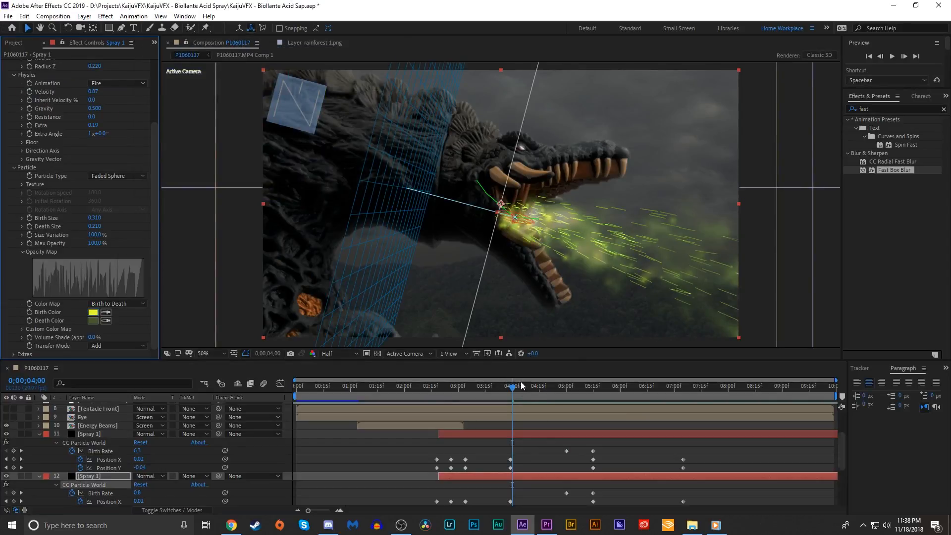
pyautogui.click(459, 385)
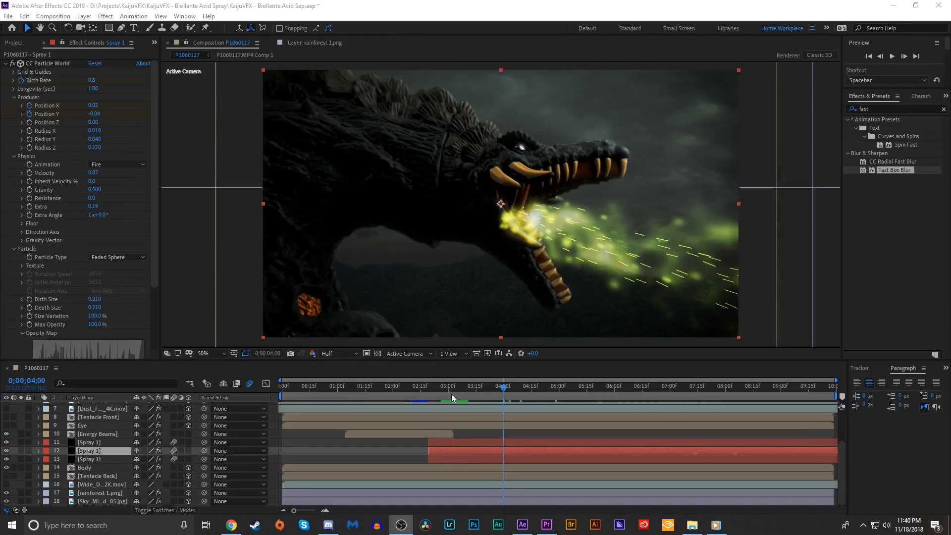
pyautogui.moveTo(457, 397)
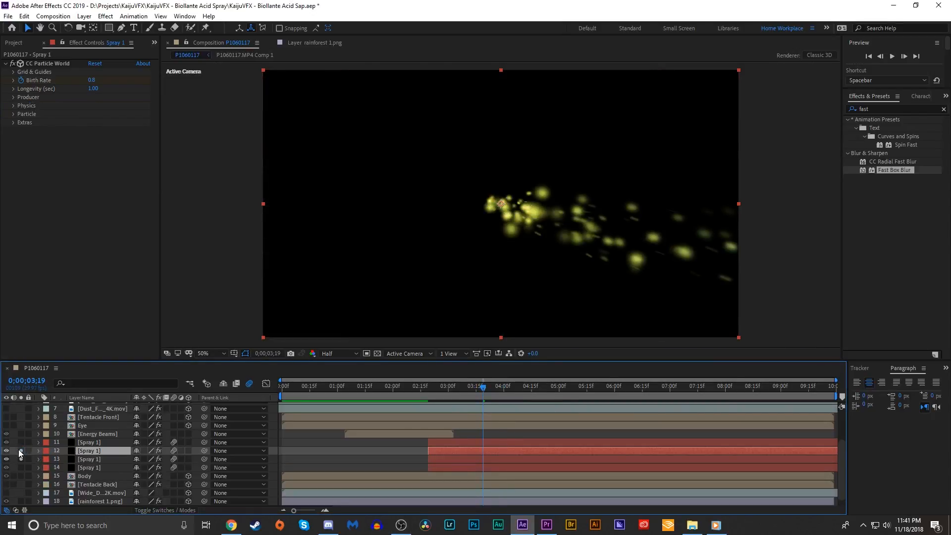
# Switch the second spray layer to Bubble particles, keyframe birth rate, and lengthen longevity
pyautogui.click(13, 122)
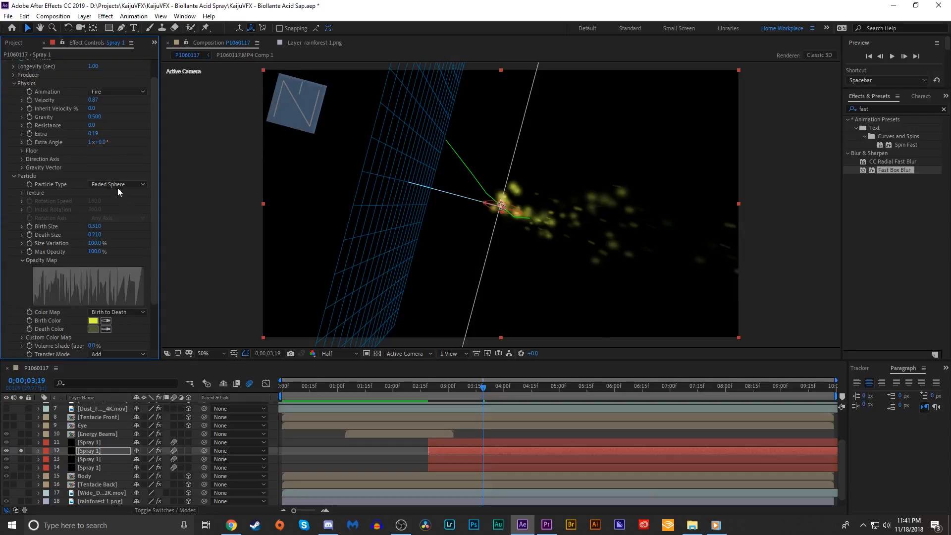
pyautogui.click(116, 183)
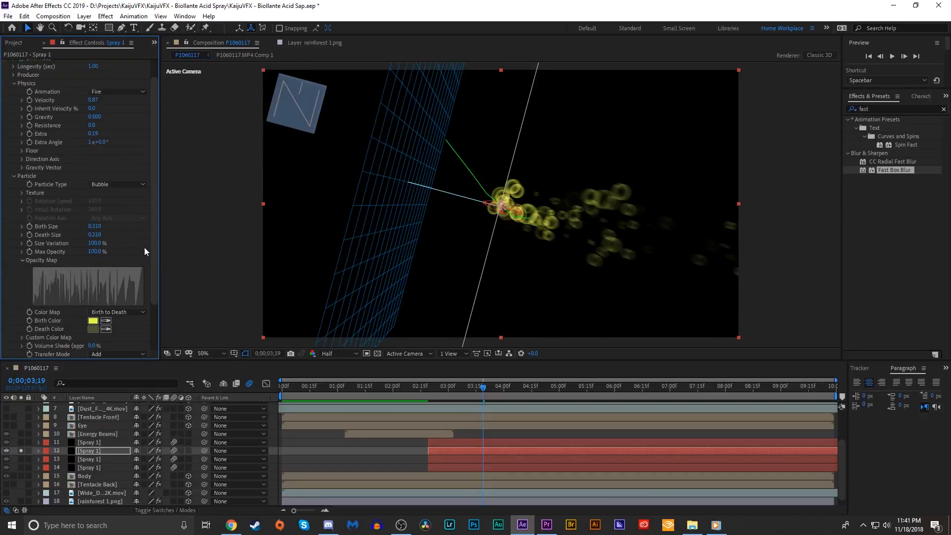
pyautogui.scroll(3)
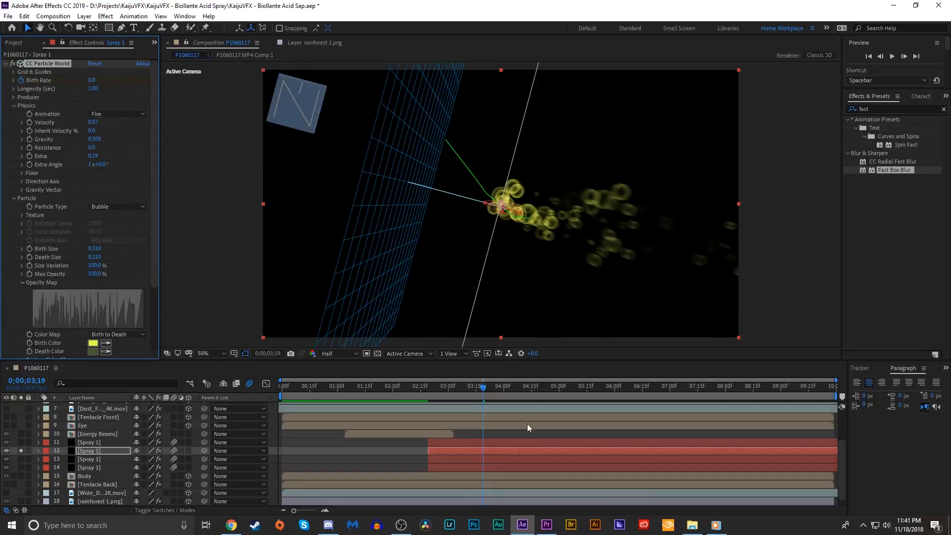
pyautogui.click(558, 385)
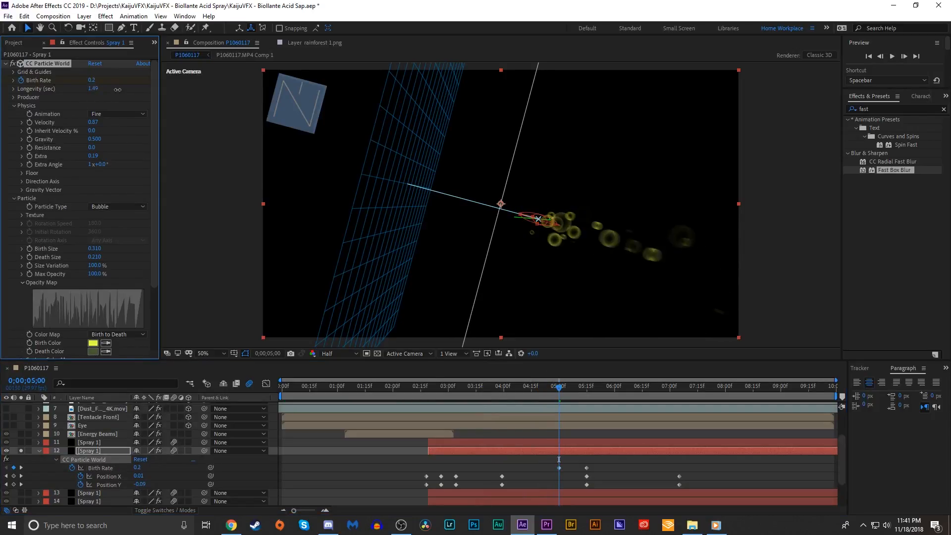
pyautogui.click(93, 89)
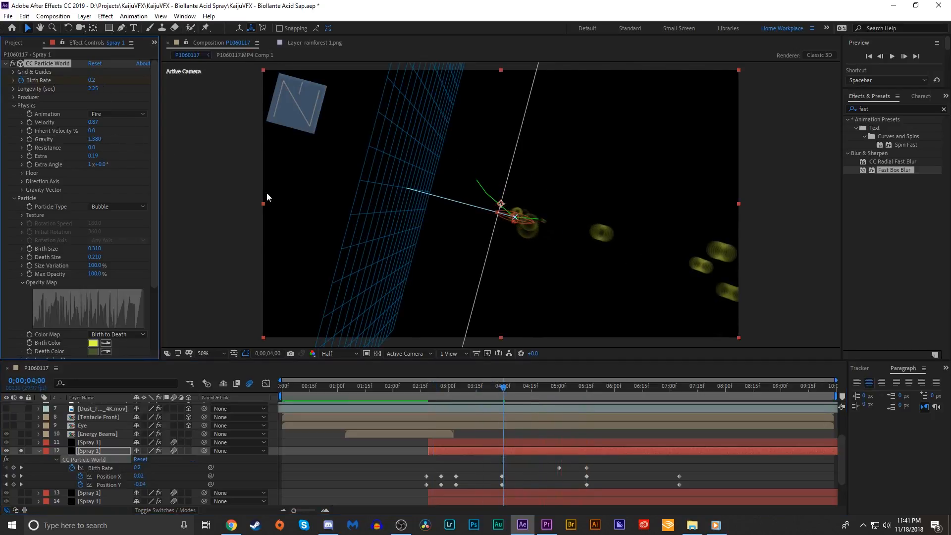
# Increase the bubbles' velocity and scrub the timeline to review the spray over the footage
pyautogui.click(557, 386)
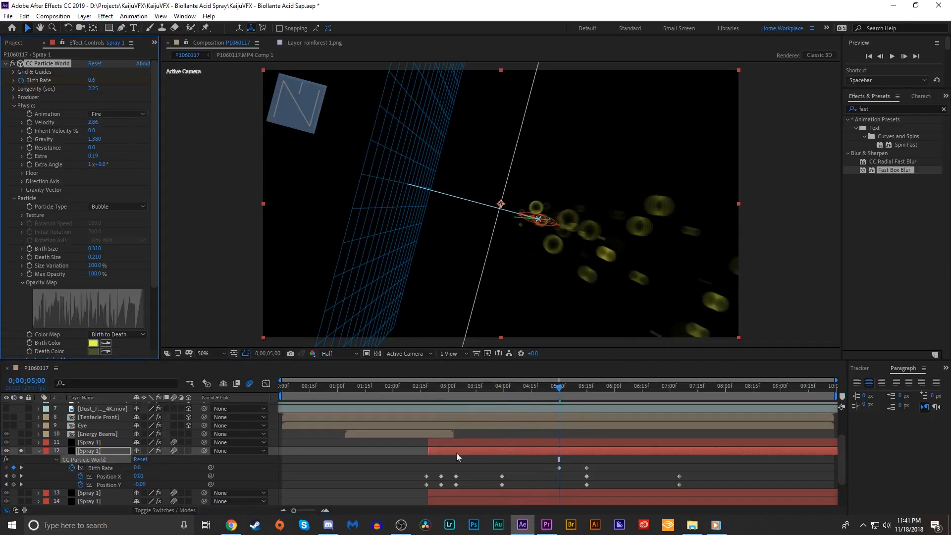
pyautogui.click(421, 385)
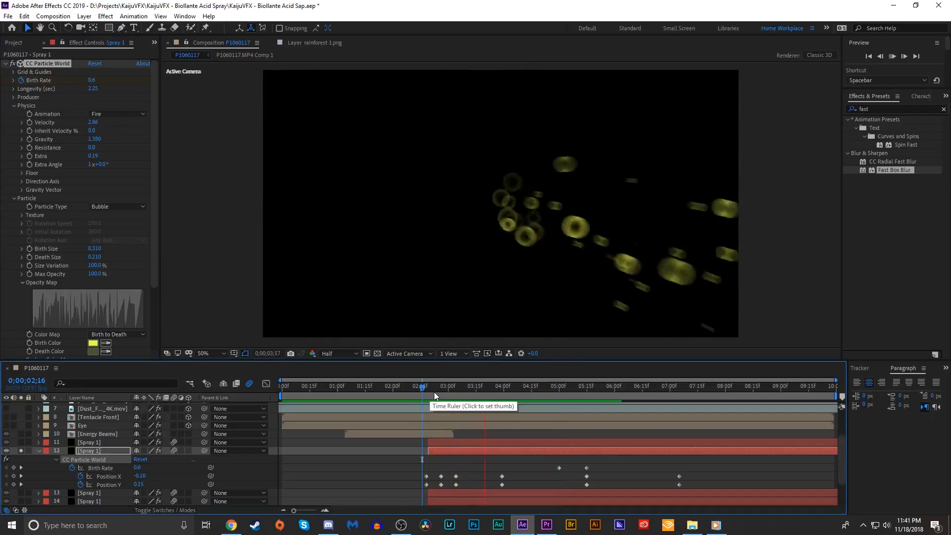
pyautogui.click(525, 386)
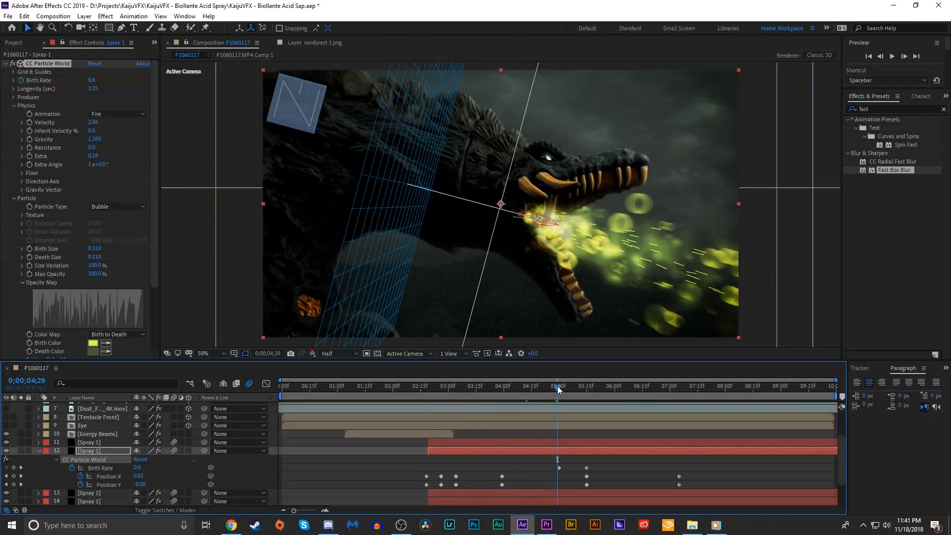
pyautogui.click(478, 386)
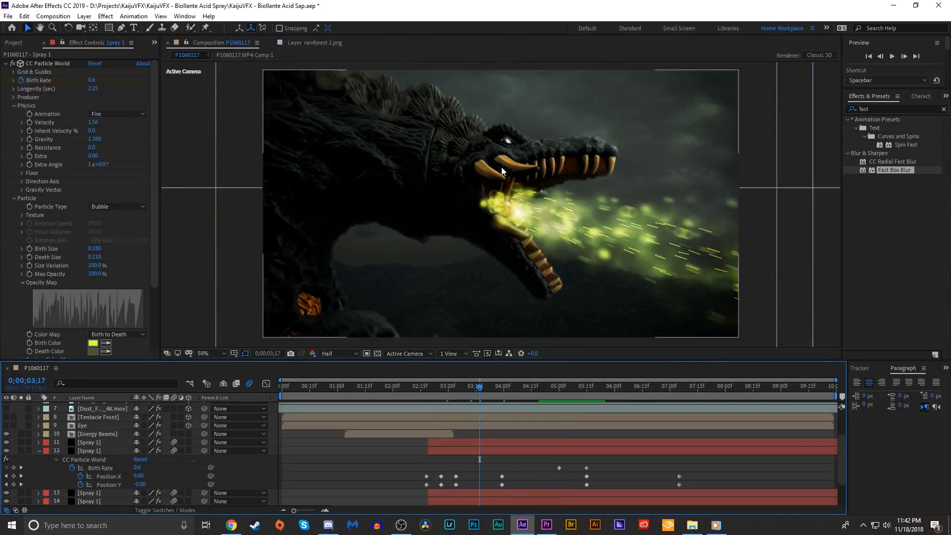
pyautogui.moveTo(713, 313)
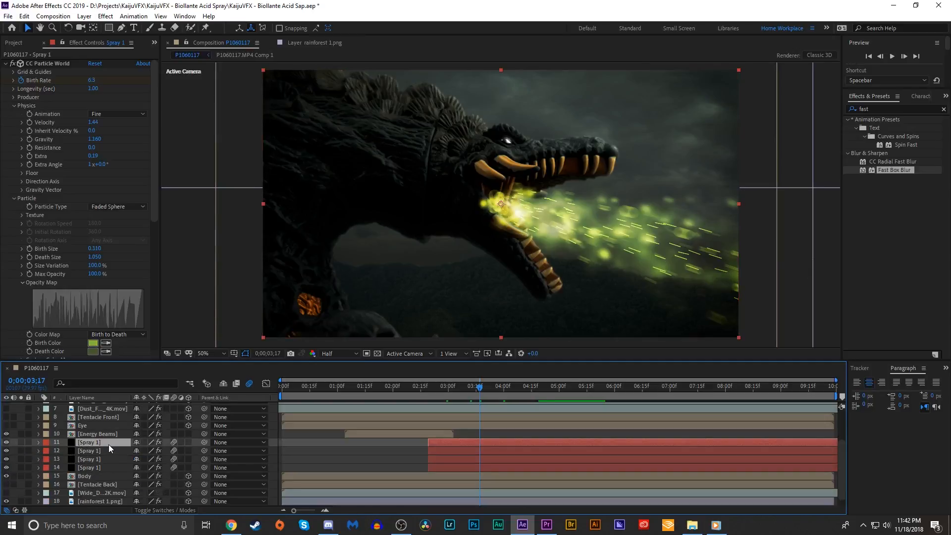
pyautogui.moveTo(497, 321)
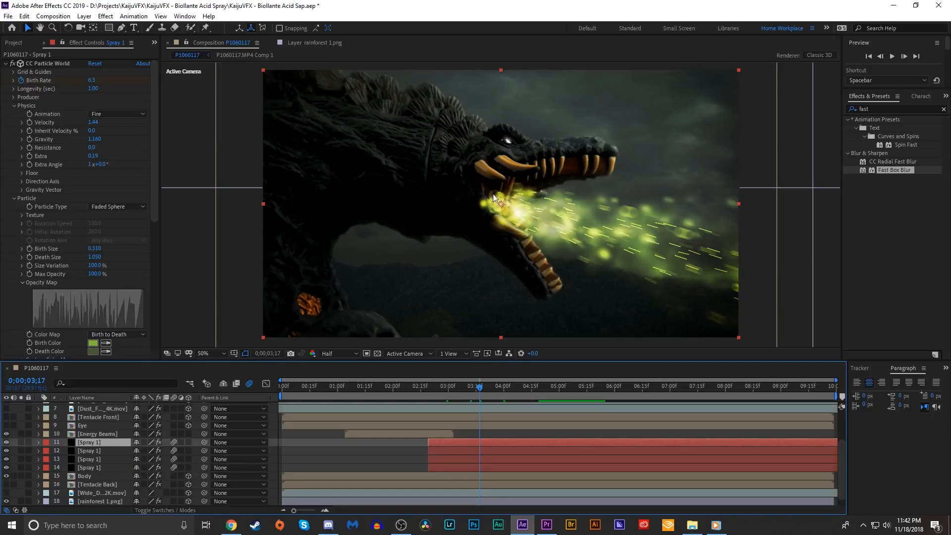
pyautogui.moveTo(560, 197)
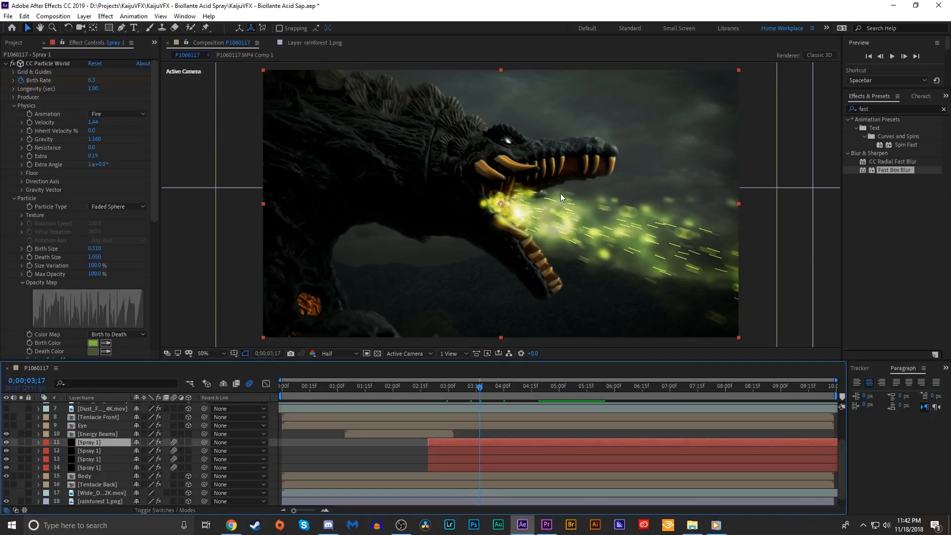
pyautogui.moveTo(526, 244)
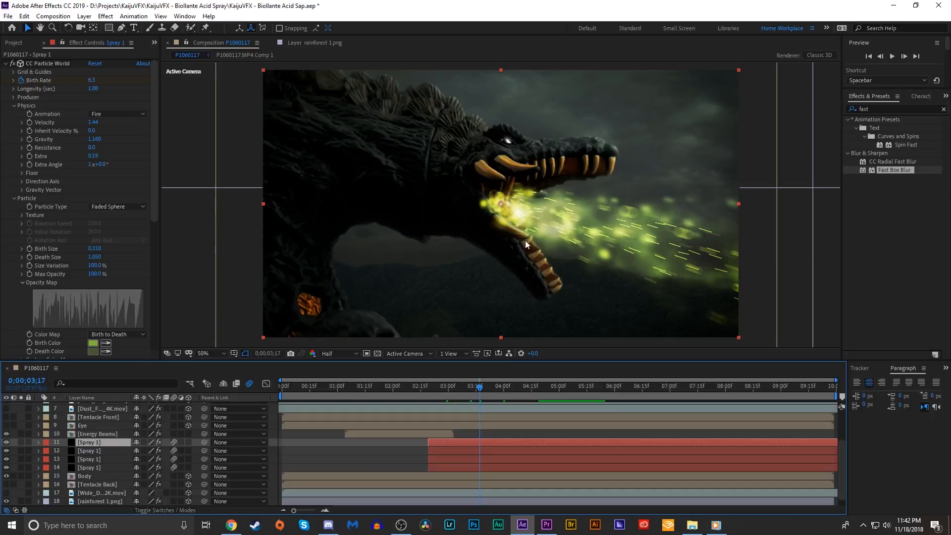
pyautogui.moveTo(661, 217)
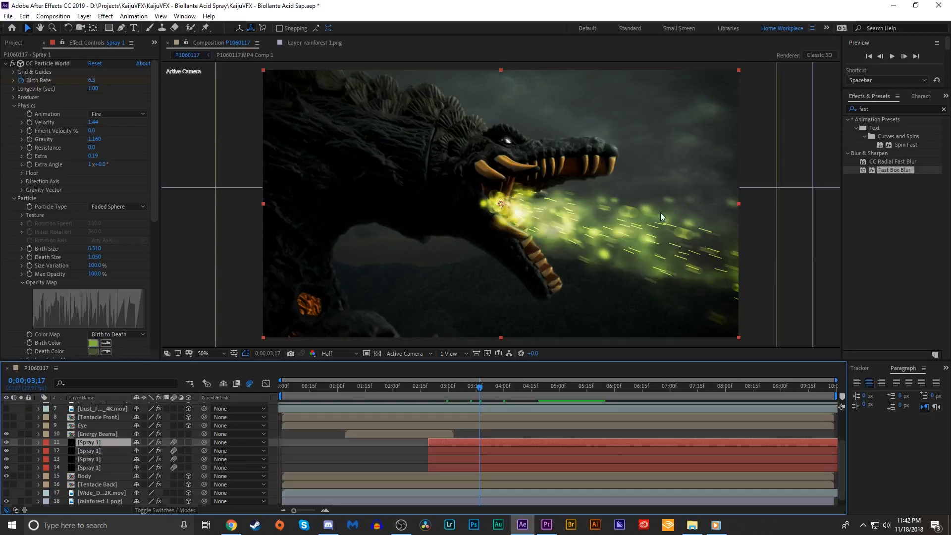
pyautogui.moveTo(597, 332)
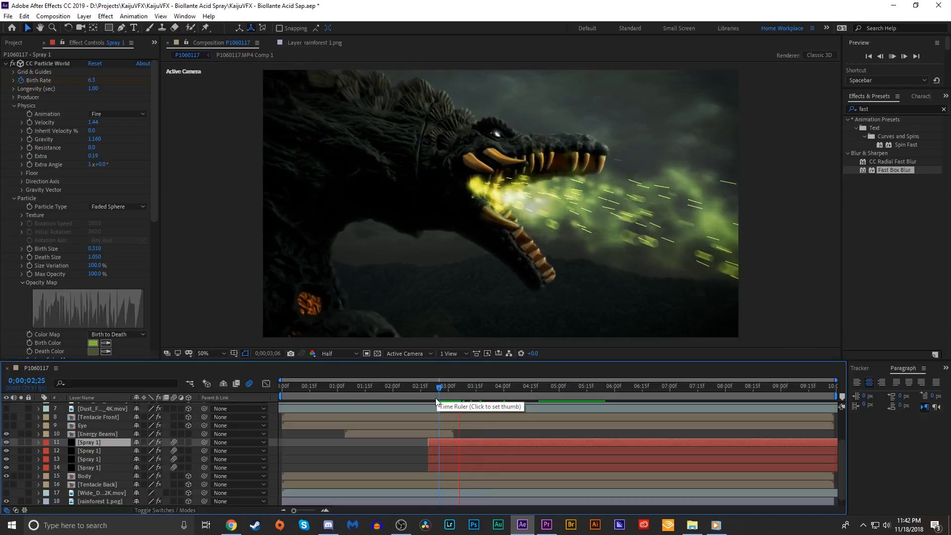
pyautogui.click(477, 386)
pyautogui.write('glo')
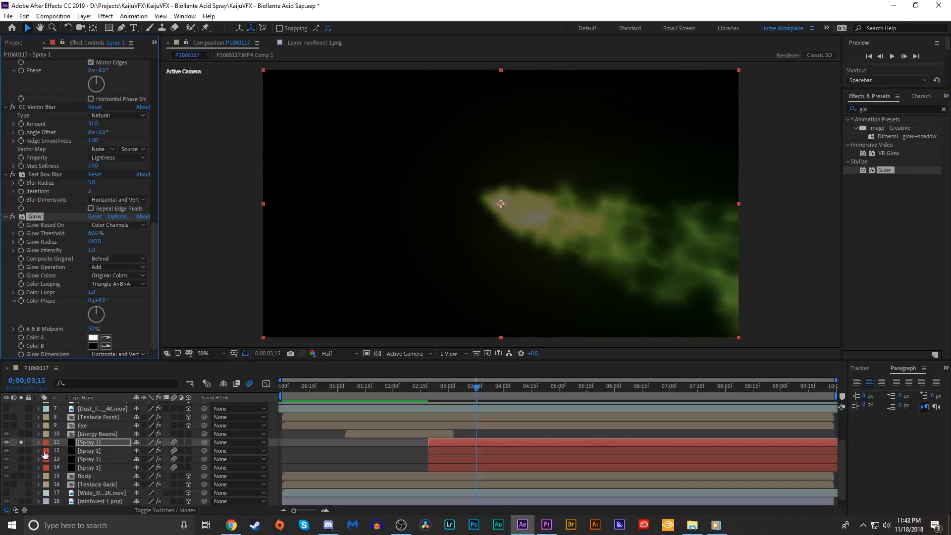
# Apply CC Vector Blur to the bubble spray with Perpendicular type, amount 47
pyautogui.click(89, 450)
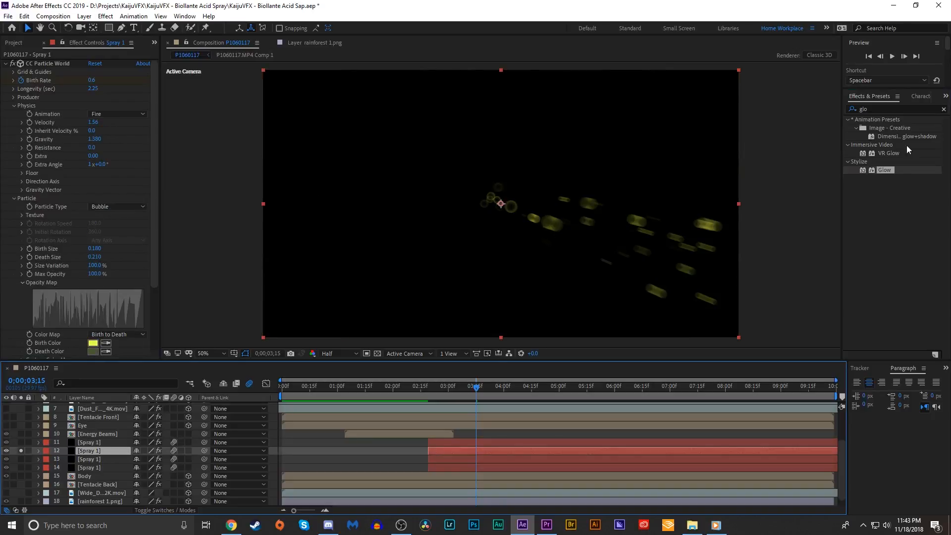
pyautogui.write('vec')
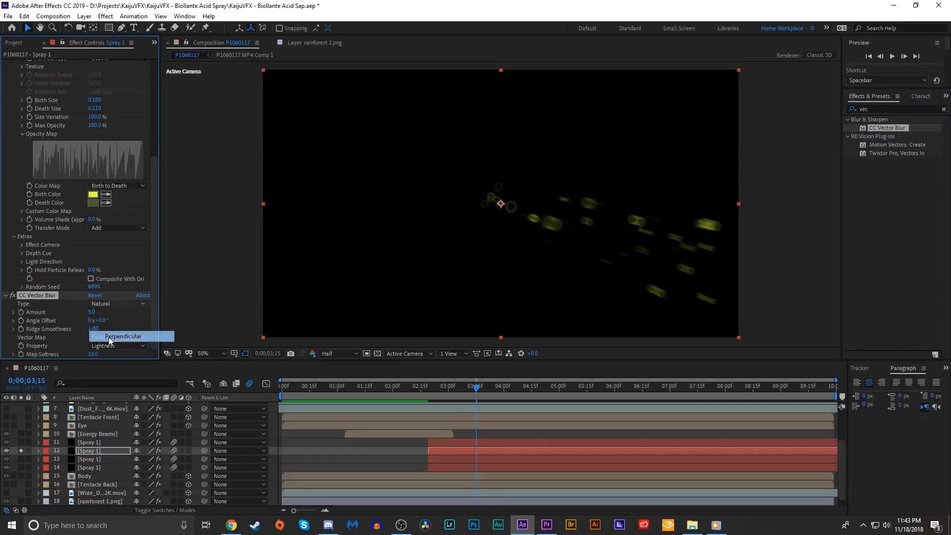
pyautogui.click(123, 336)
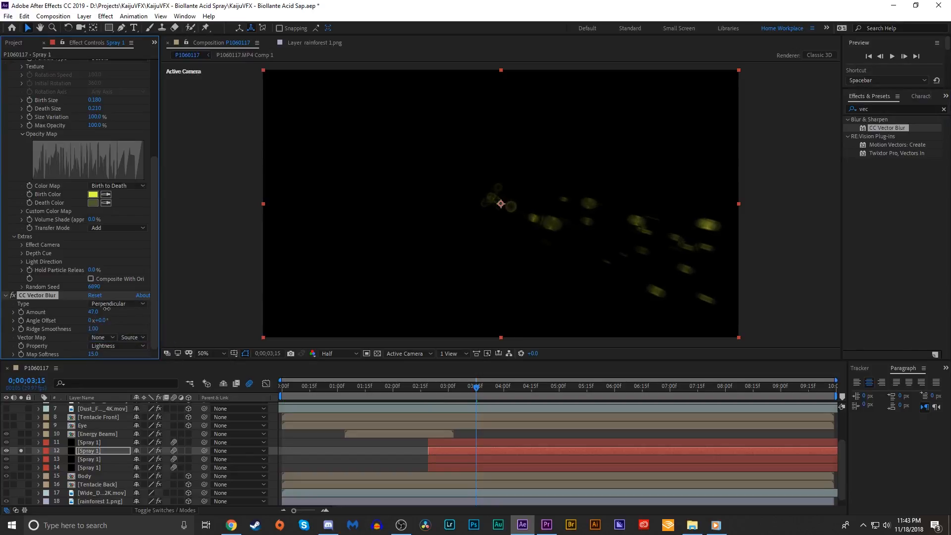
# Add a second CC Vector Blur set to Natural (23) and apply Glow
pyautogui.click(115, 303)
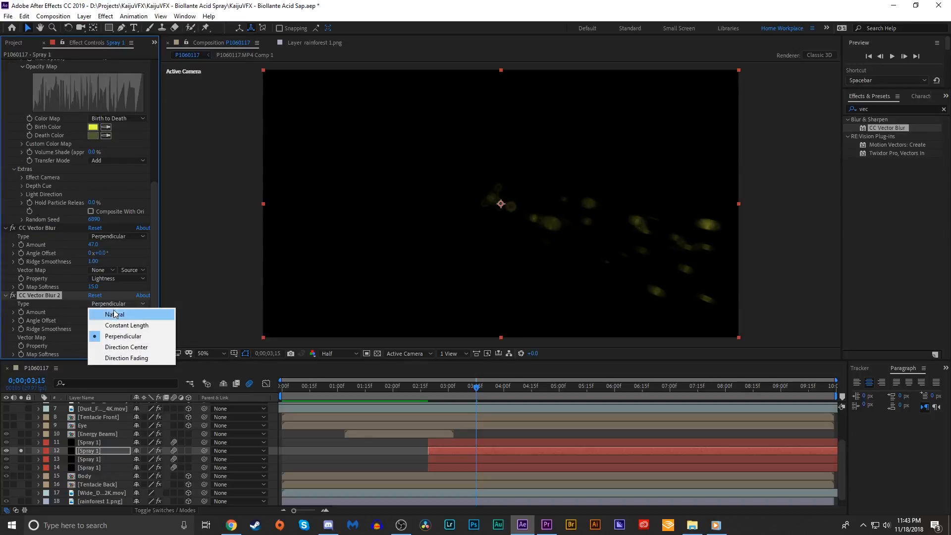
pyautogui.click(114, 314)
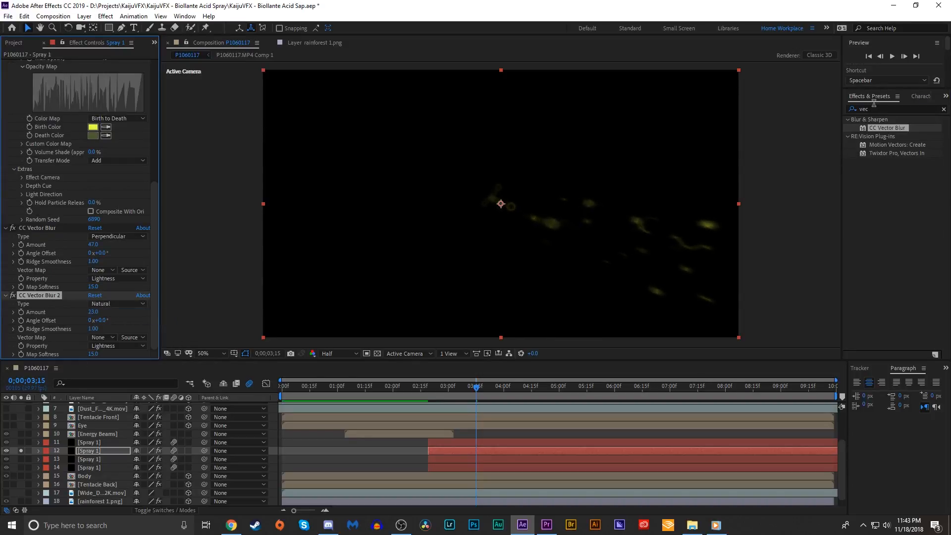
pyautogui.write('glo')
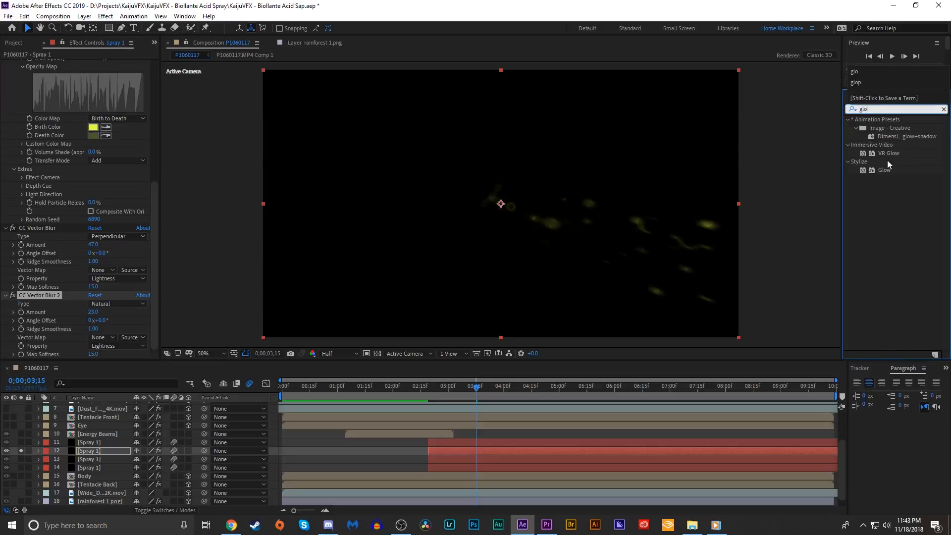
pyautogui.doubleClick(884, 169)
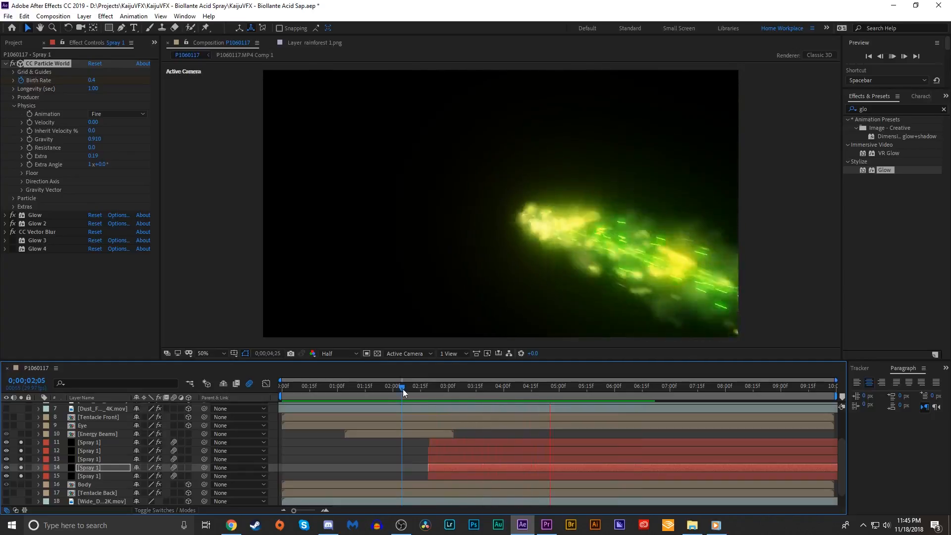
# Trim the five spray layers' out points at 0;00;06;15 and unsolo them to show the composite
pyautogui.click(421, 386)
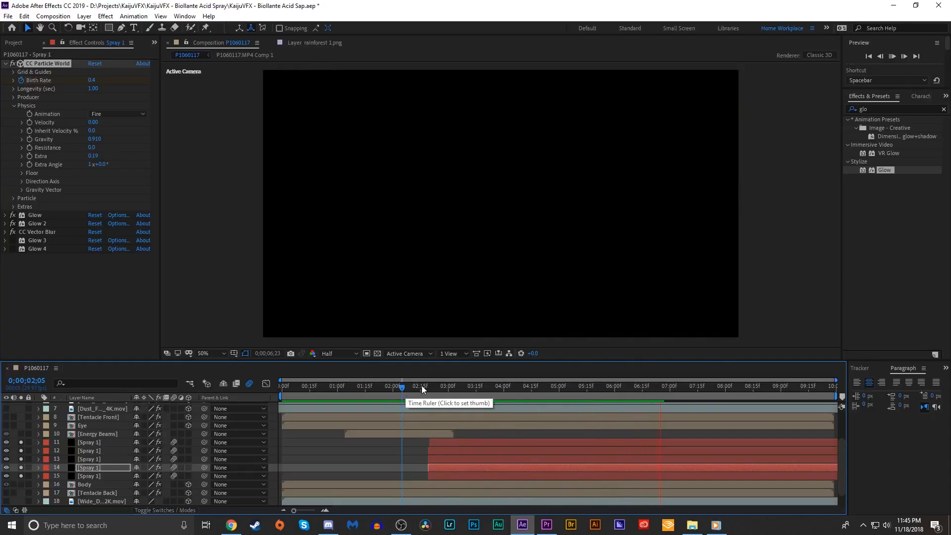
pyautogui.click(640, 386)
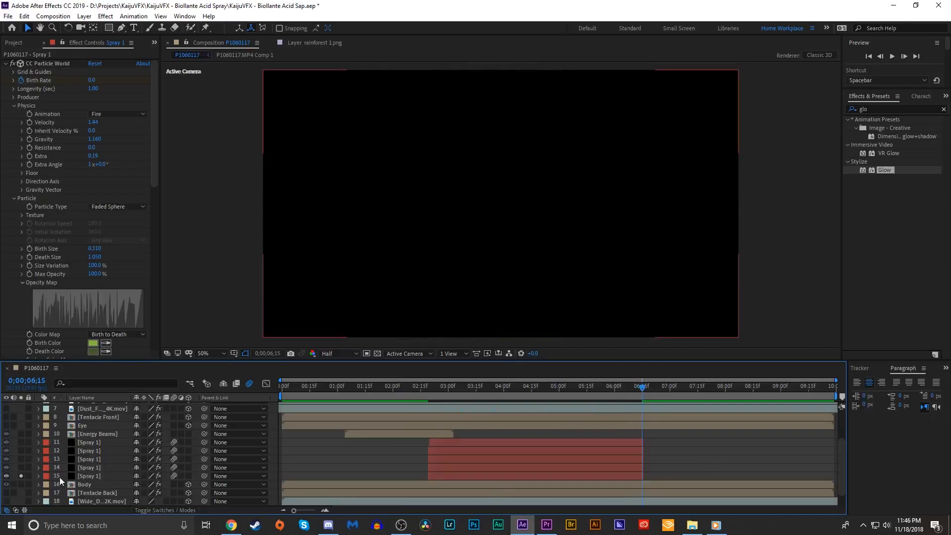
pyautogui.click(477, 386)
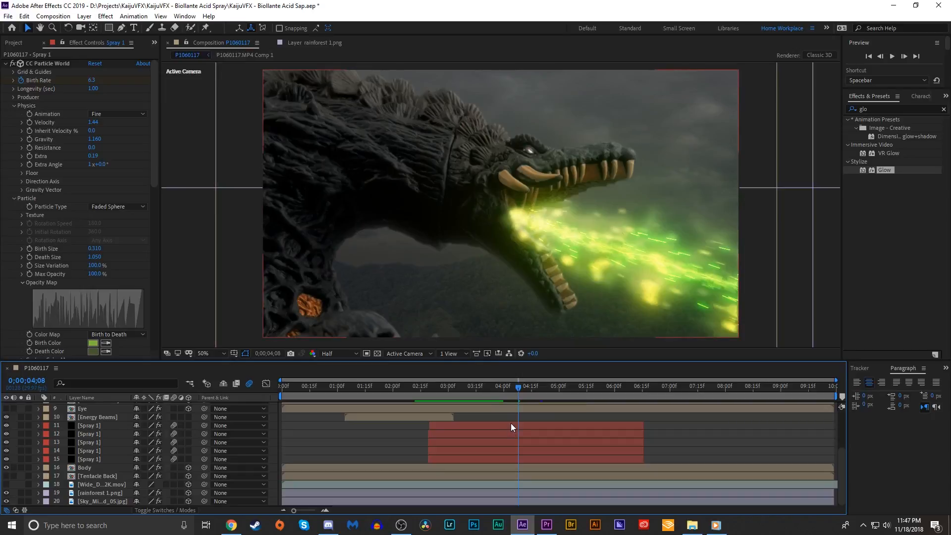
pyautogui.click(89, 424)
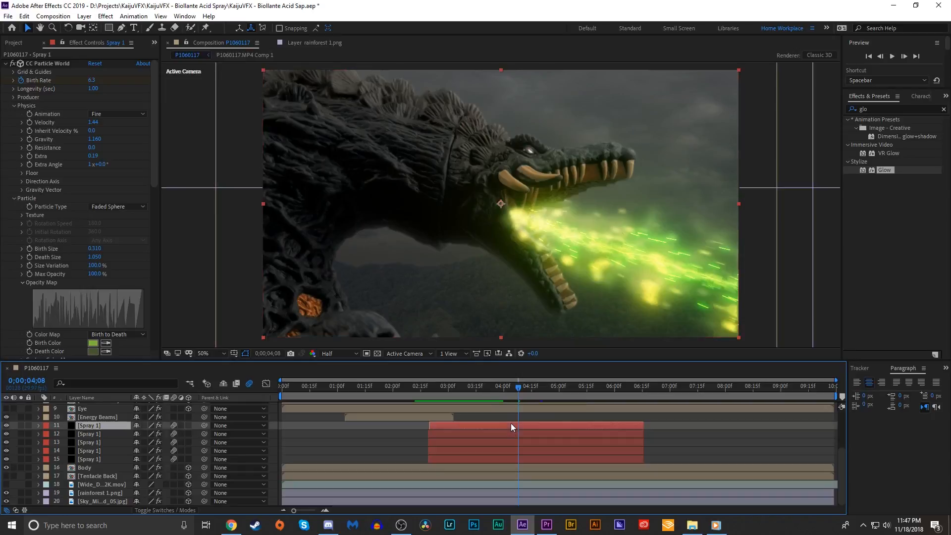